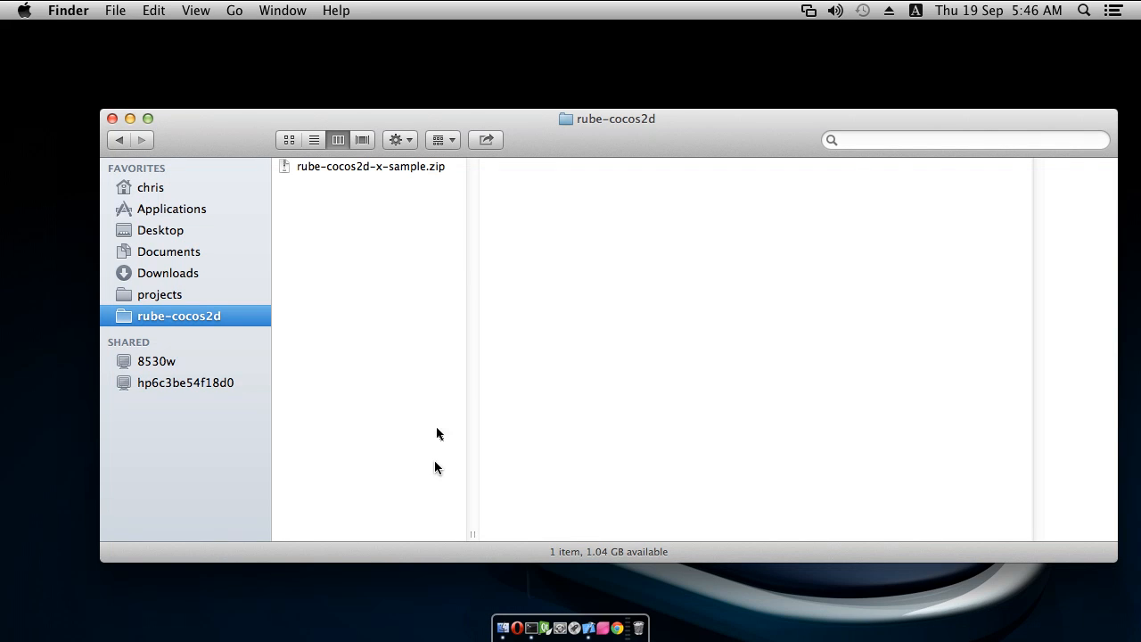
{"action": "mouse_move", "coordinate": [397, 315]}
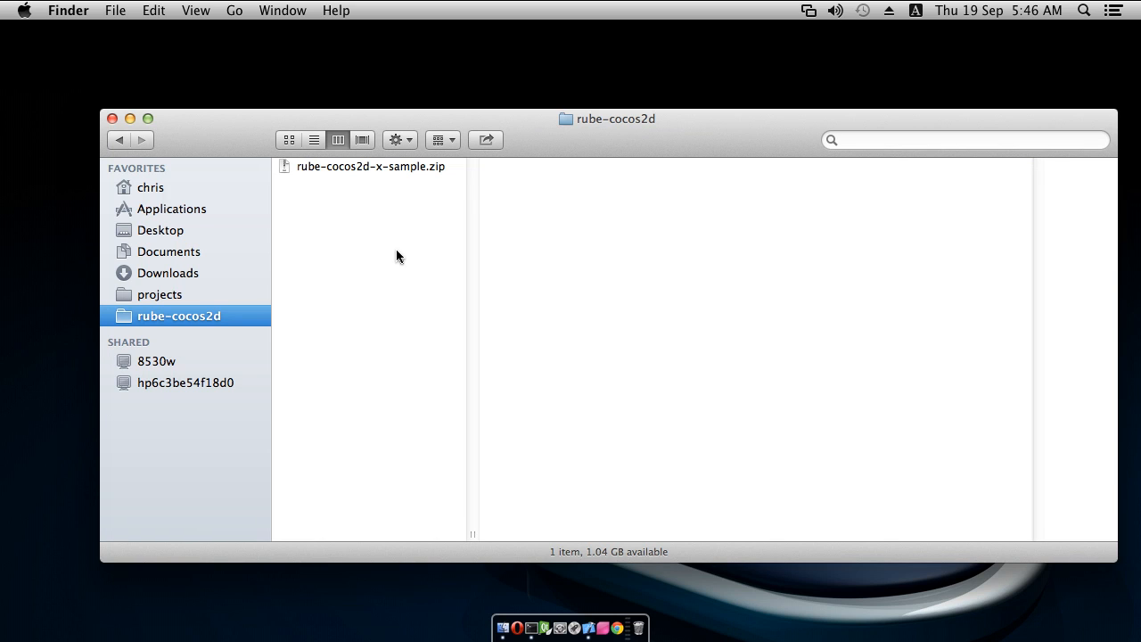
{"action": "mouse_move", "coordinate": [390, 221]}
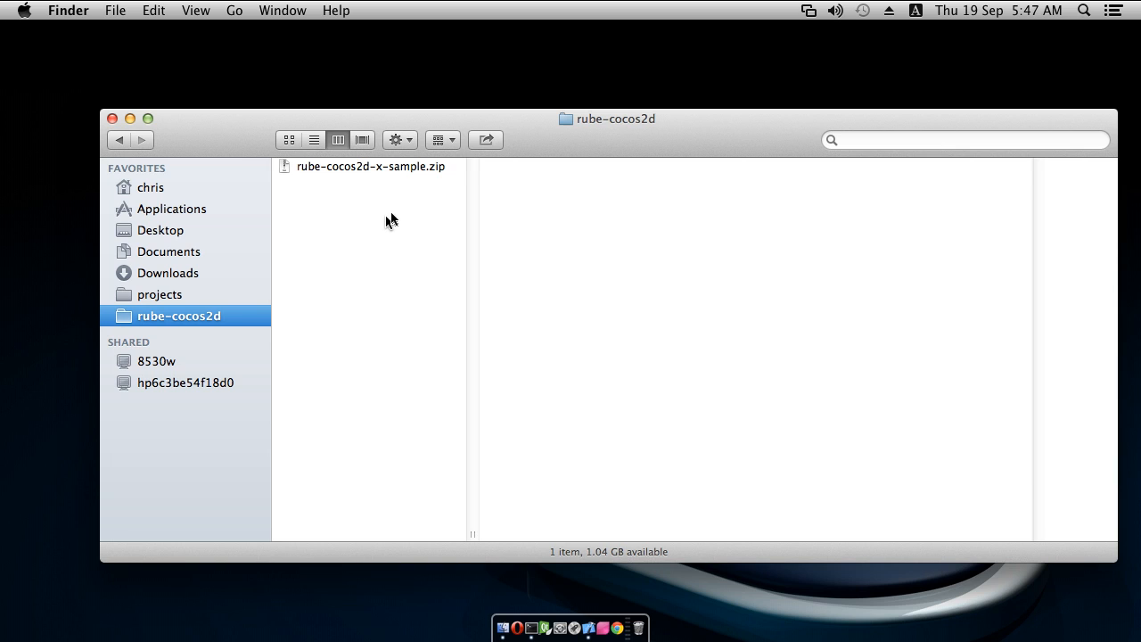
{"action": "mouse_move", "coordinate": [378, 174]}
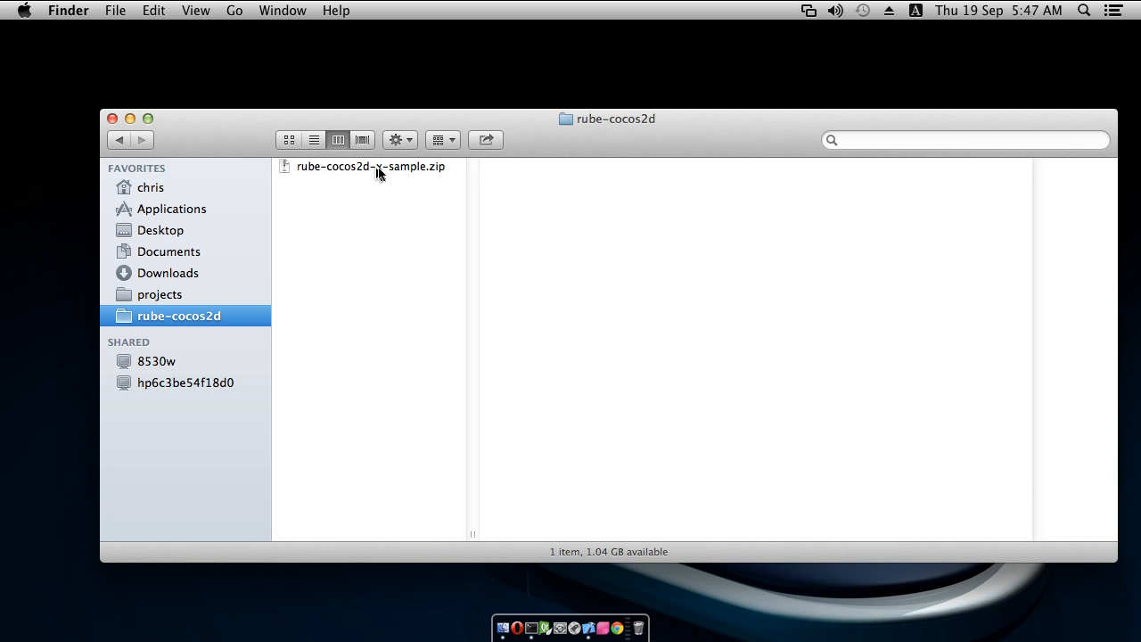
{"action": "mouse_move", "coordinate": [388, 186]}
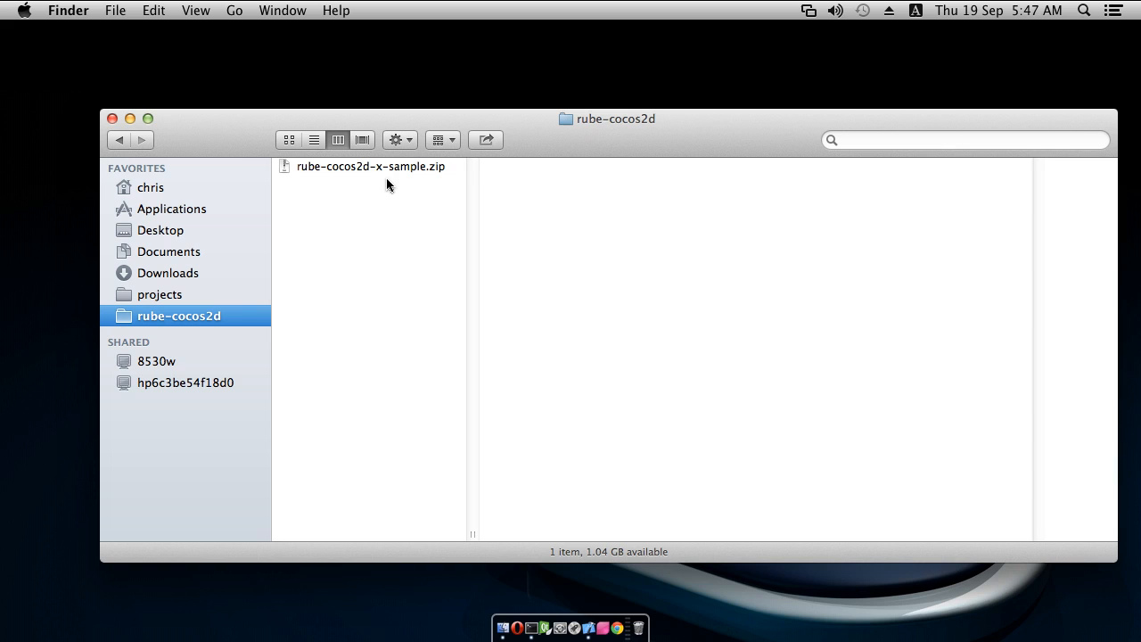
{"action": "mouse_move", "coordinate": [401, 188]}
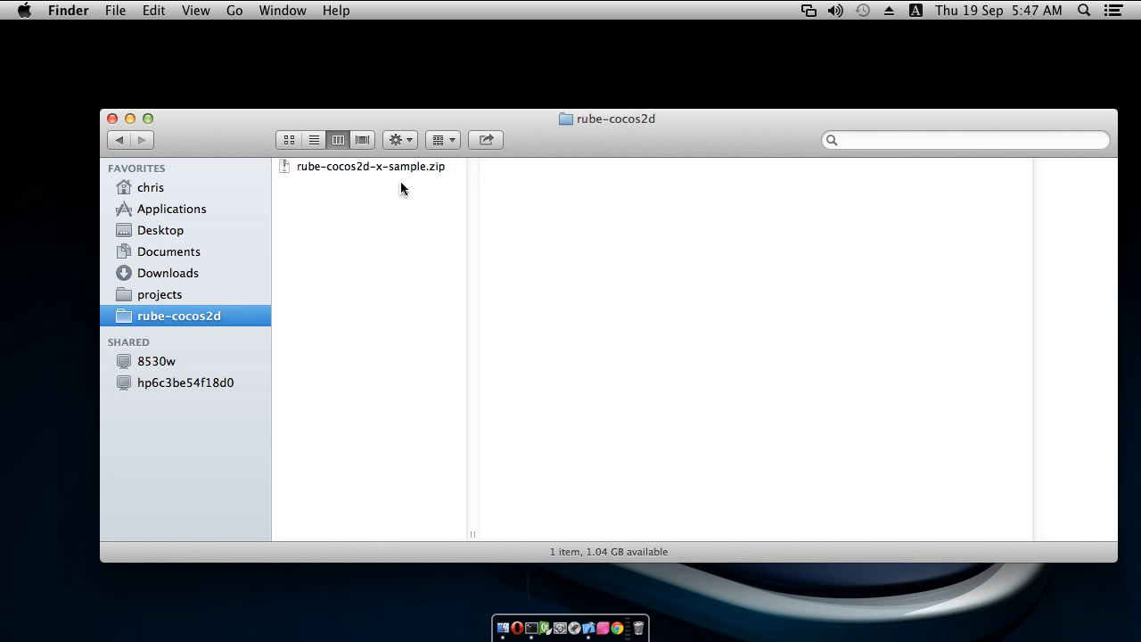
{"action": "mouse_move", "coordinate": [366, 181]}
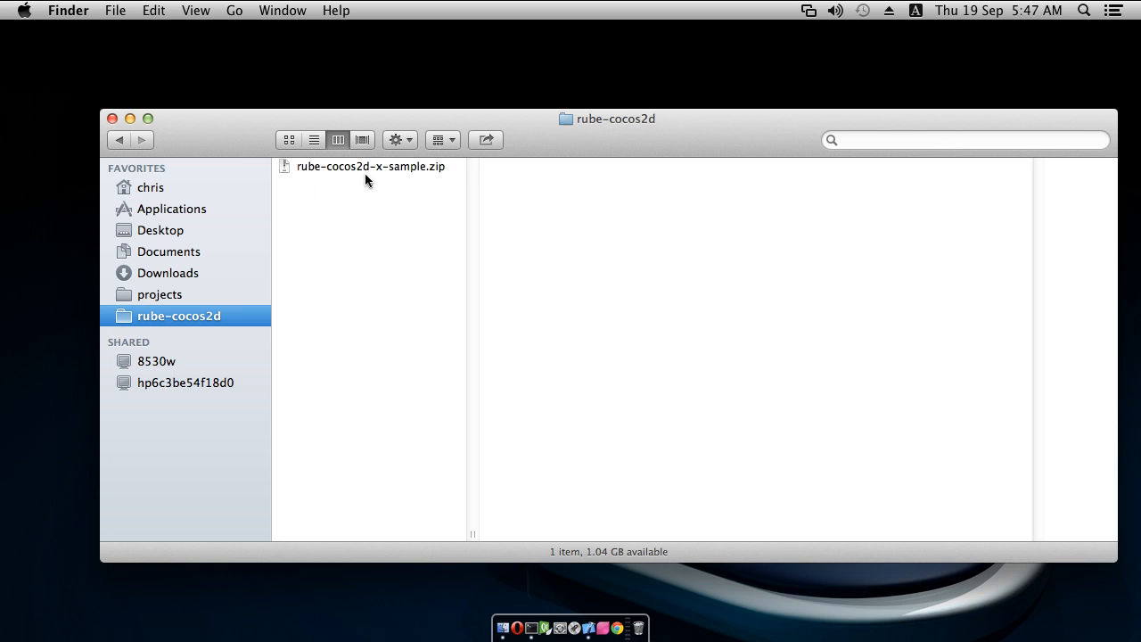
{"action": "mouse_move", "coordinate": [392, 192]}
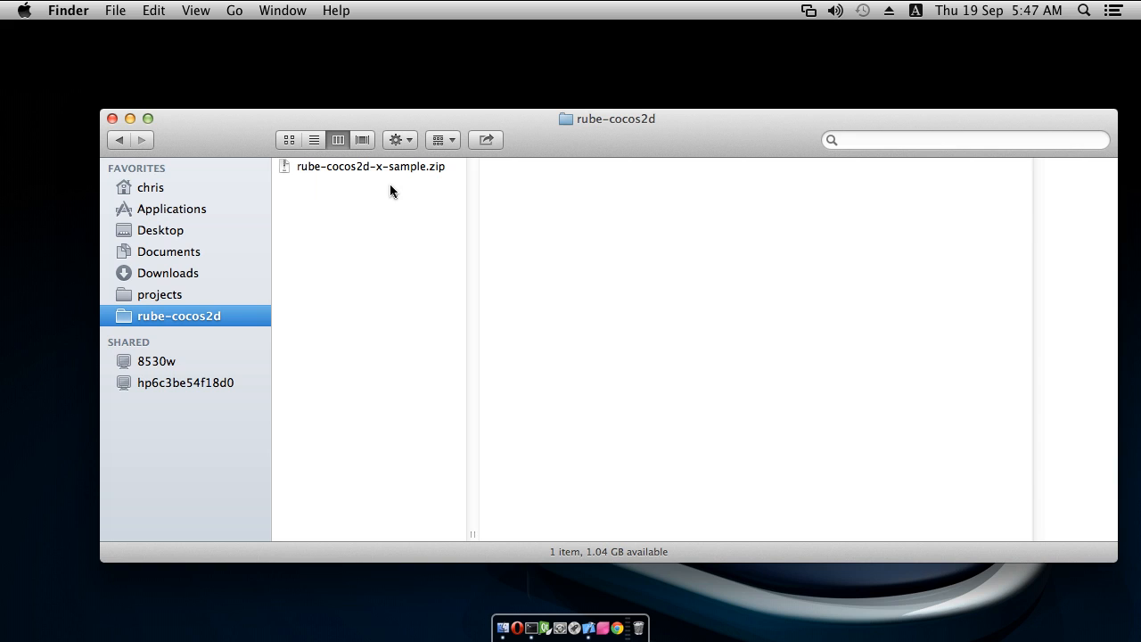
{"action": "mouse_move", "coordinate": [400, 170]}
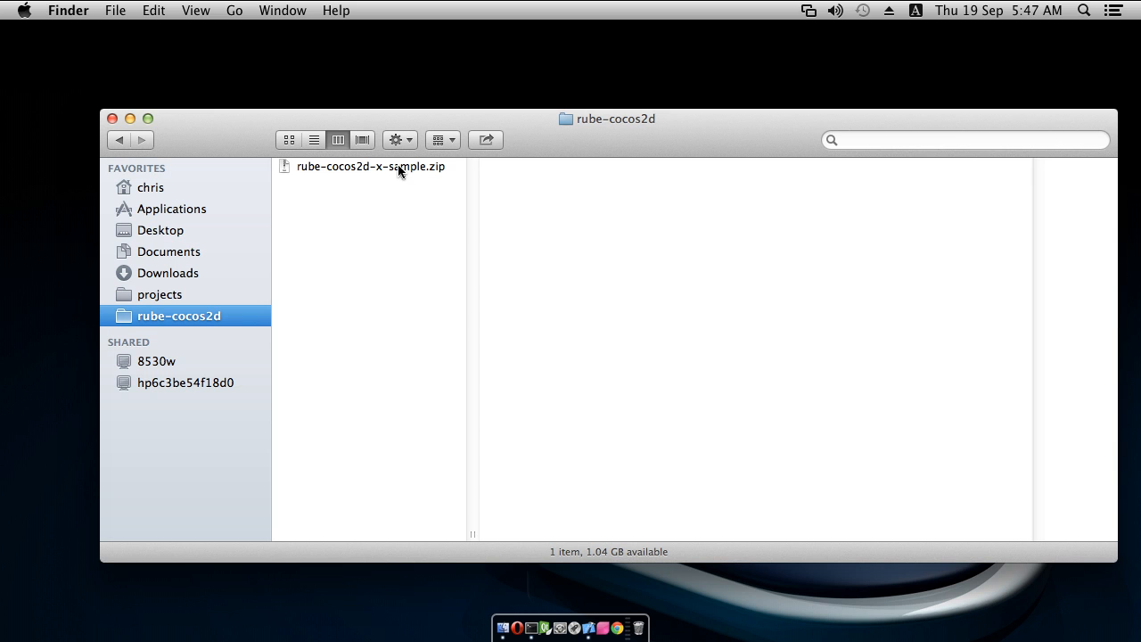
{"action": "mouse_move", "coordinate": [390, 170]}
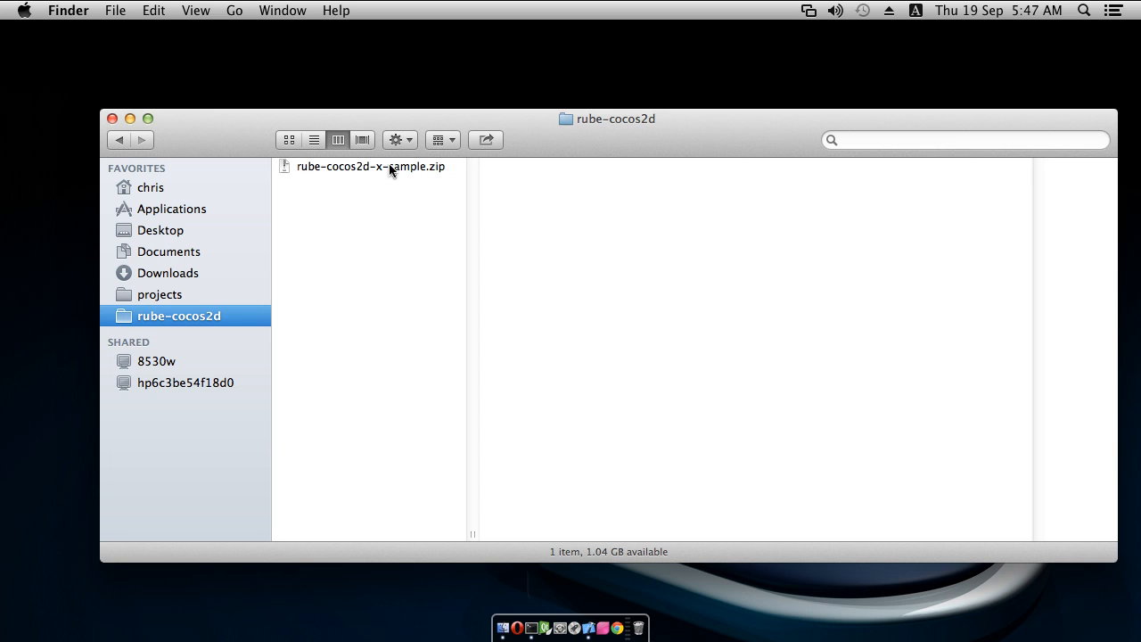
Extract the rube-cocos2d-x-sample zip, preview SetupNotes (Xcode).txt, and view its src folder
{"action": "double_click", "coordinate": [369, 167]}
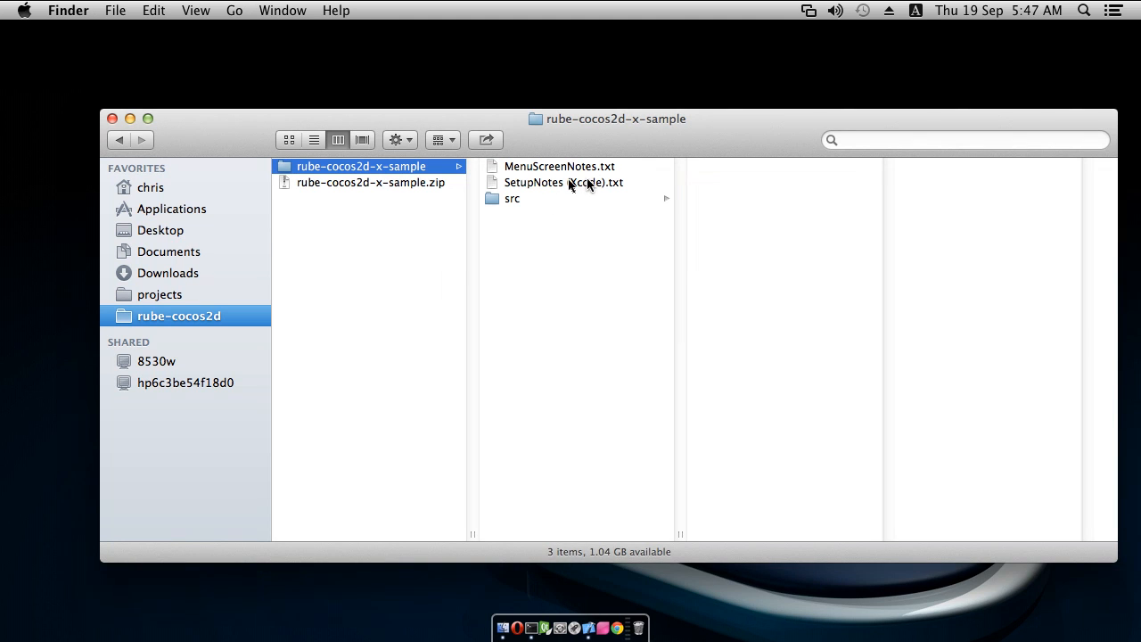
{"action": "left_click", "coordinate": [563, 182]}
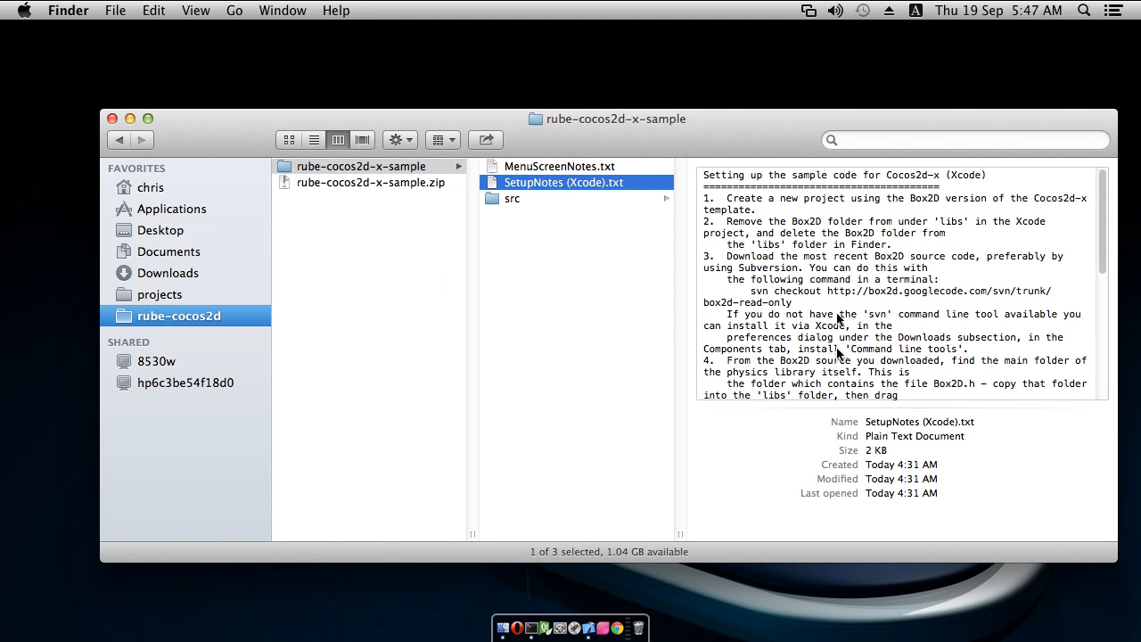
{"action": "mouse_move", "coordinate": [539, 219]}
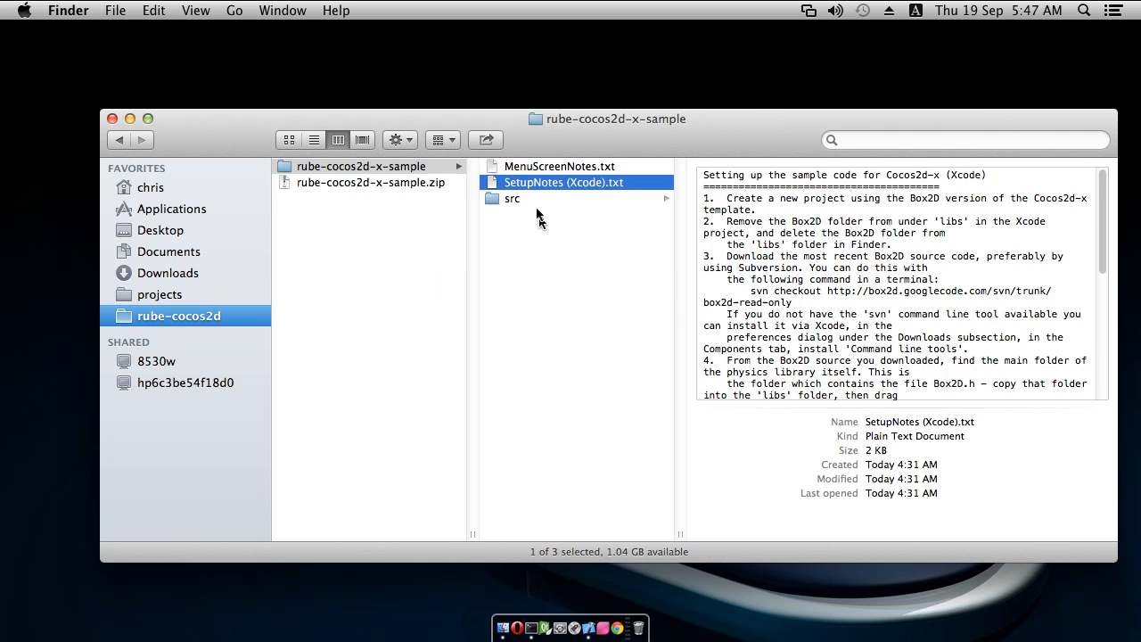
{"action": "left_click", "coordinate": [513, 198]}
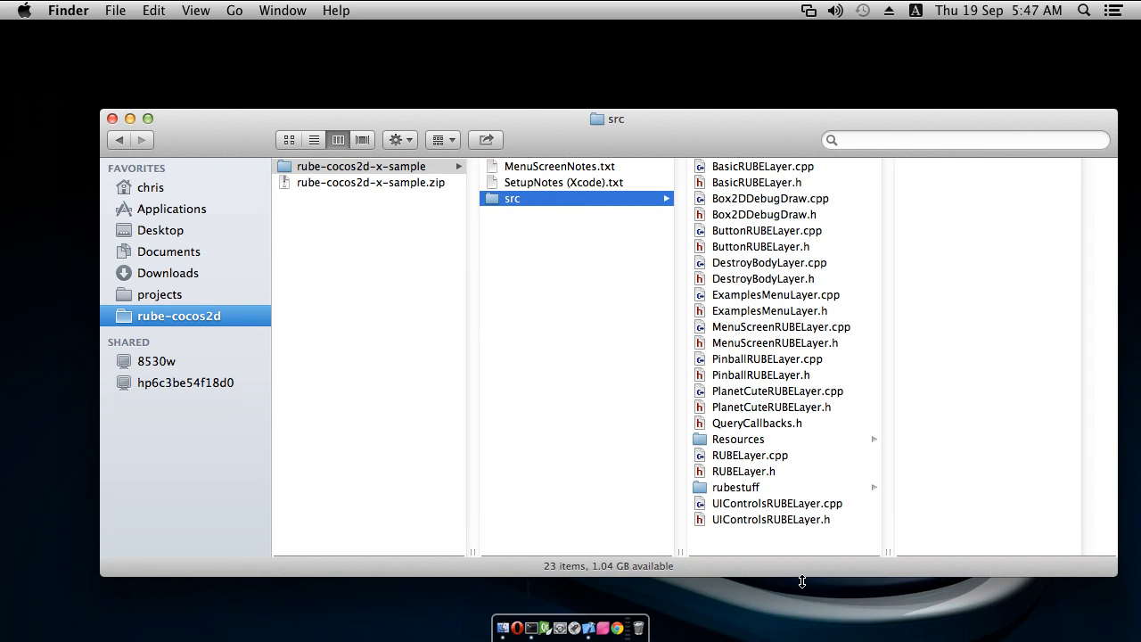
{"action": "mouse_move", "coordinate": [544, 271]}
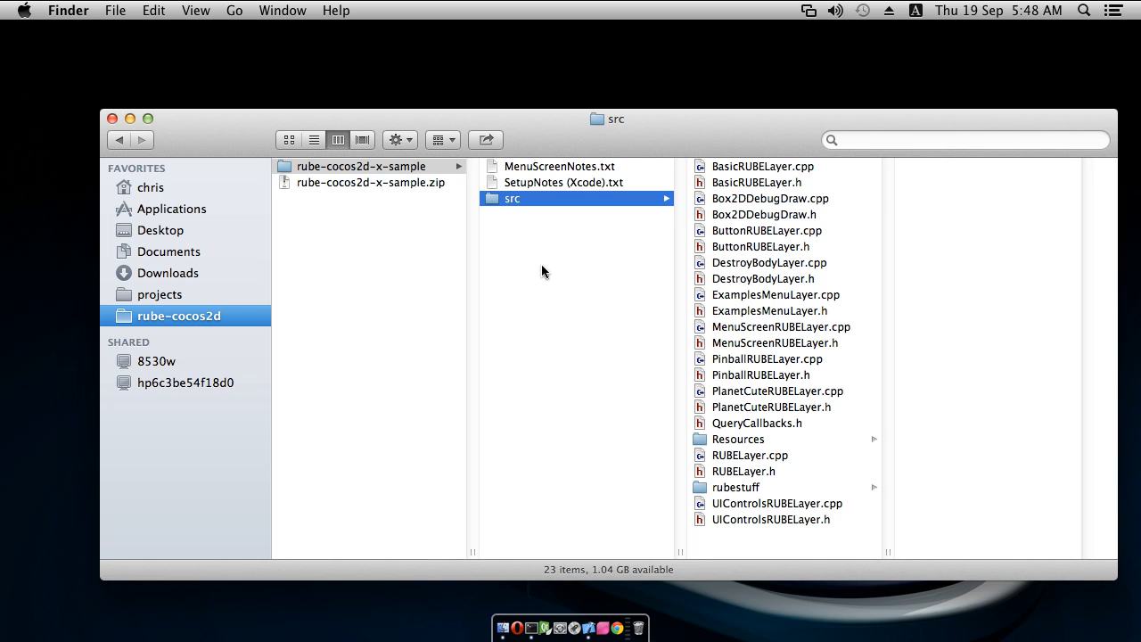
{"action": "mouse_move", "coordinate": [564, 277]}
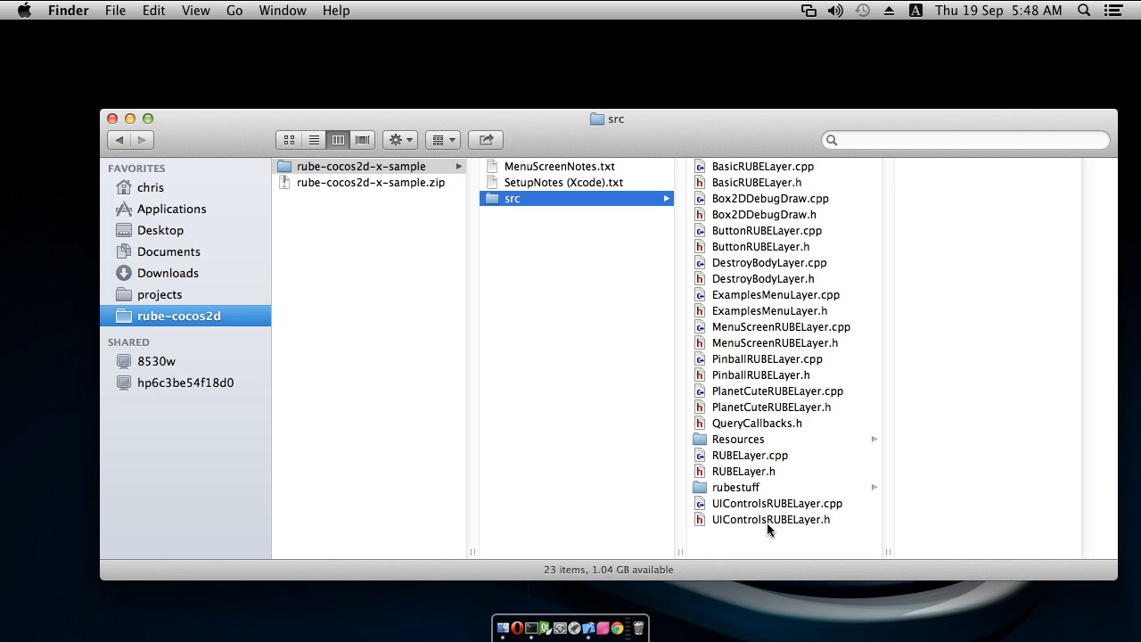
{"action": "mouse_move", "coordinate": [526, 301]}
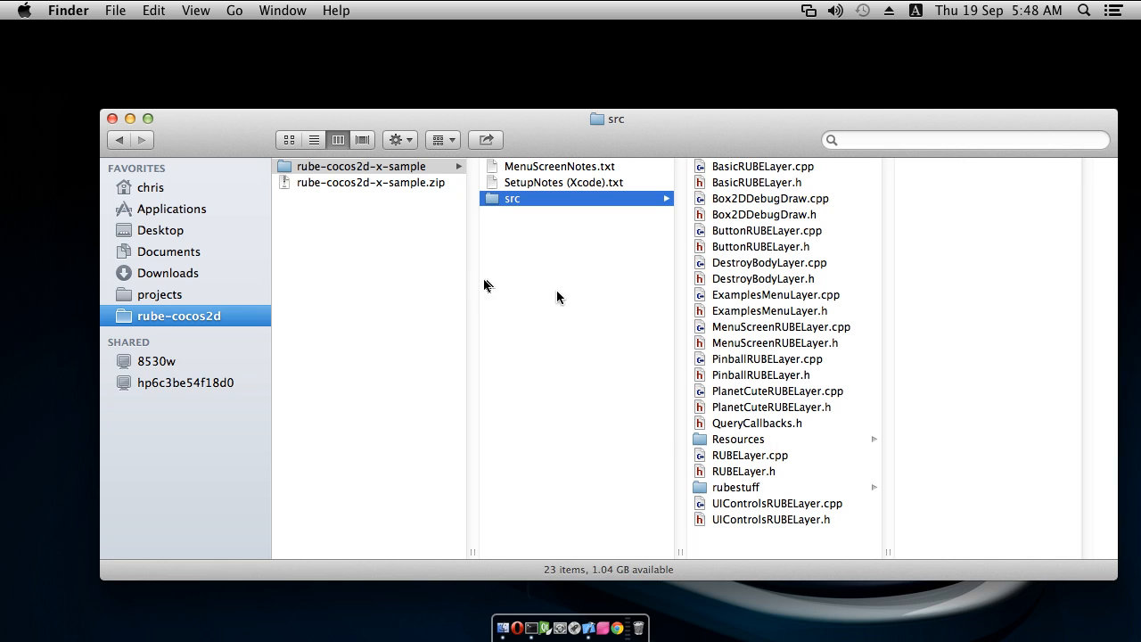
{"action": "mouse_move", "coordinate": [588, 628]}
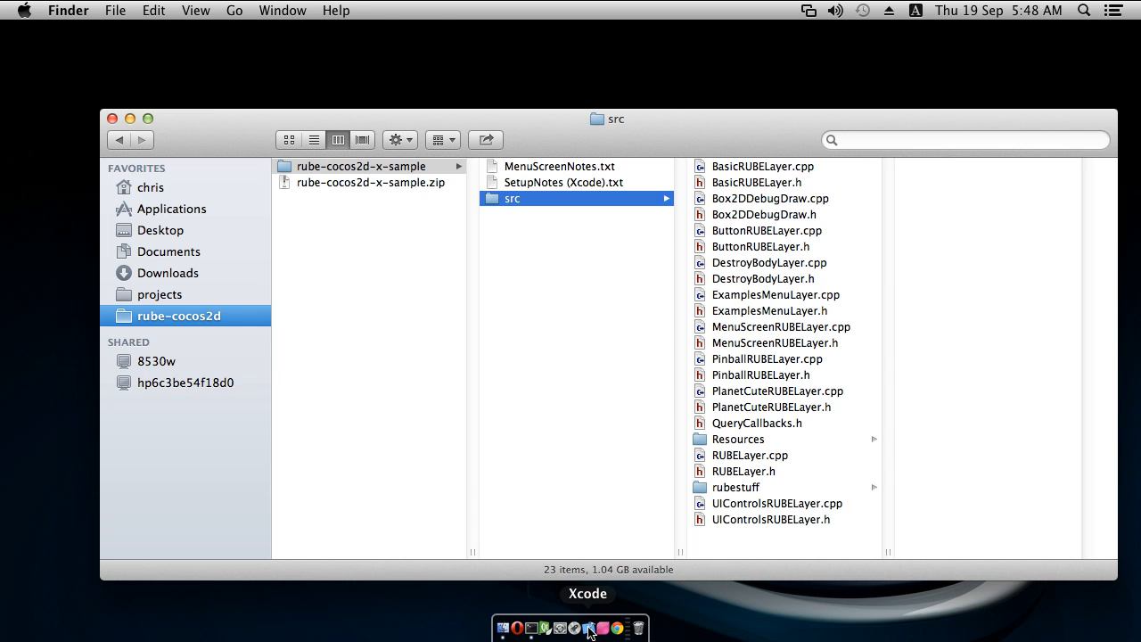
Start a new cocos2dx_box2d iOS project named rubeX and proceed to choosing its location
{"action": "left_click", "coordinate": [589, 628]}
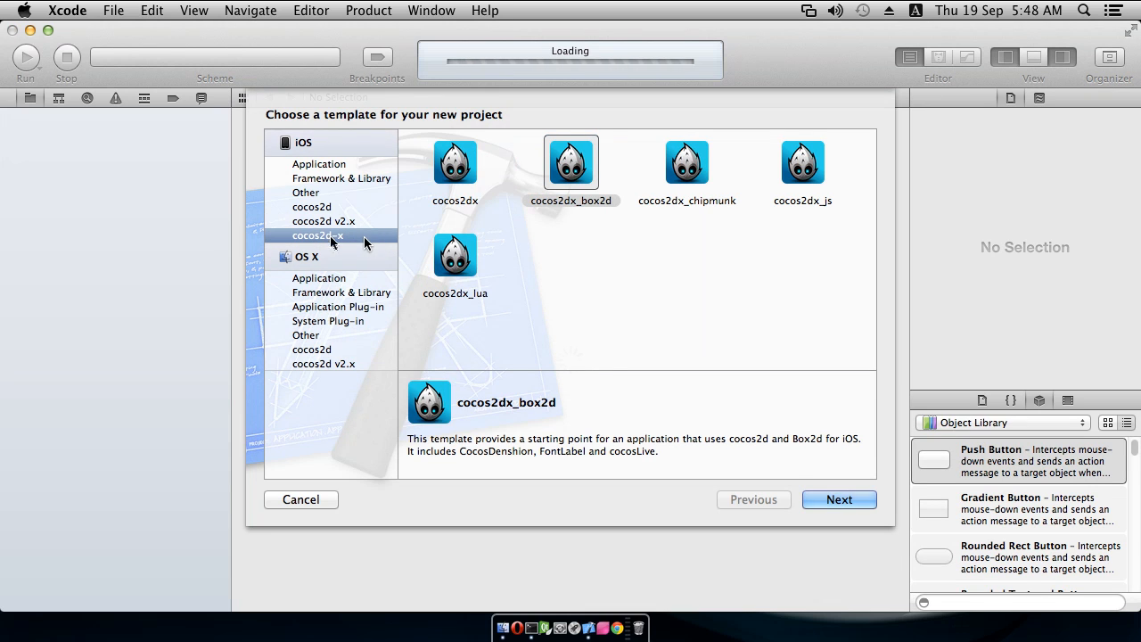
{"action": "mouse_move", "coordinate": [575, 178]}
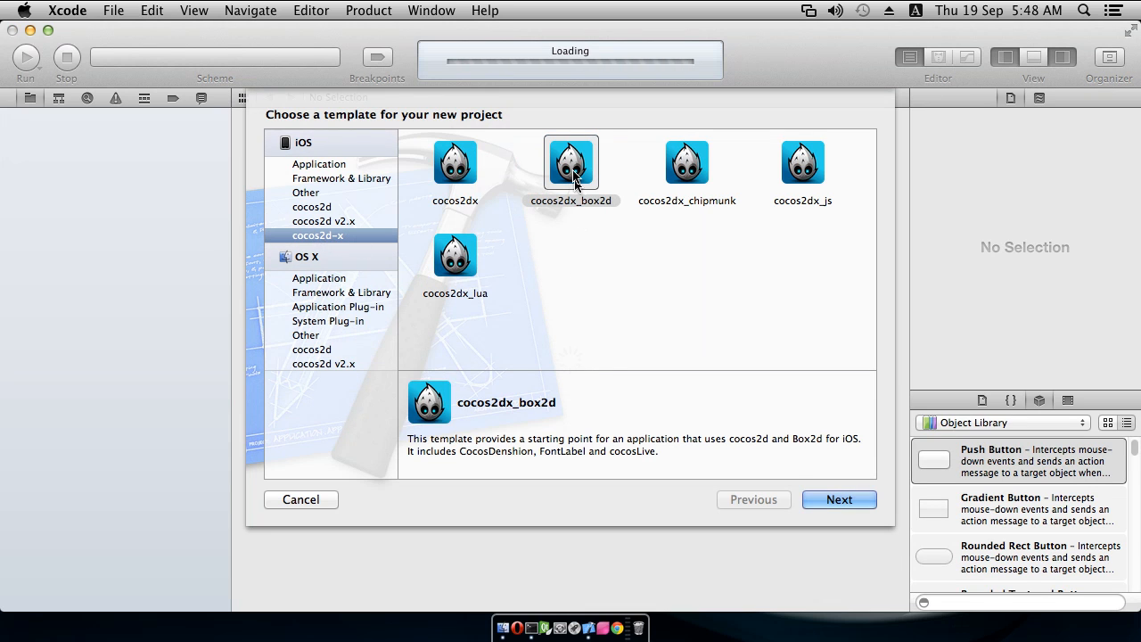
{"action": "left_click", "coordinate": [570, 162]}
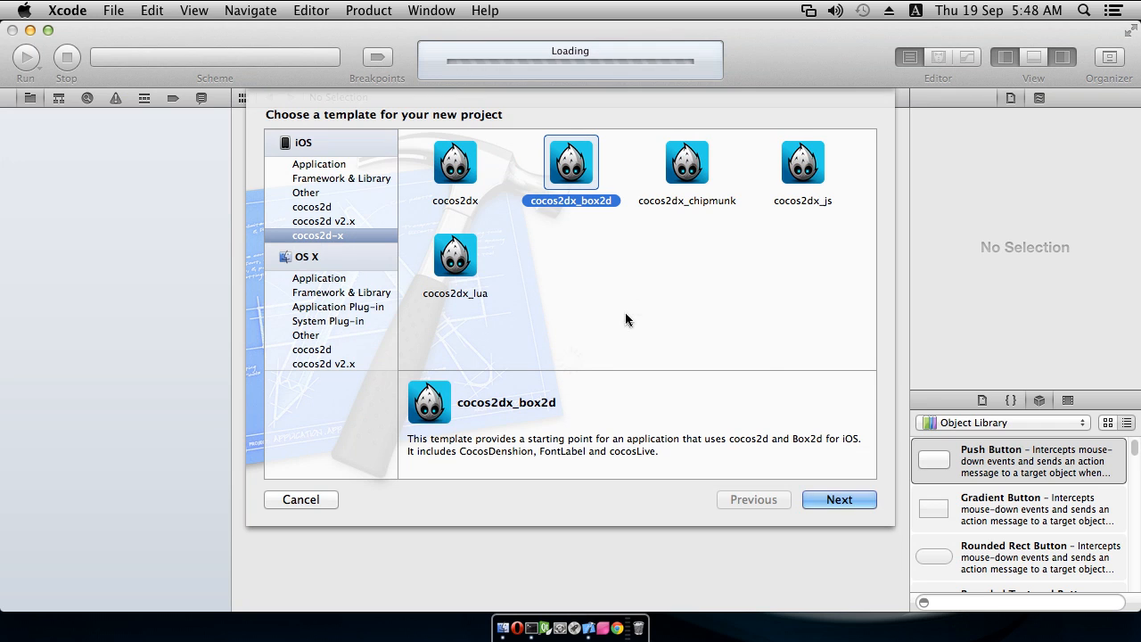
{"action": "left_click", "coordinate": [838, 500]}
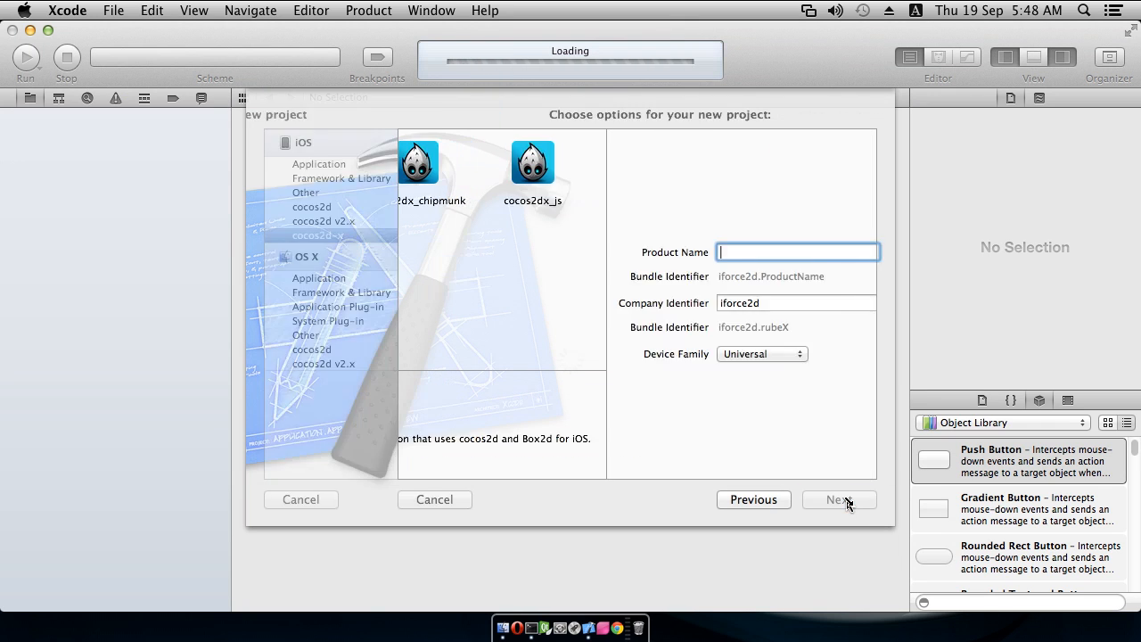
{"action": "type", "text": "r"}
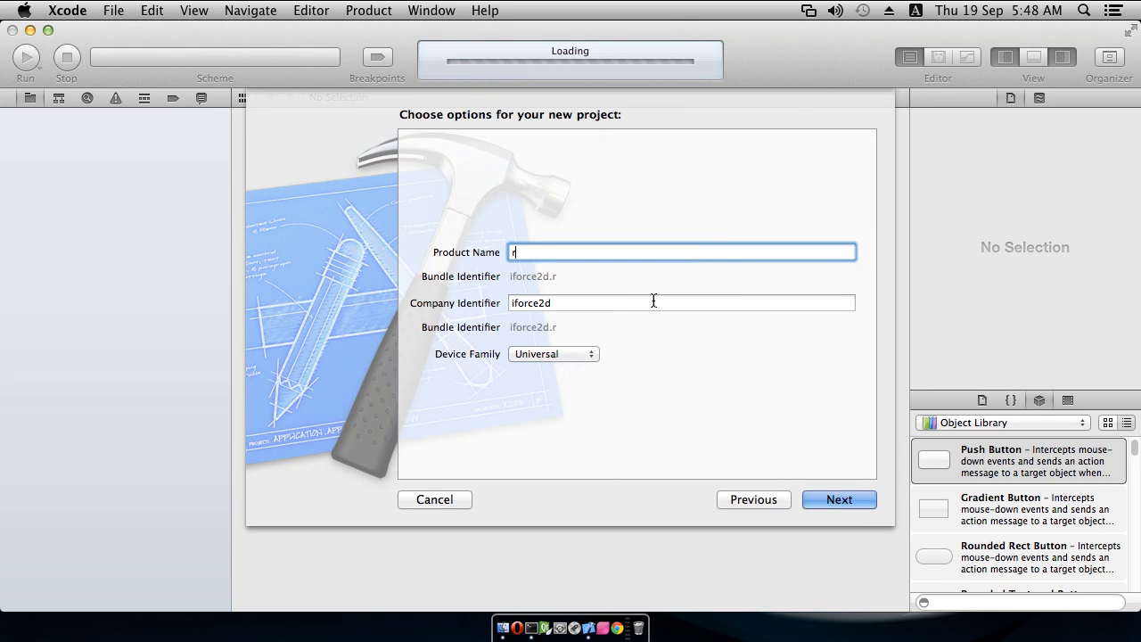
{"action": "type", "text": "ub"}
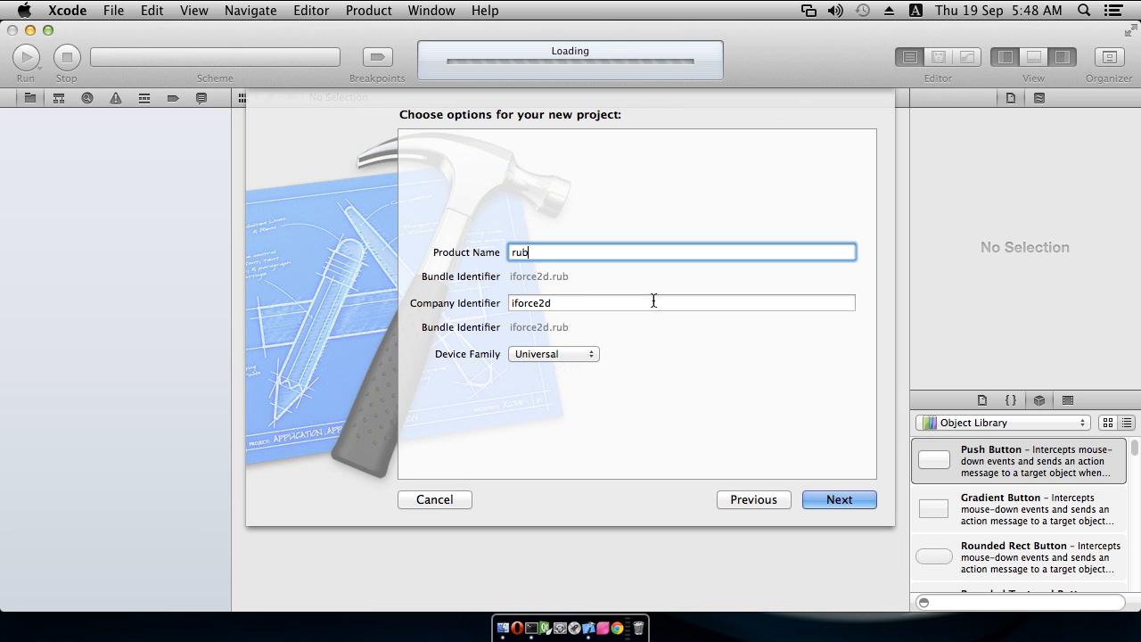
{"action": "type", "text": "eX"}
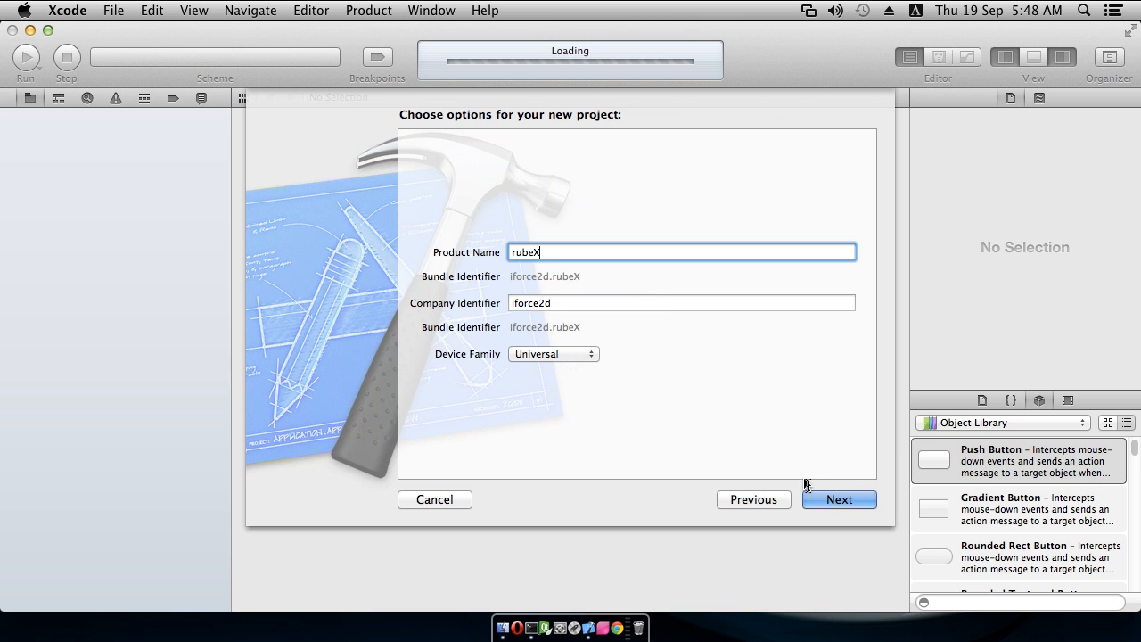
{"action": "left_click", "coordinate": [838, 499]}
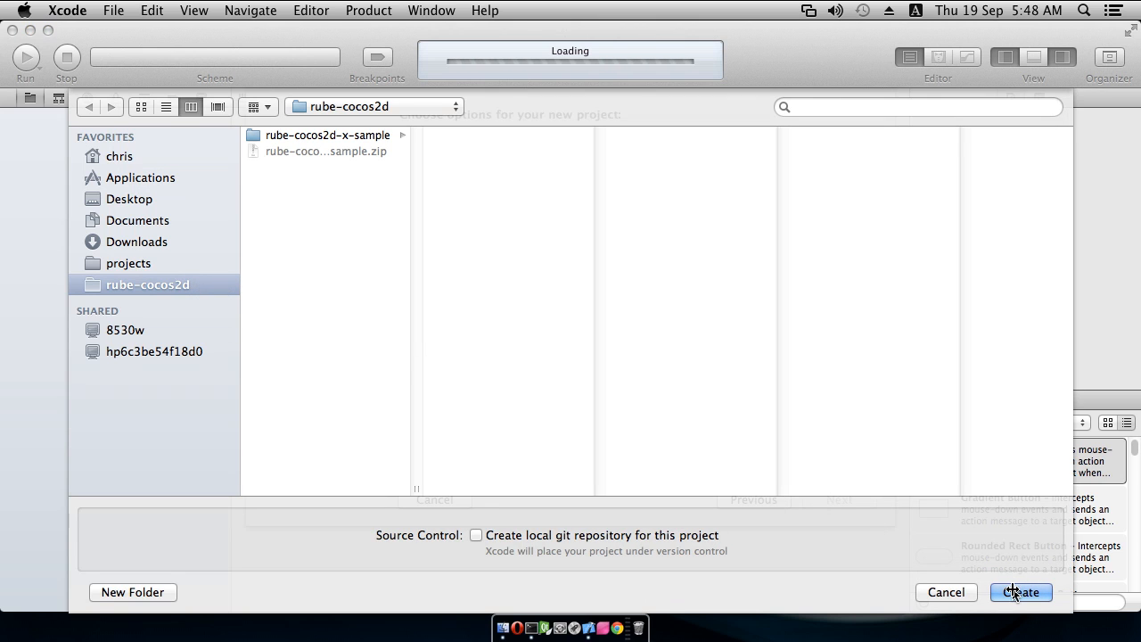
{"action": "mouse_move", "coordinate": [843, 496]}
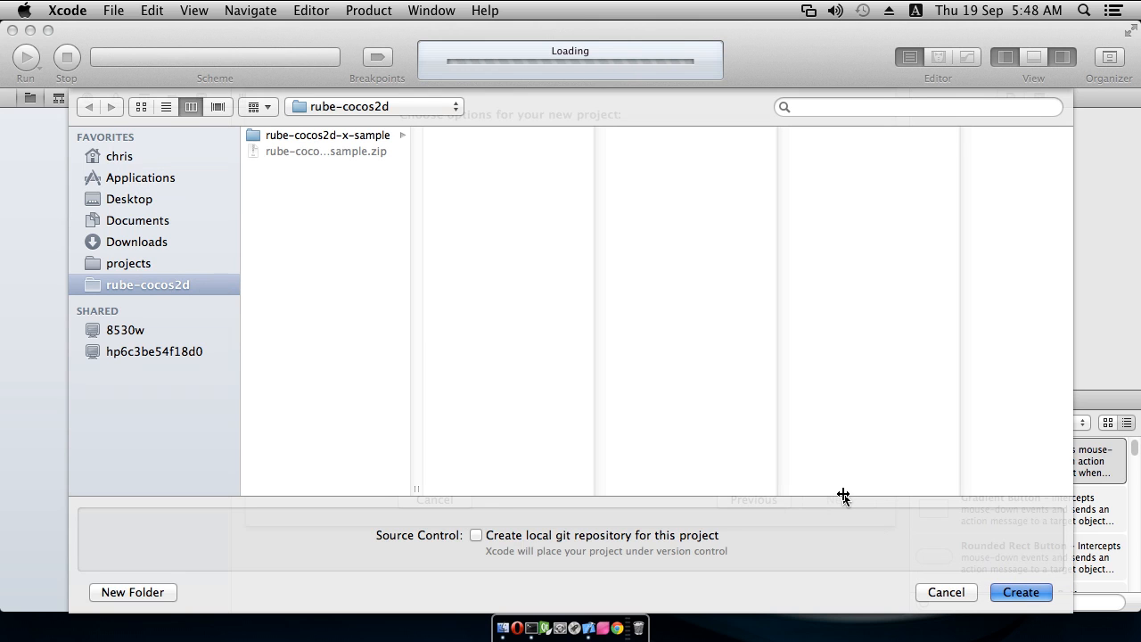
{"action": "mouse_move", "coordinate": [698, 317]}
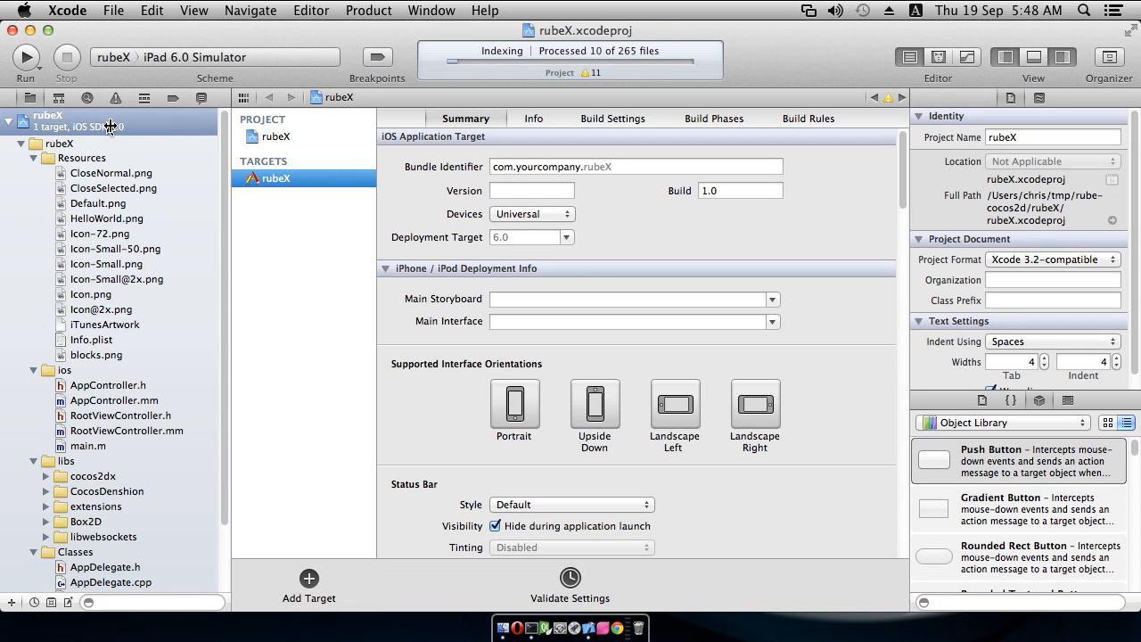
Delete the Box2D group under libs using Remove References, keeping its files on disk
{"action": "scroll", "scroll_direction": "down", "scroll_amount": 3}
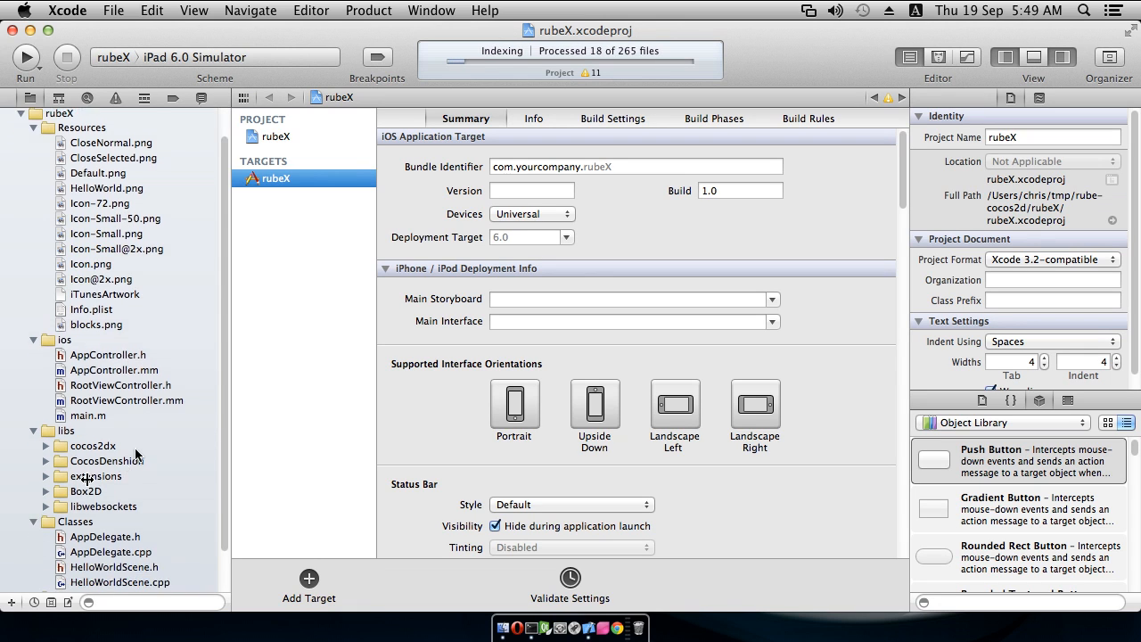
{"action": "left_click", "coordinate": [85, 448]}
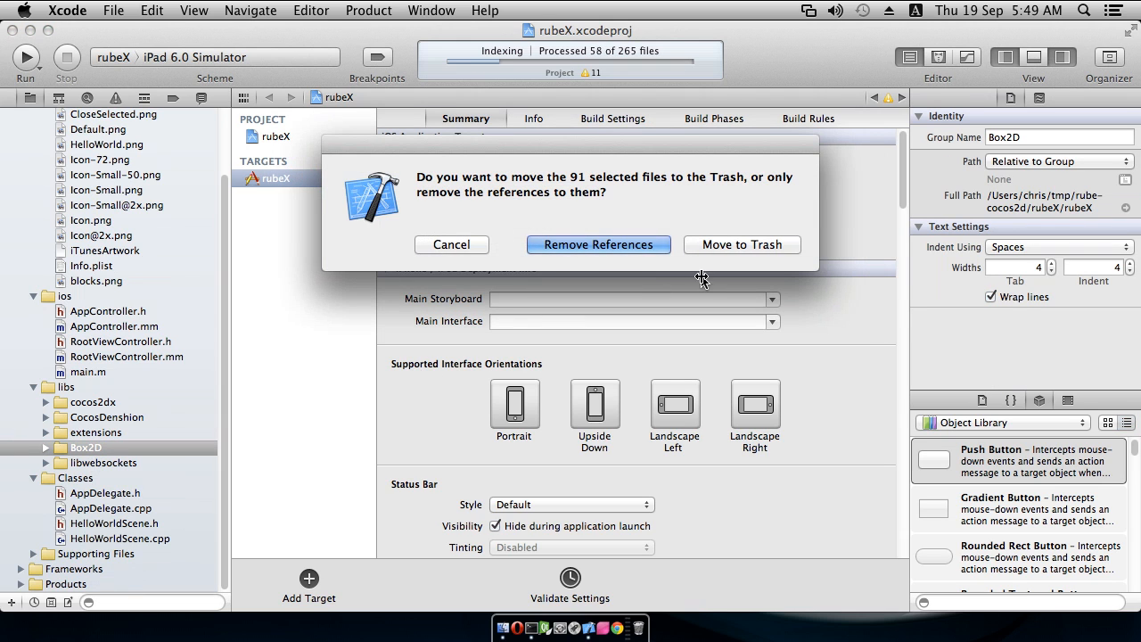
{"action": "left_click", "coordinate": [598, 245]}
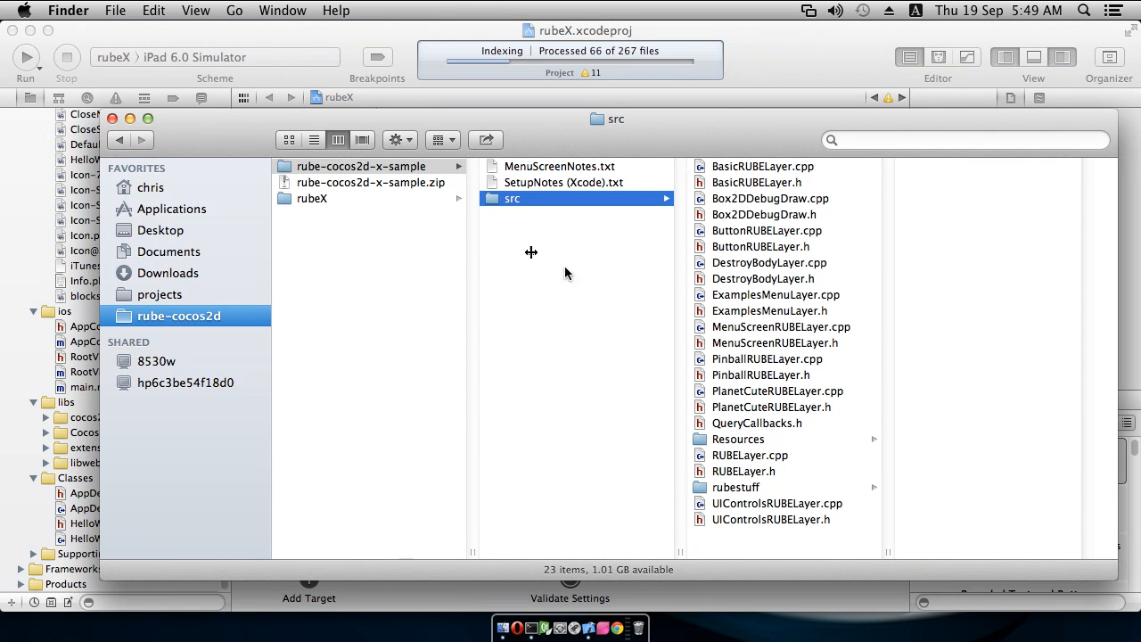
Trash the Box2D folder in rubeX/rubeX/libs, then view the rube-cocos2d-x-sample folder
{"action": "left_click", "coordinate": [312, 198]}
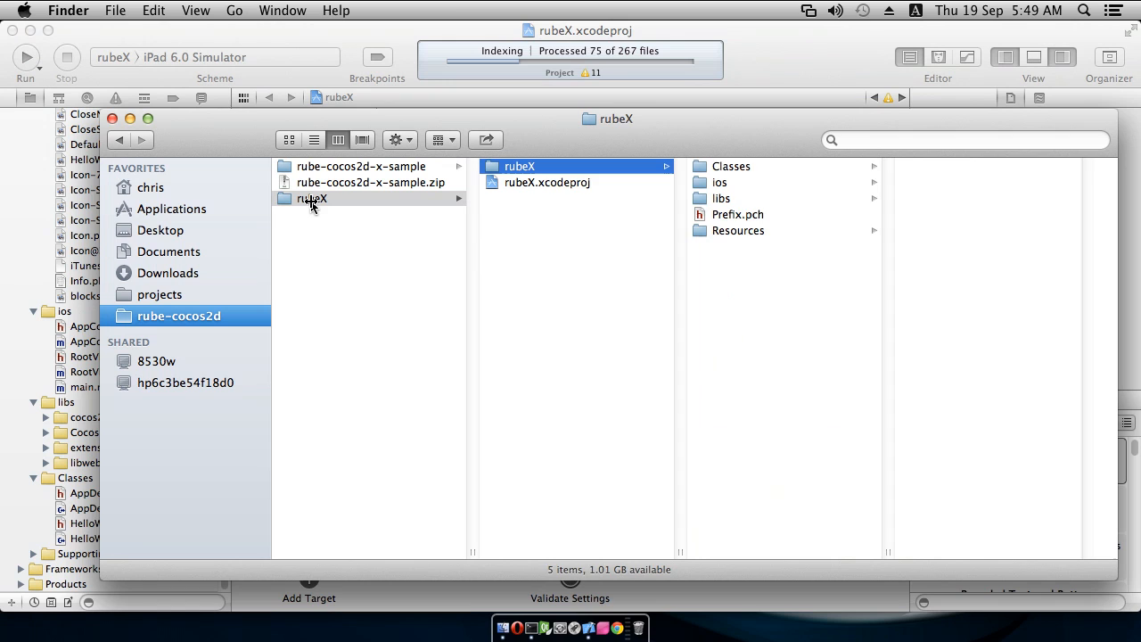
{"action": "left_click", "coordinate": [731, 165]}
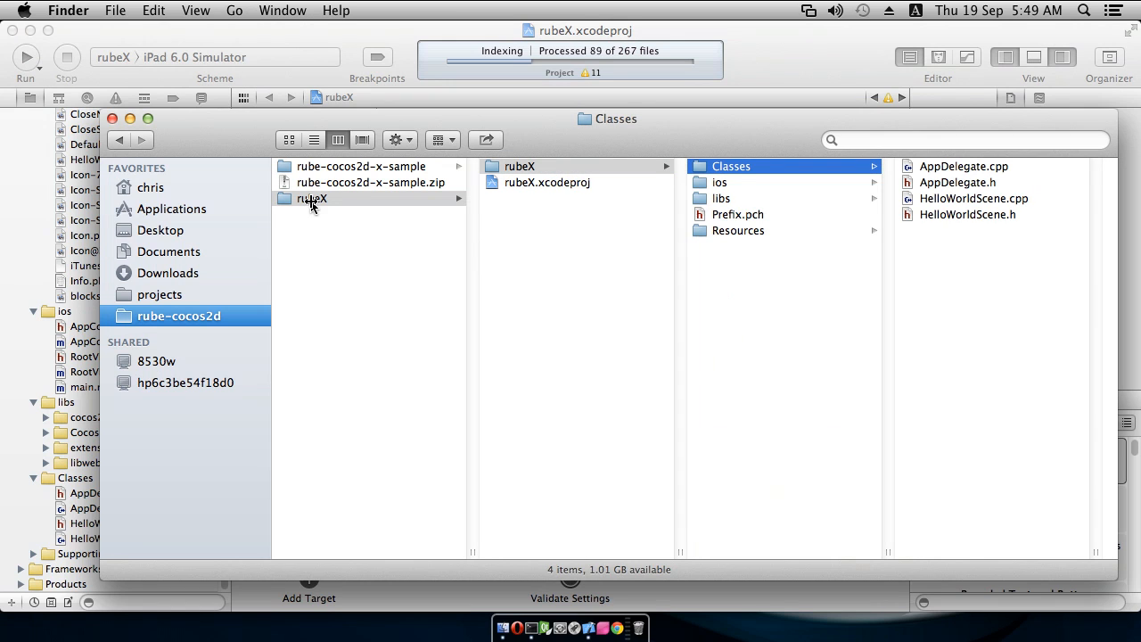
{"action": "left_click", "coordinate": [720, 198]}
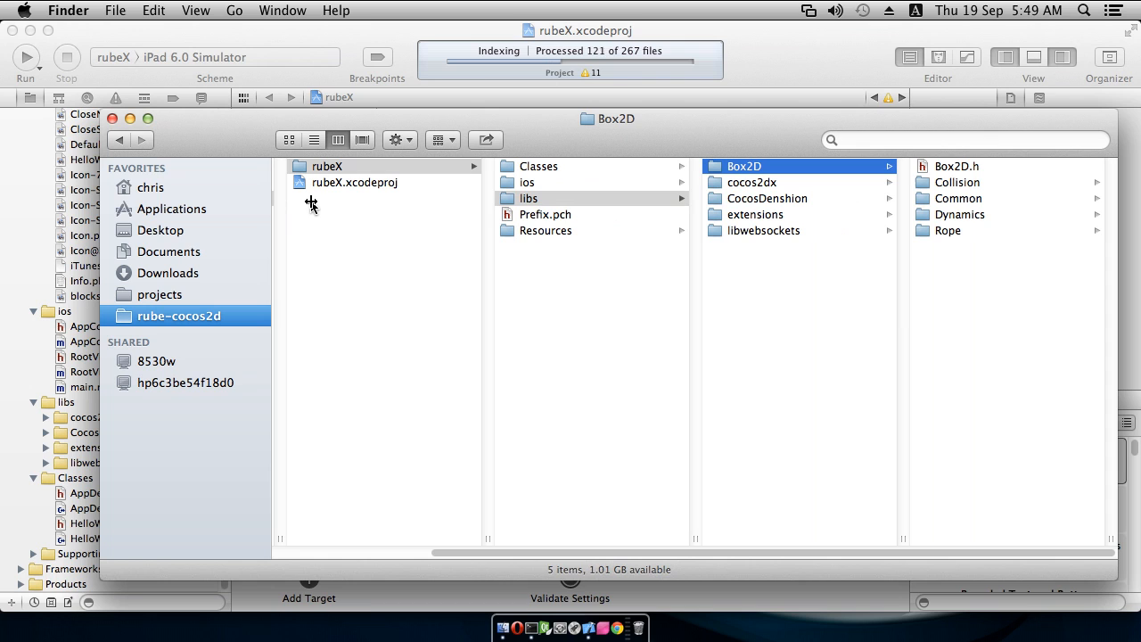
{"action": "left_click", "coordinate": [751, 182]}
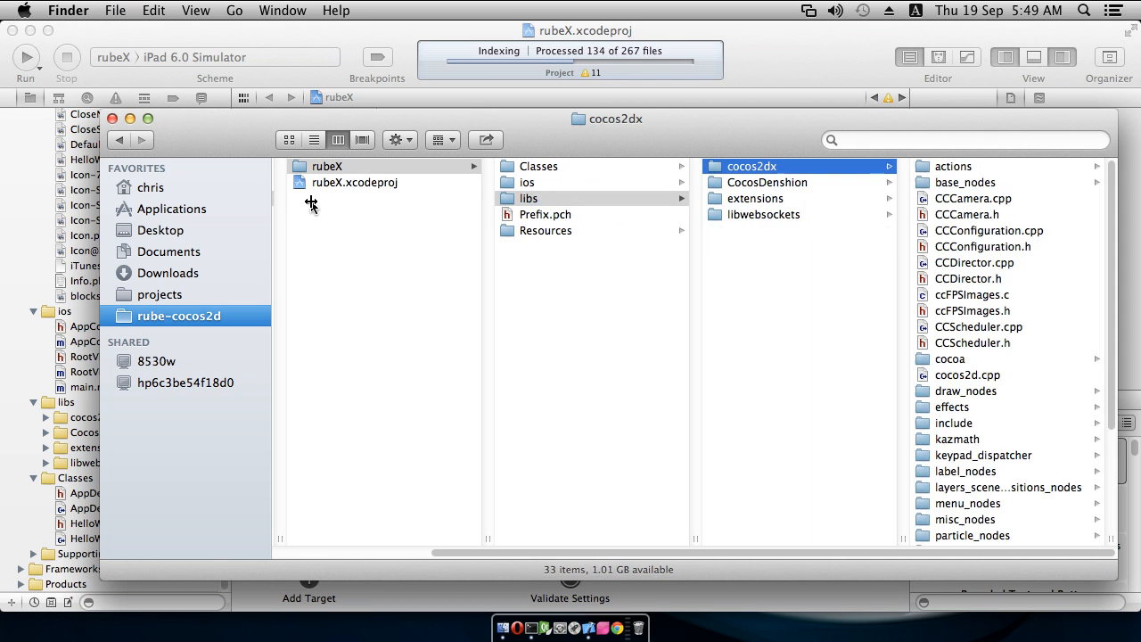
{"action": "mouse_move", "coordinate": [462, 509]}
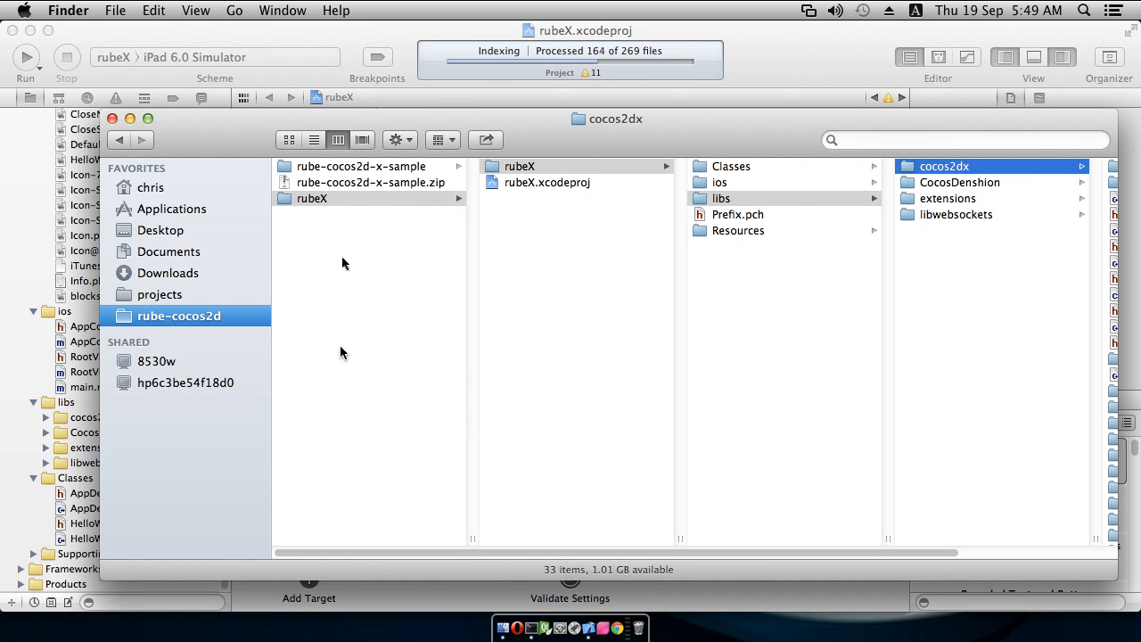
{"action": "mouse_move", "coordinate": [385, 235]}
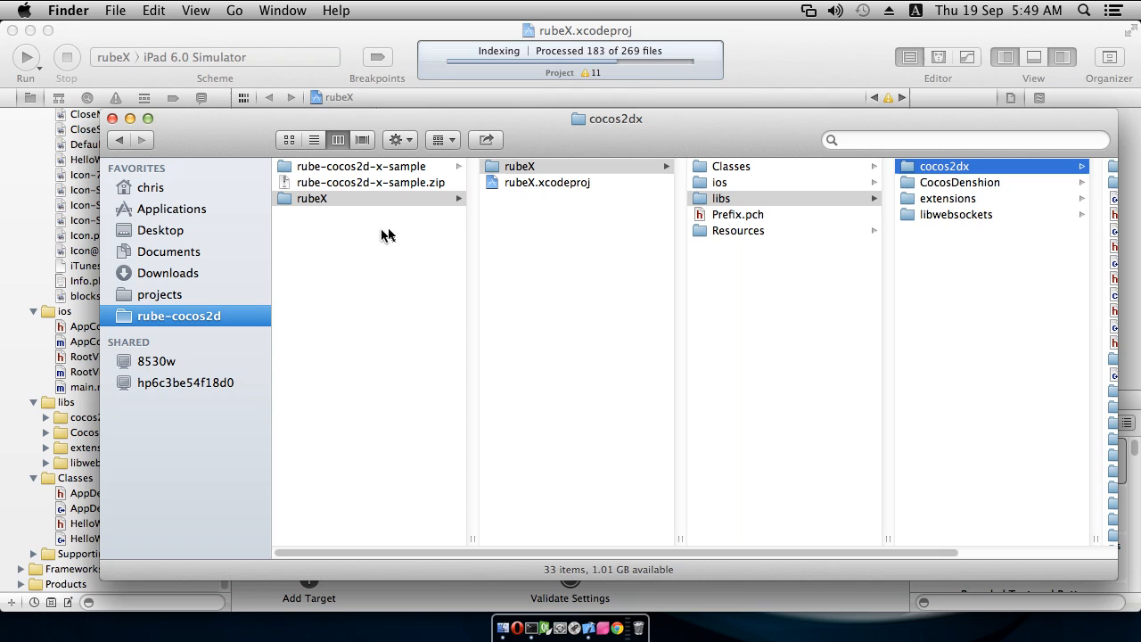
{"action": "mouse_move", "coordinate": [419, 235]}
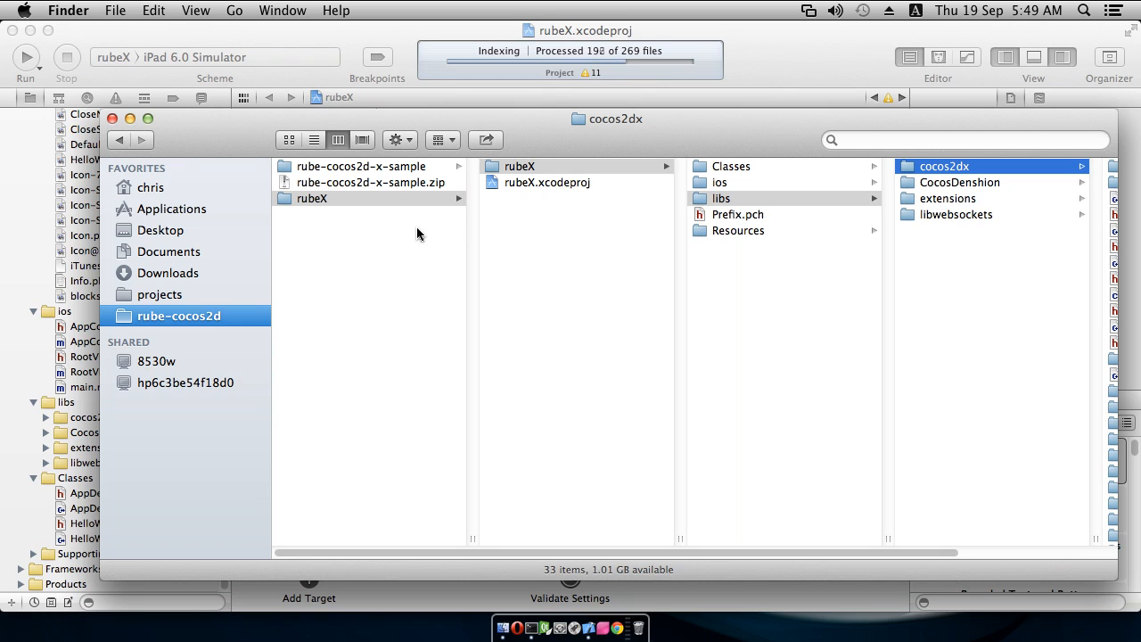
{"action": "mouse_move", "coordinate": [390, 198]}
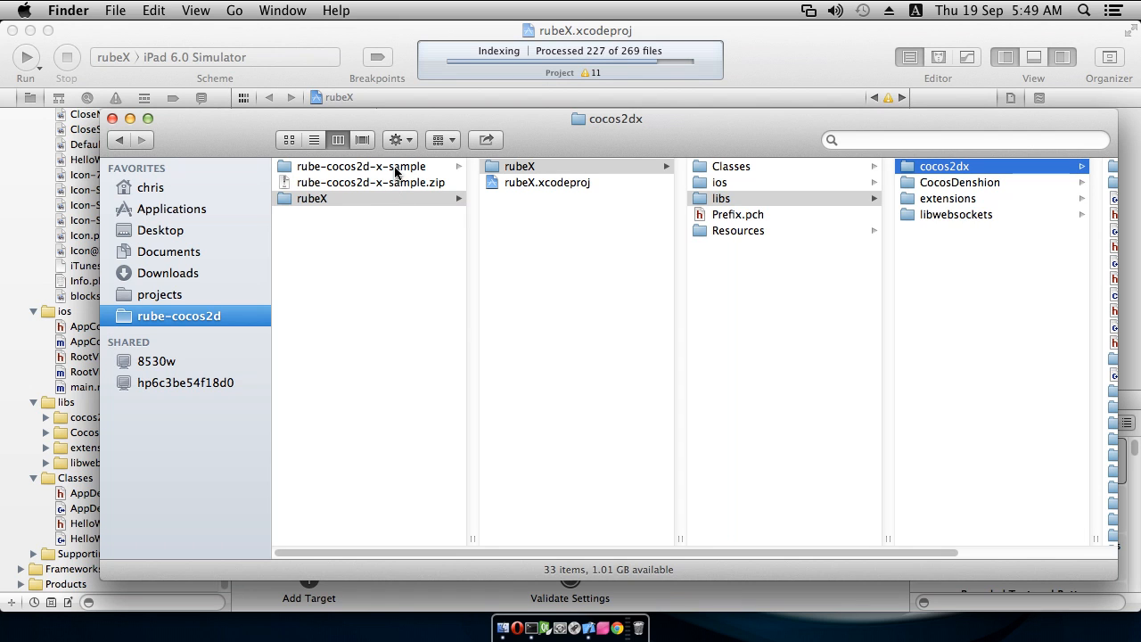
{"action": "left_click", "coordinate": [361, 166]}
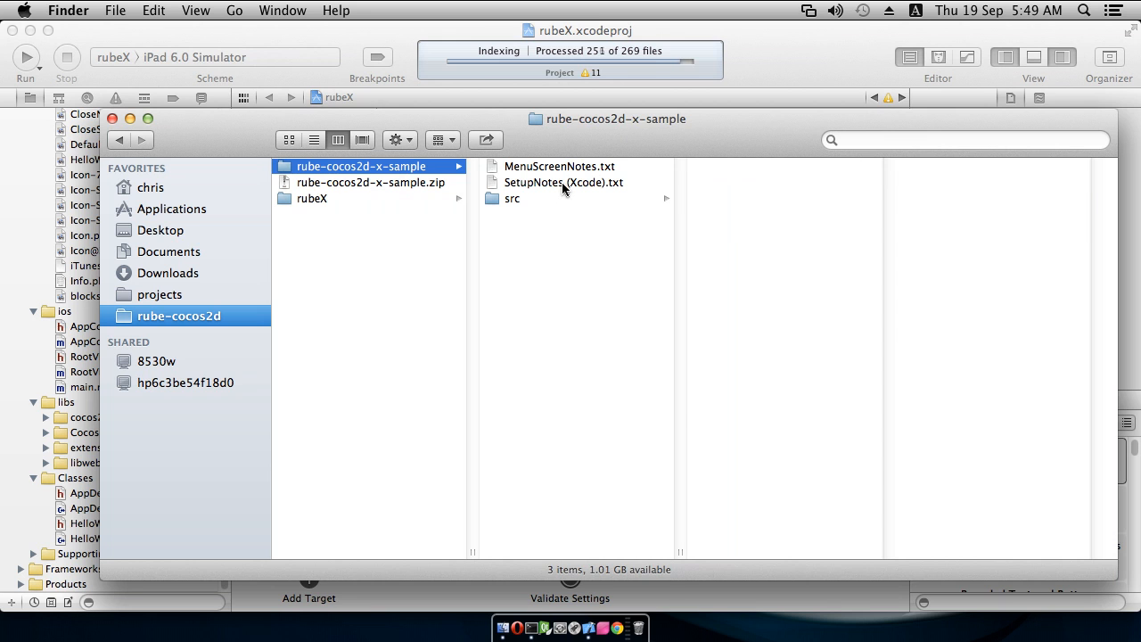
{"action": "double_click", "coordinate": [563, 182]}
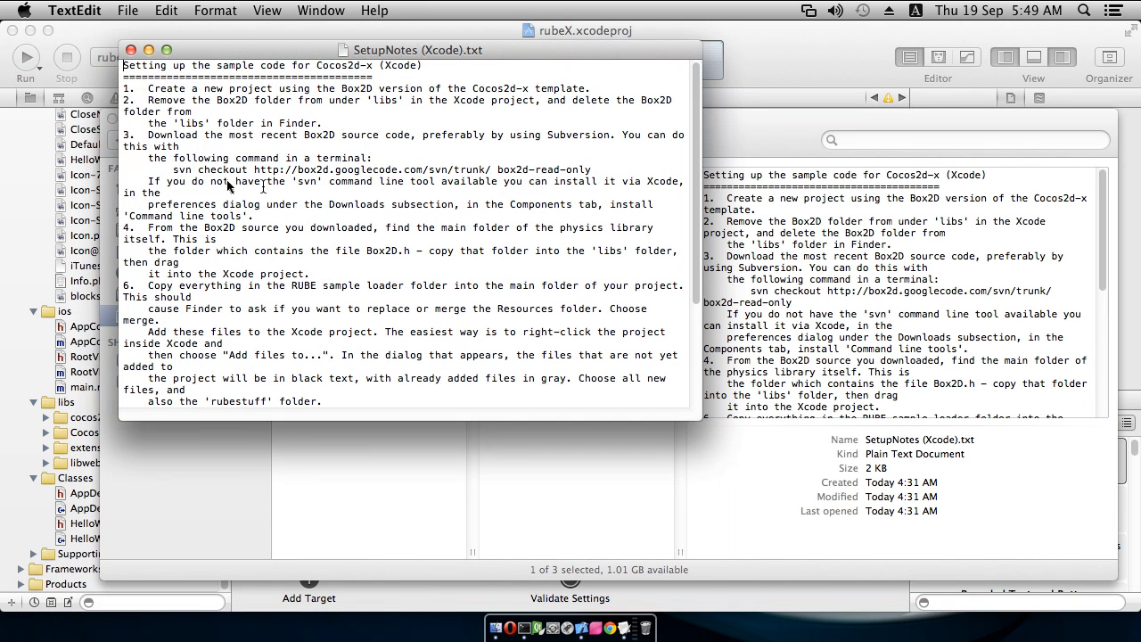
{"action": "double_click", "coordinate": [183, 169]}
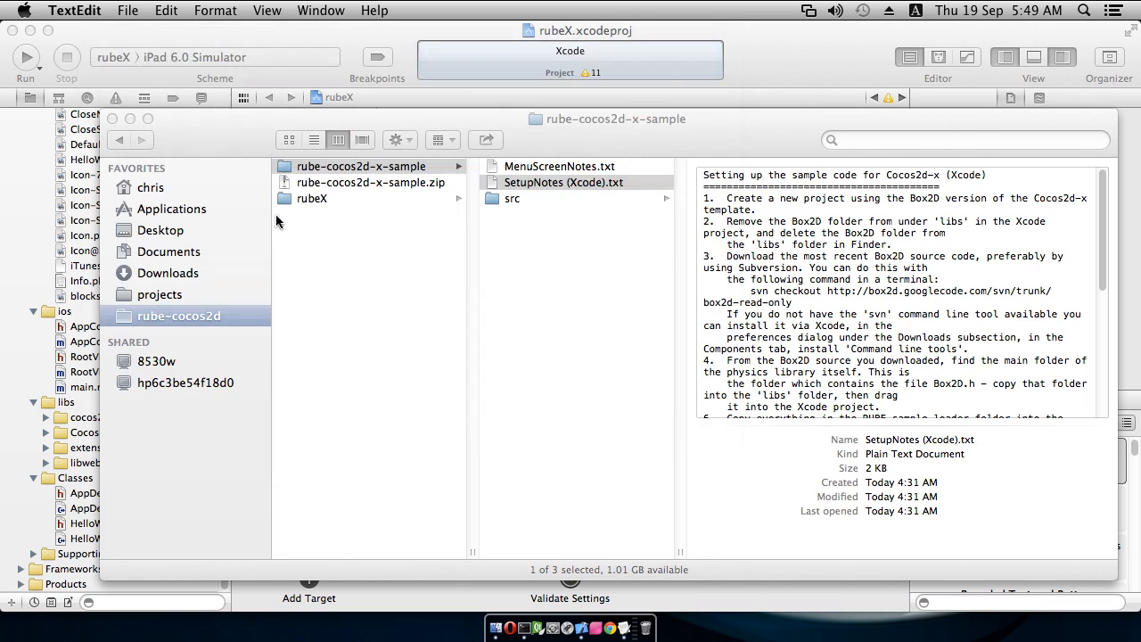
{"action": "left_click", "coordinate": [541, 629]}
{"action": "type", "text": "cd /Users/chris/tmp/rube-cocos2d"}
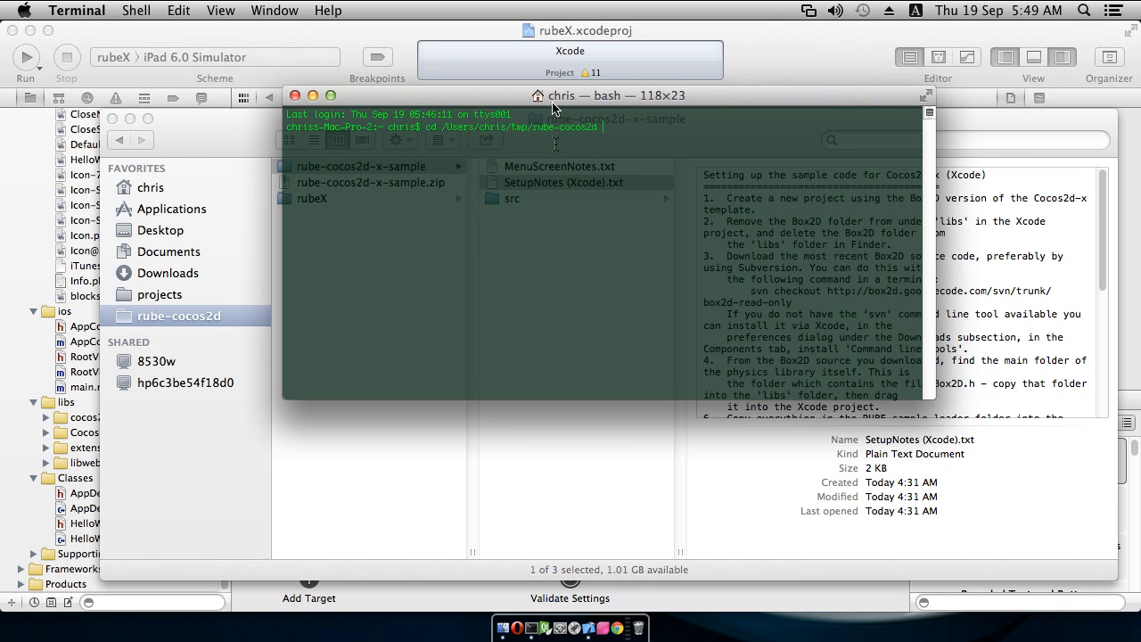
In rube-cocos2d, run svn checkout of Box2D trunk into box2d-read-only
{"action": "key", "text": "Return"}
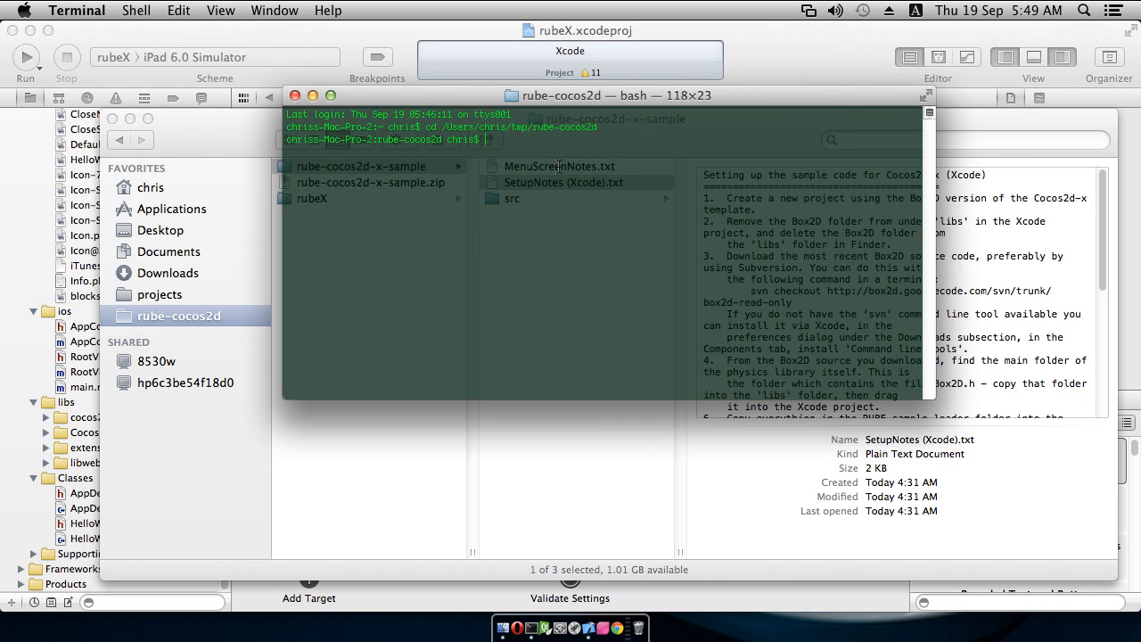
{"action": "type", "text": "svn checkout http://box2d.googlecode.com/svn/trunk/ box2d-read-only"}
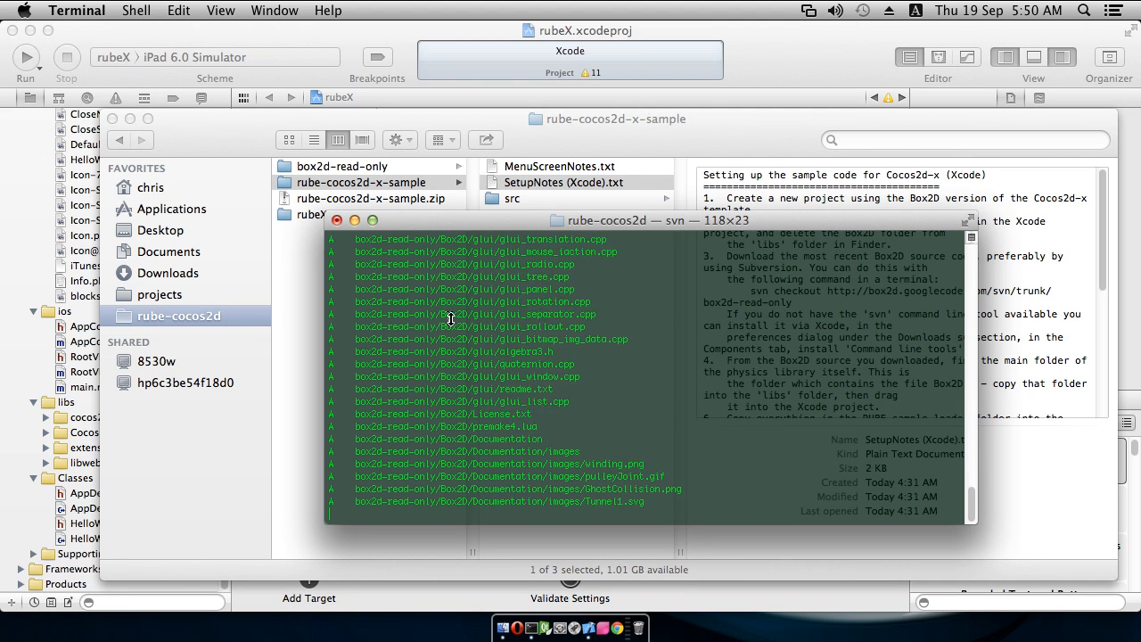
{"action": "scroll", "scroll_direction": "down", "scroll_amount": 3}
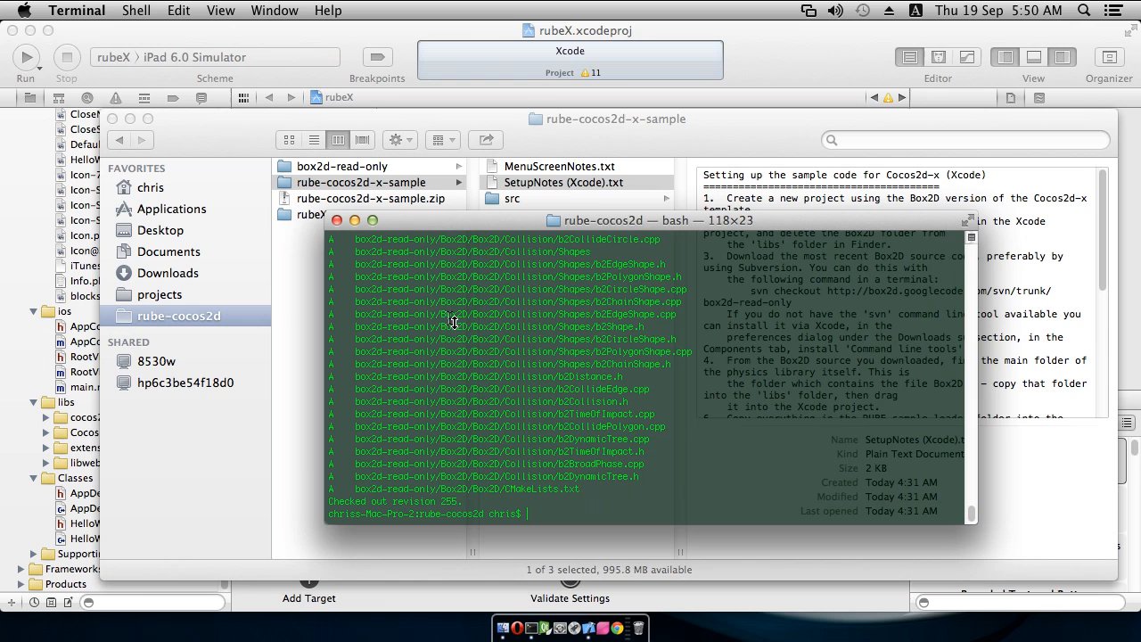
{"action": "mouse_move", "coordinate": [337, 220]}
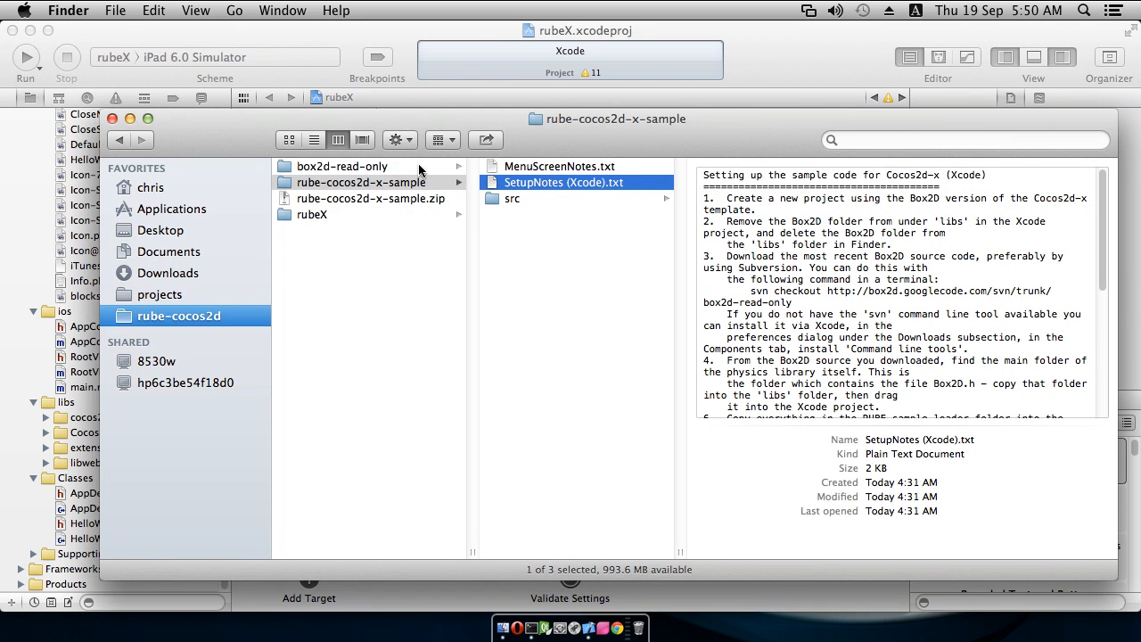
Copy the Box2D folder from box2d-read-only and open rubeX/rubeX/libs to paste it
{"action": "left_click", "coordinate": [342, 166]}
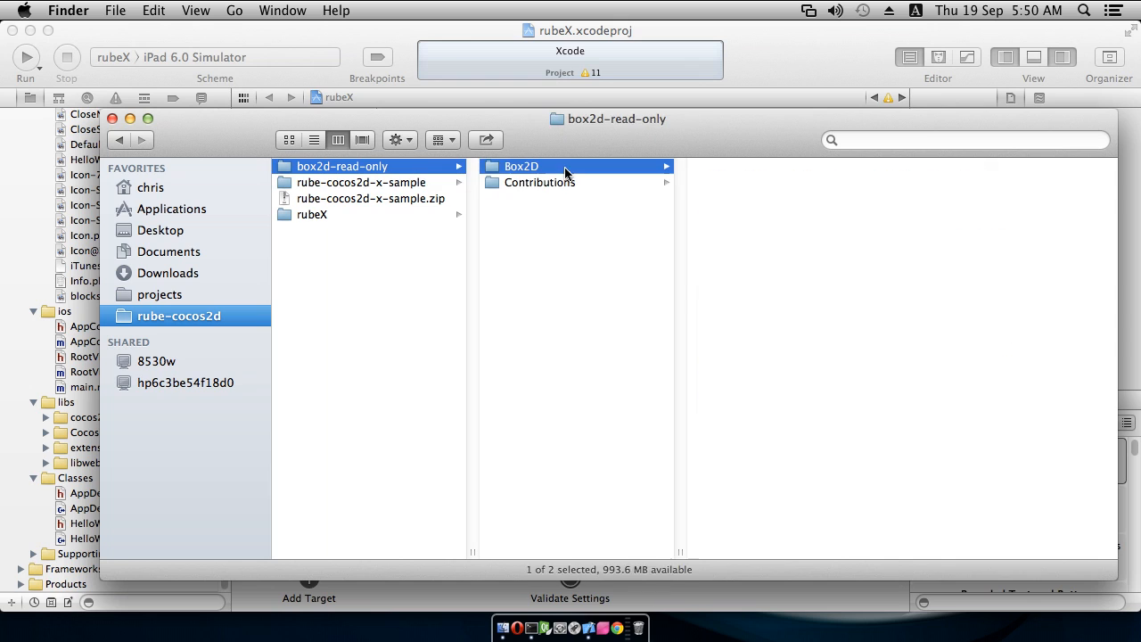
{"action": "left_click", "coordinate": [521, 165]}
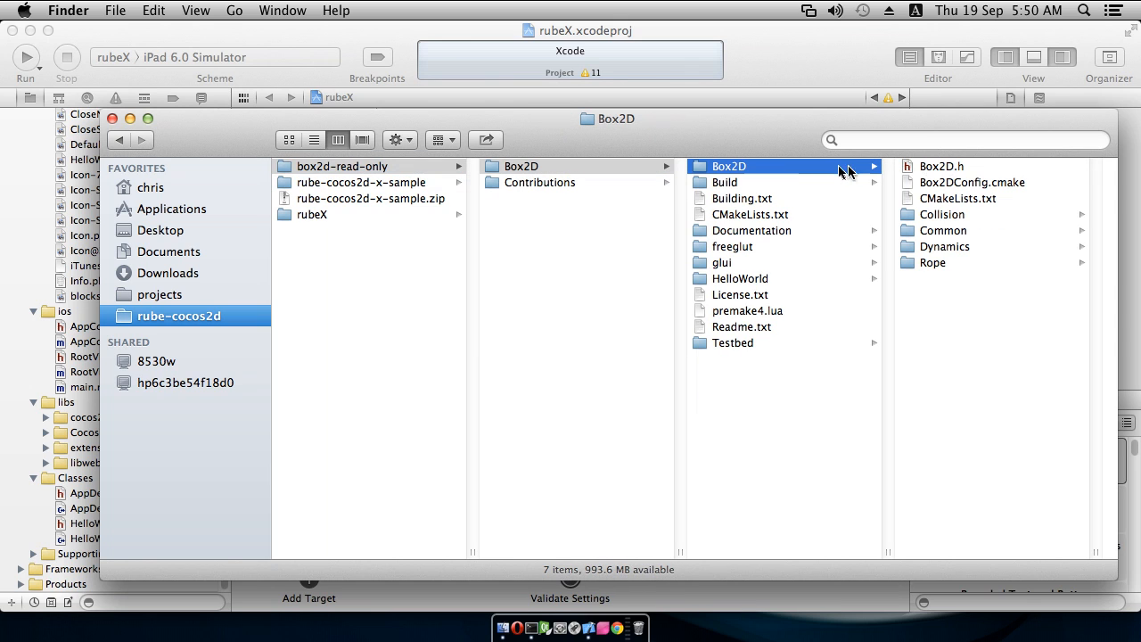
{"action": "mouse_move", "coordinate": [929, 173]}
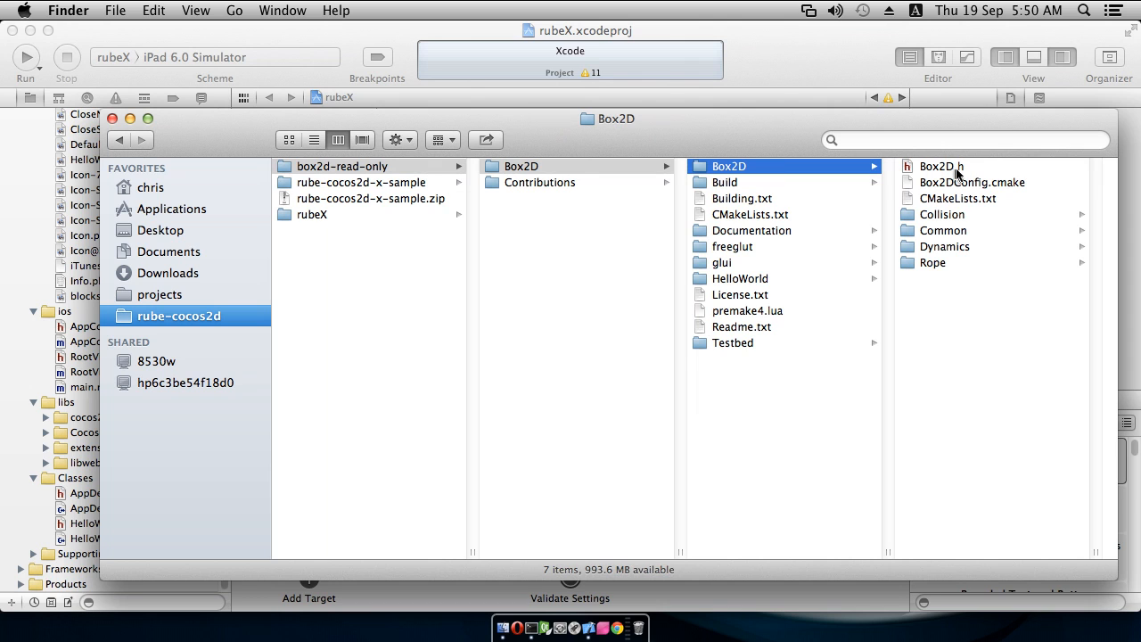
{"action": "right_click", "coordinate": [729, 166]}
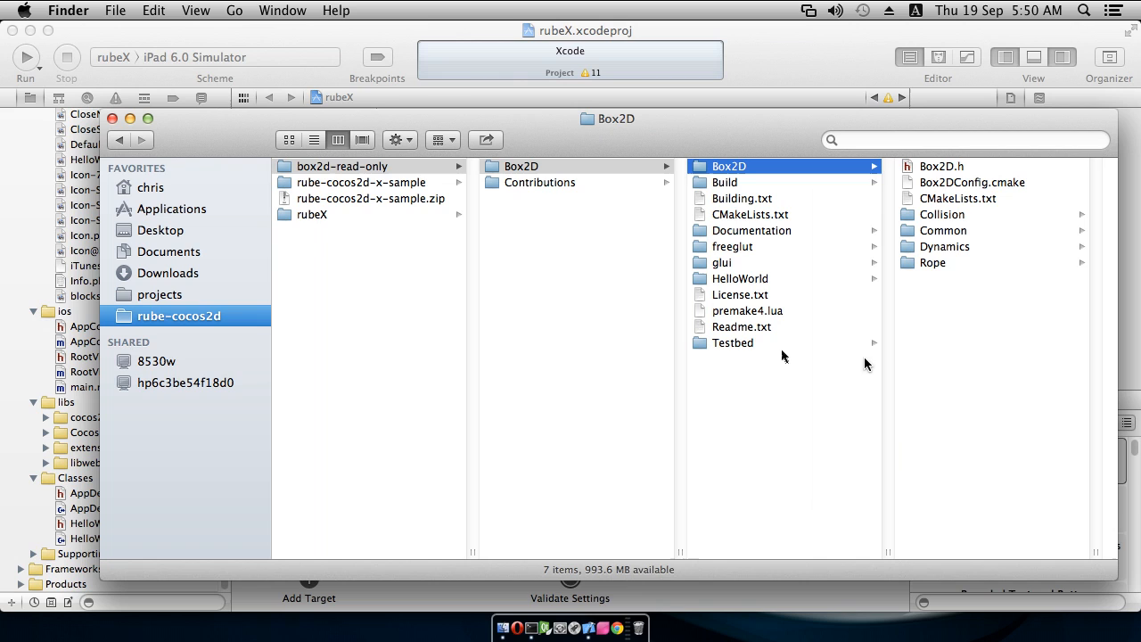
{"action": "left_click", "coordinate": [312, 214]}
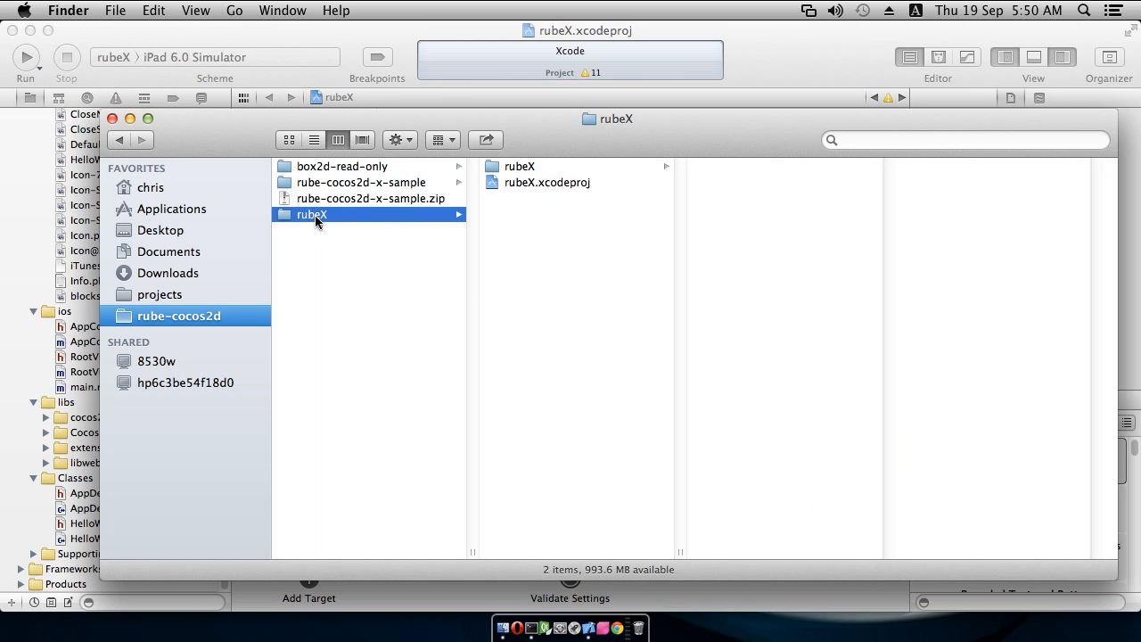
{"action": "left_click", "coordinate": [519, 166]}
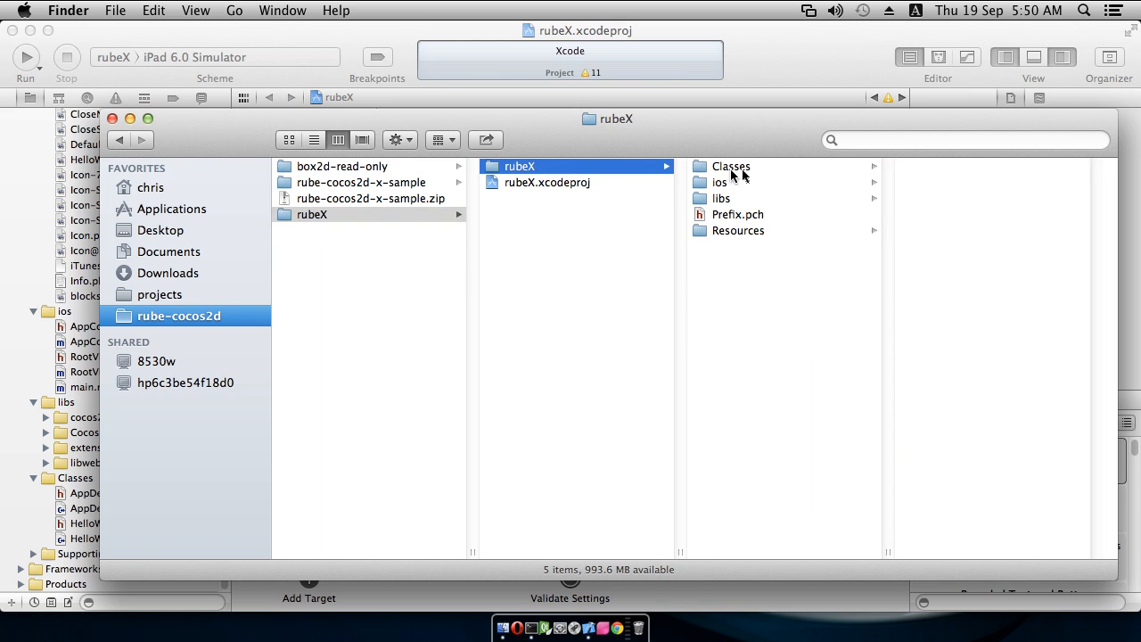
{"action": "left_click", "coordinate": [720, 198]}
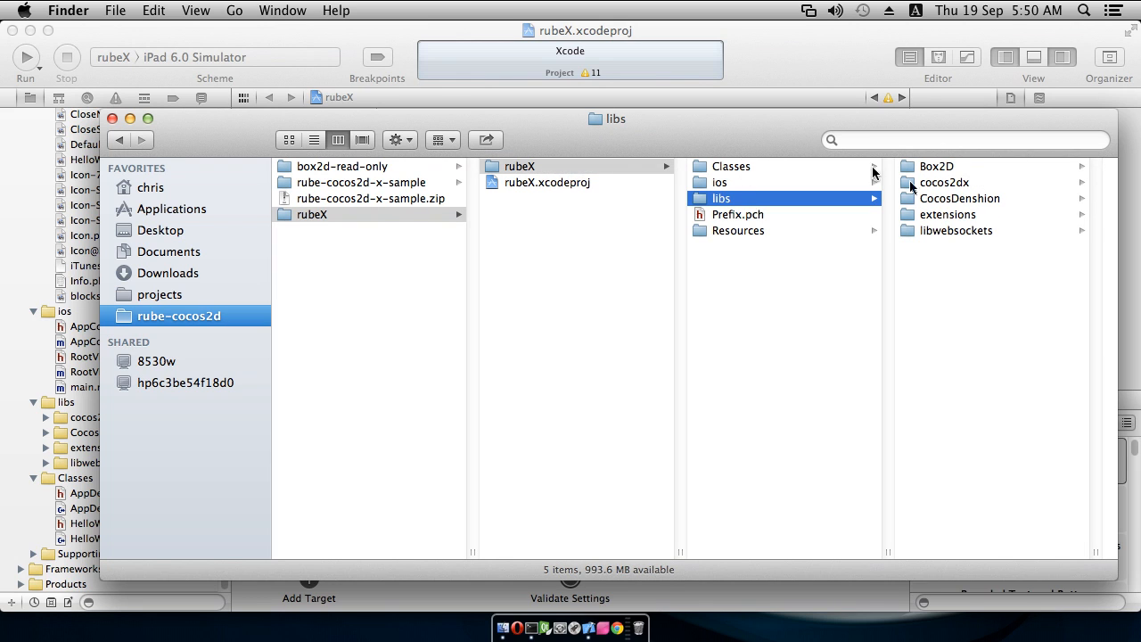
{"action": "mouse_move", "coordinate": [937, 169]}
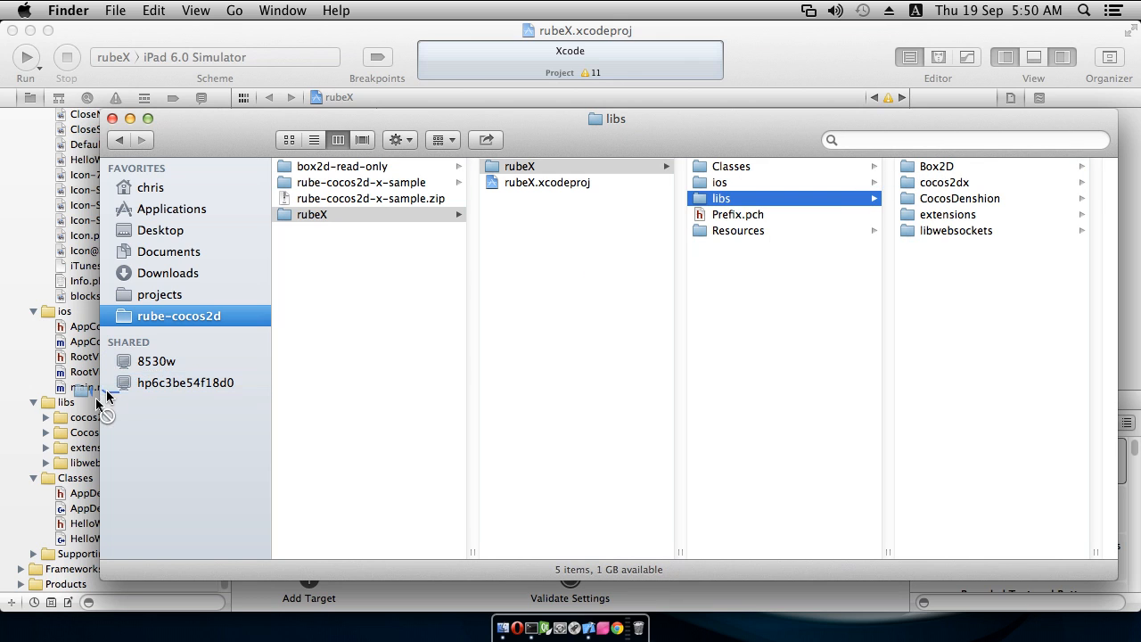
{"action": "mouse_move", "coordinate": [228, 210]}
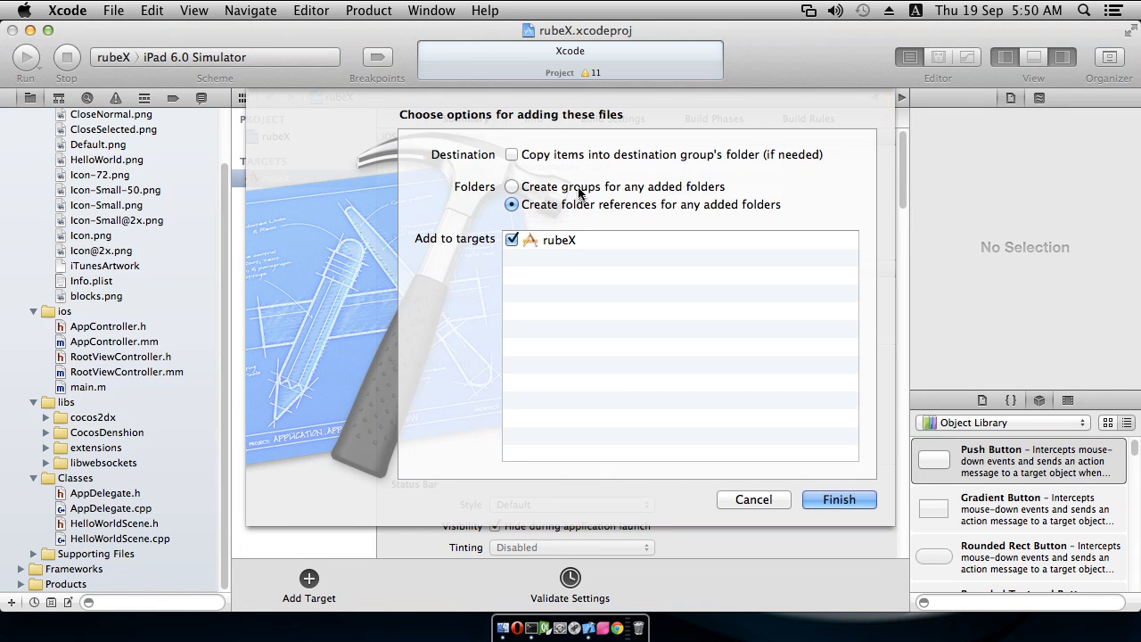
Add Box2D to the libs group with 'Create groups for any added folders' for rubeX
{"action": "left_click", "coordinate": [511, 187]}
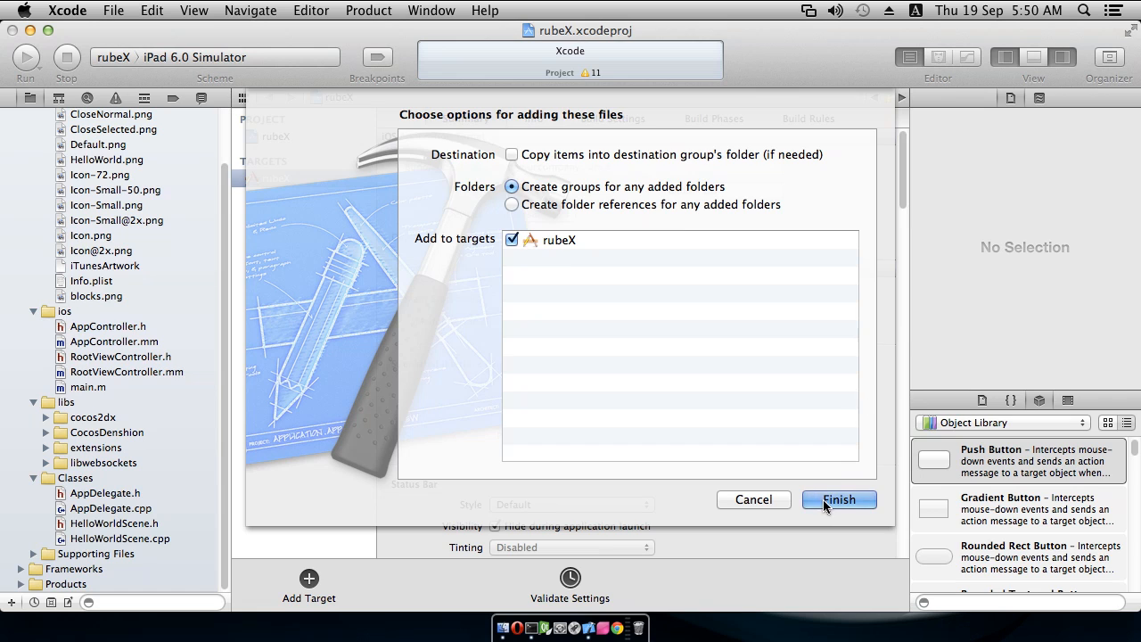
{"action": "left_click", "coordinate": [838, 499]}
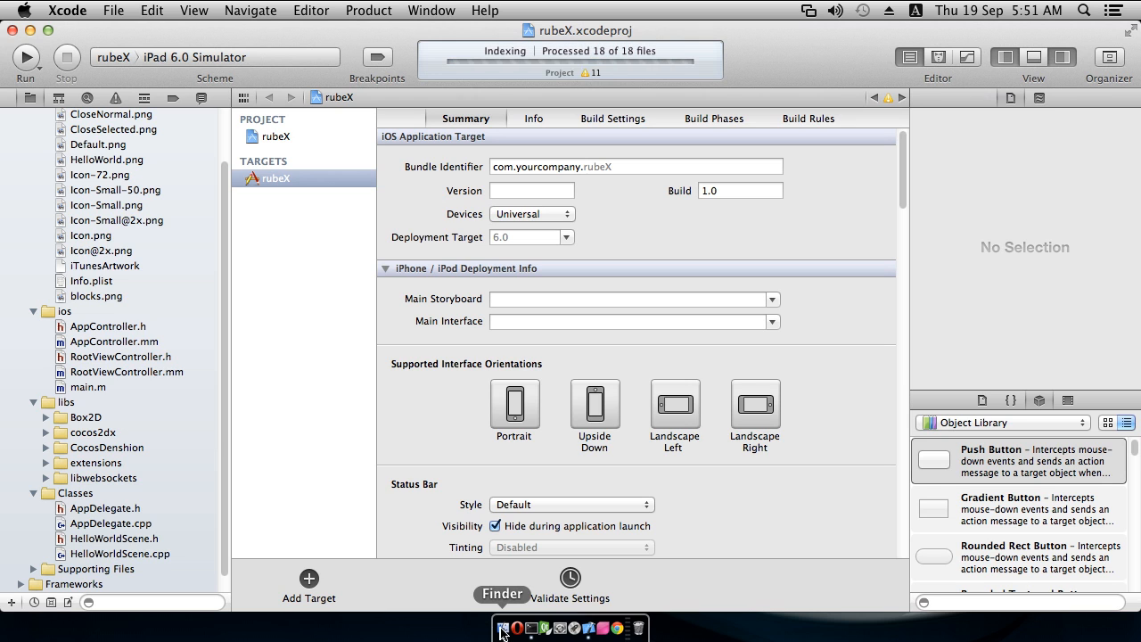
Select all 23 items in rube-cocos2d-x-sample/src, then go to the rubeX project folder
{"action": "left_click", "coordinate": [501, 628]}
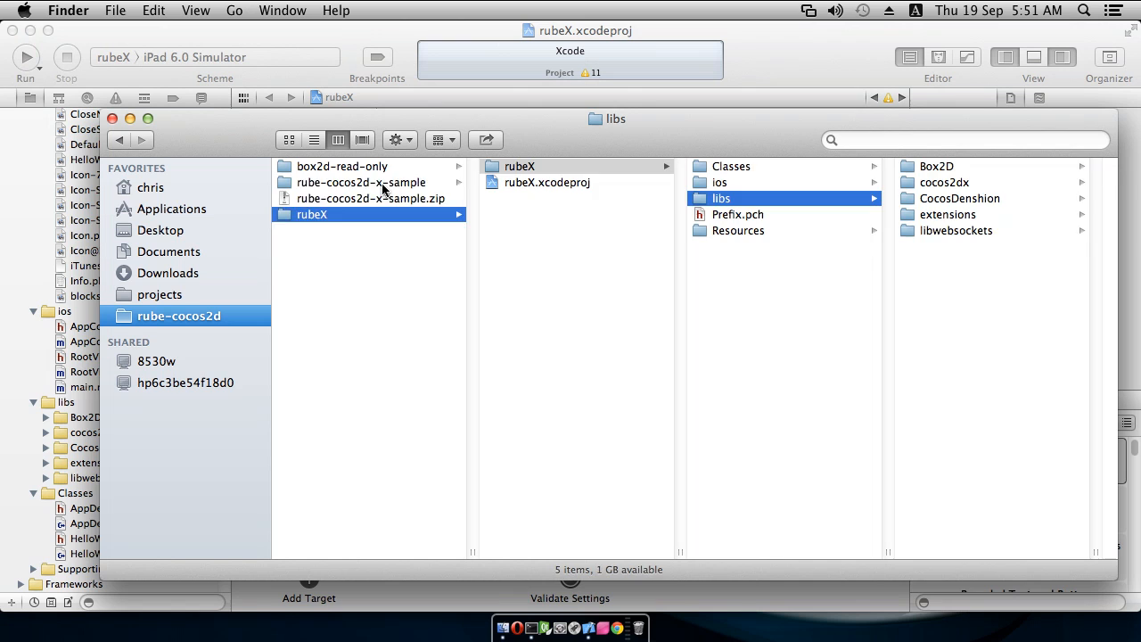
{"action": "left_click", "coordinate": [361, 182]}
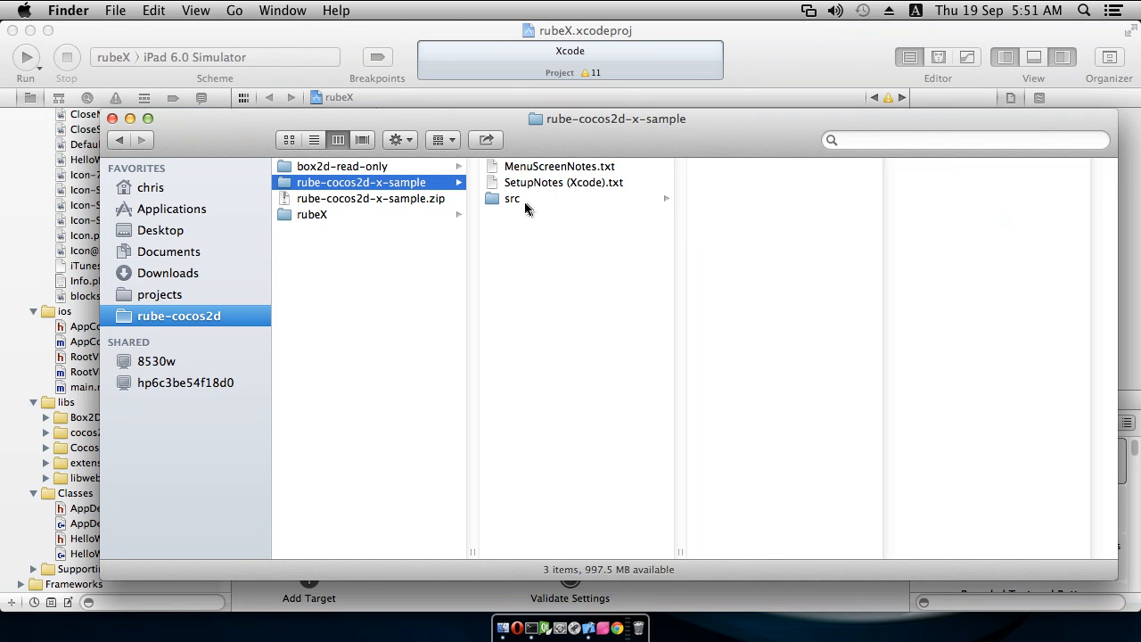
{"action": "left_click", "coordinate": [512, 198]}
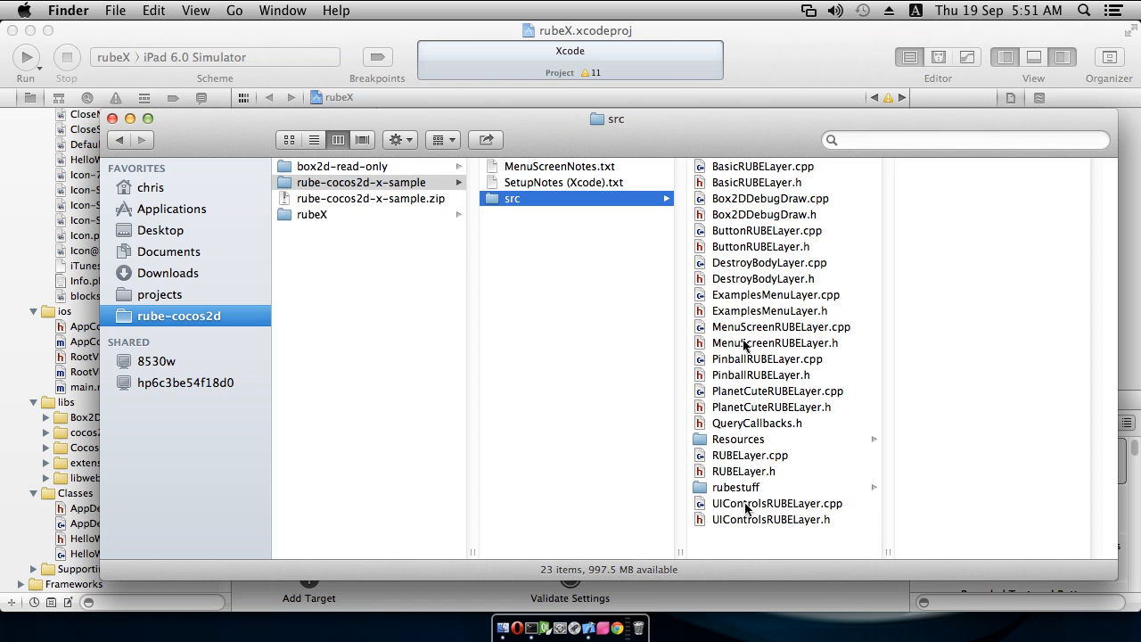
{"action": "key", "text": "cmd+a"}
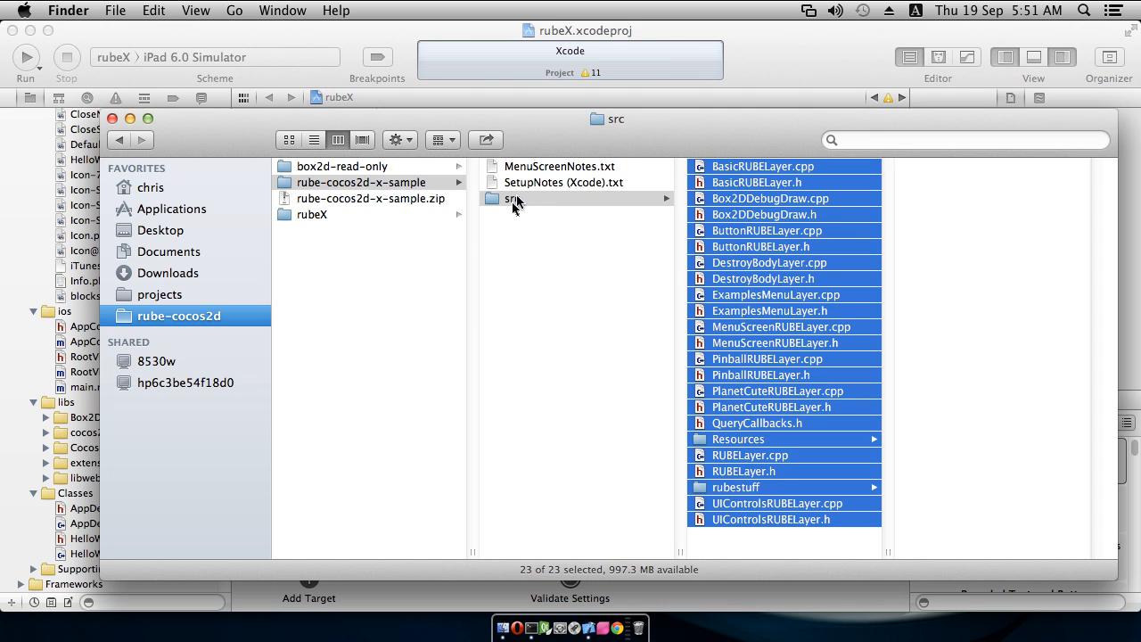
{"action": "left_click", "coordinate": [312, 214]}
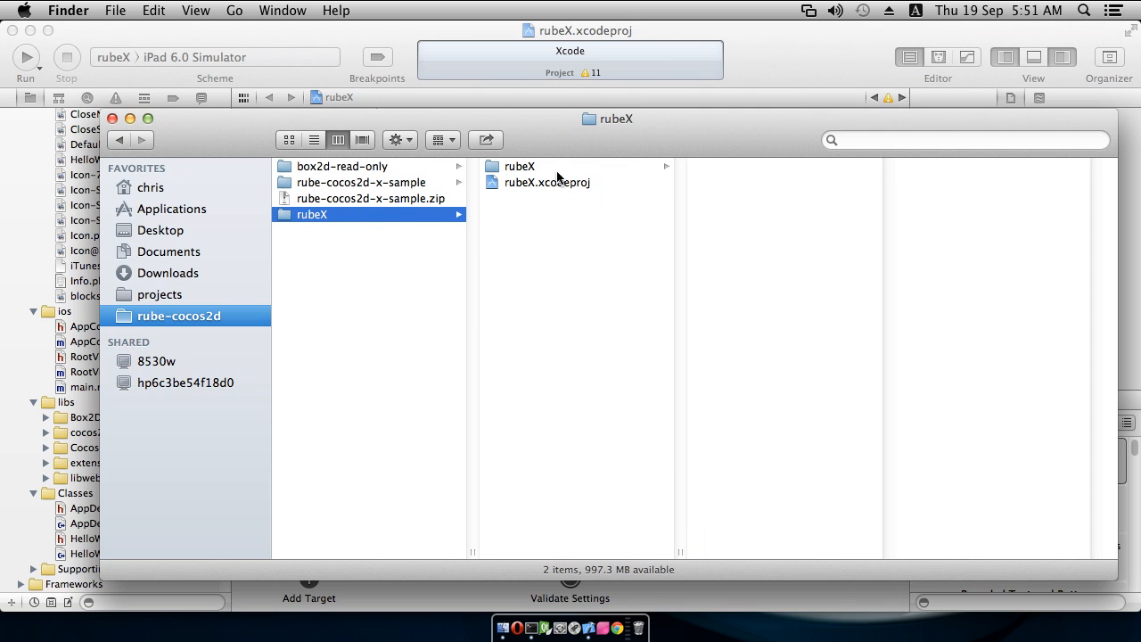
Paste the sample files into the inner rubeX folder, merging the Resources folders
{"action": "left_click", "coordinate": [520, 166]}
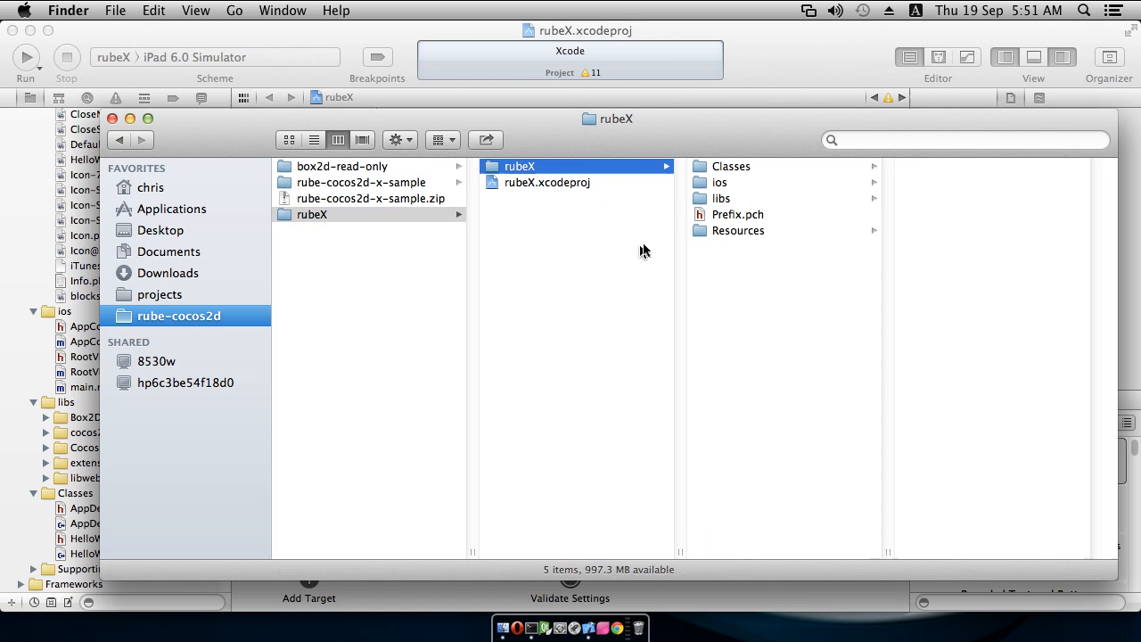
{"action": "mouse_move", "coordinate": [711, 246]}
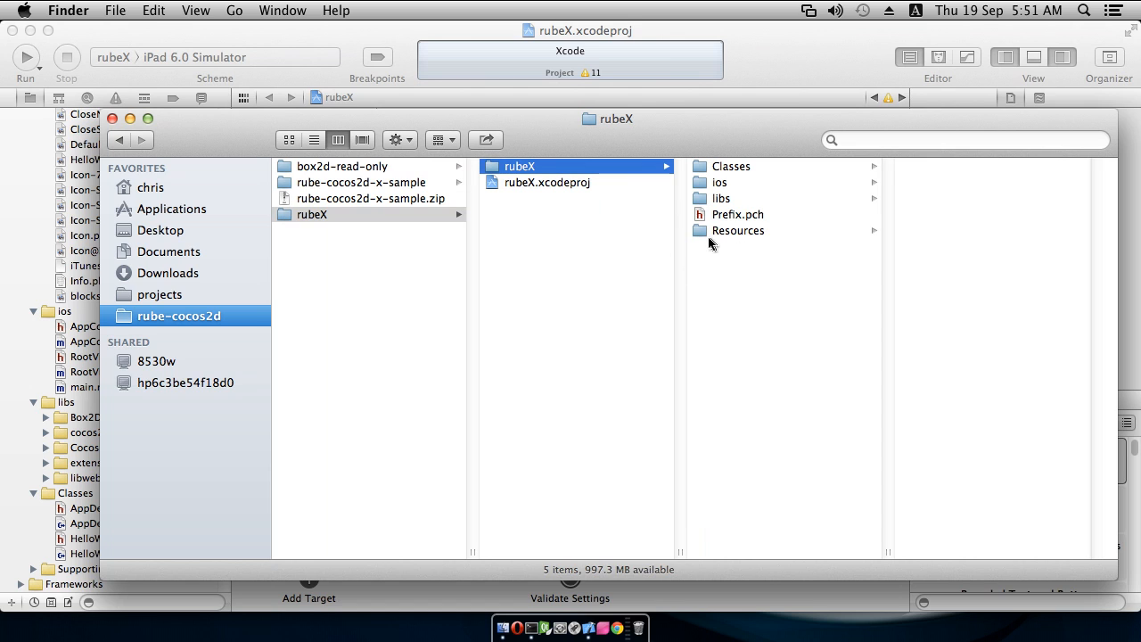
{"action": "mouse_move", "coordinate": [760, 236]}
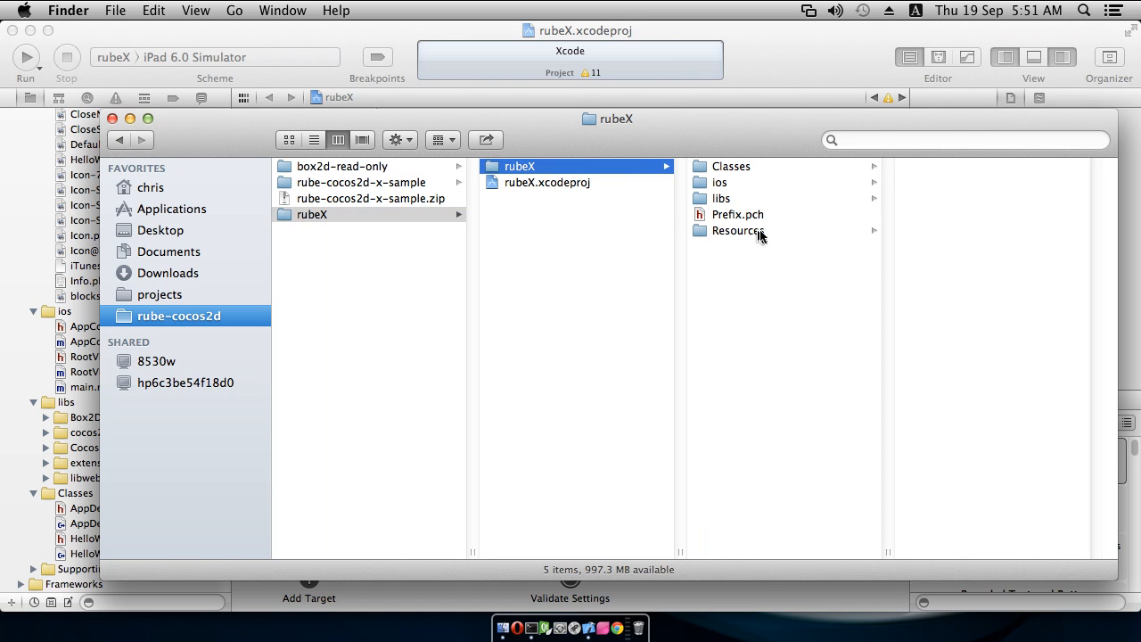
{"action": "mouse_move", "coordinate": [761, 266]}
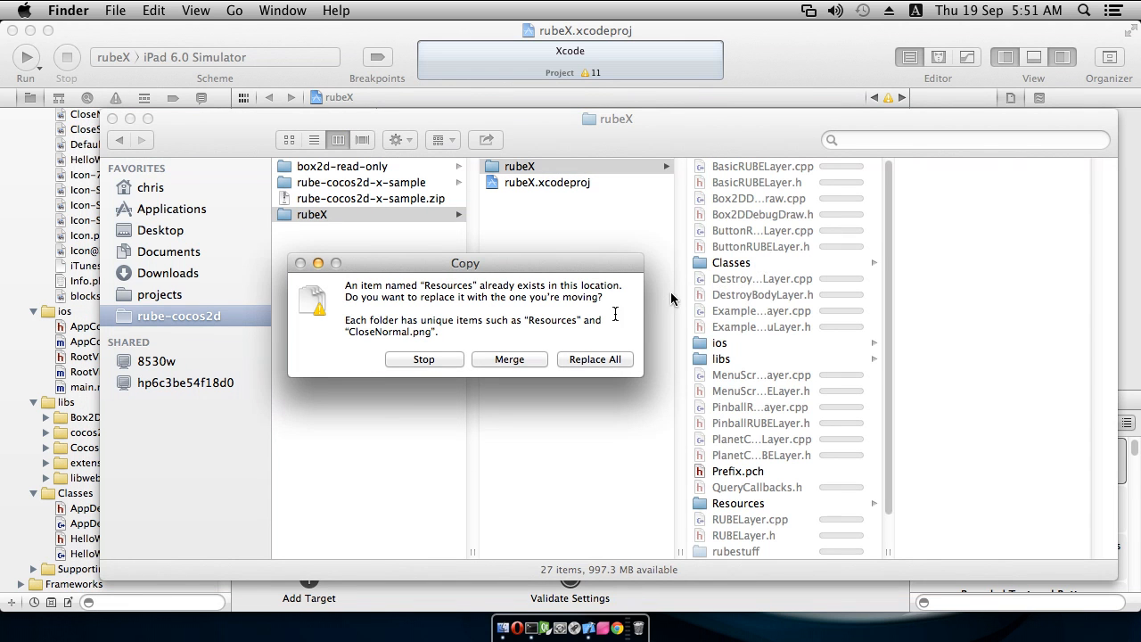
{"action": "mouse_move", "coordinate": [502, 342]}
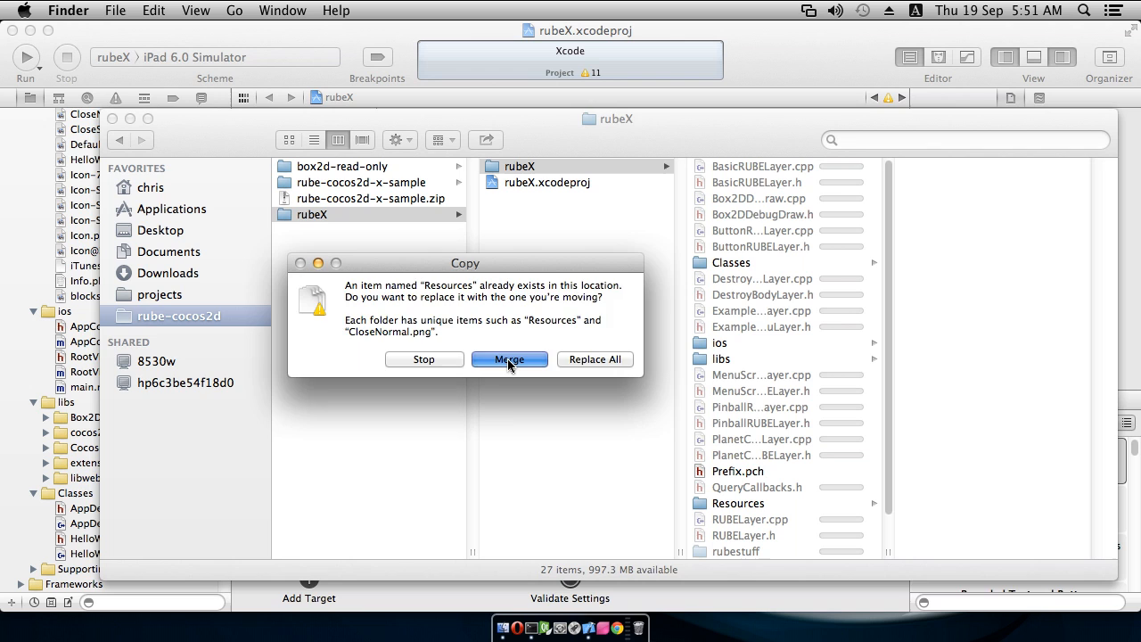
{"action": "left_click", "coordinate": [508, 358]}
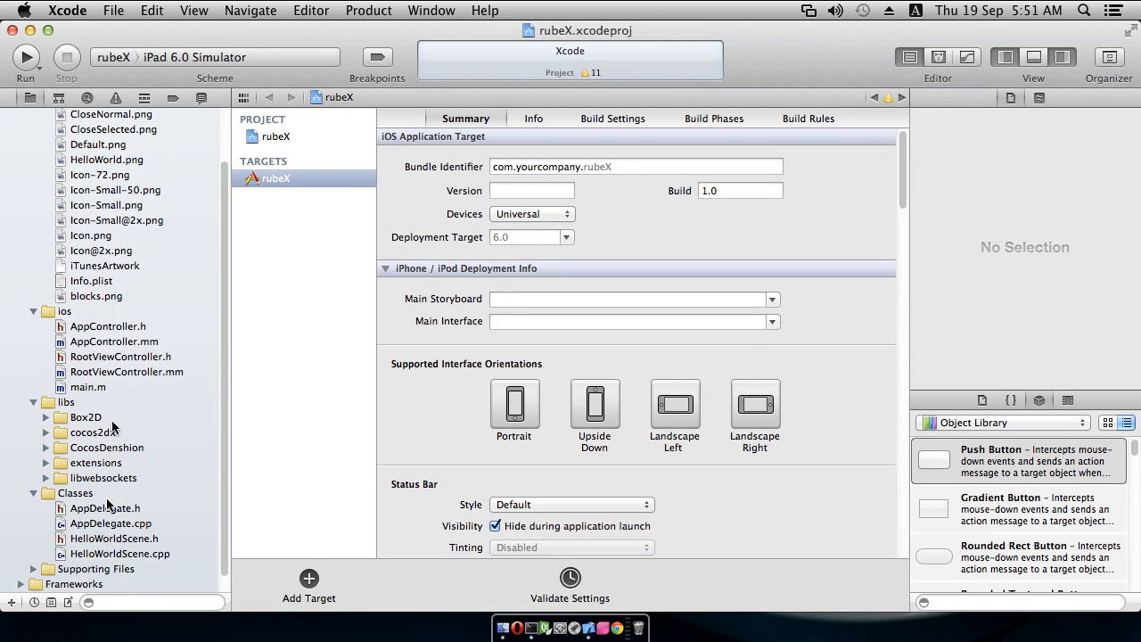
Open Add Files for the Classes group and browse the rubeX folder's files
{"action": "right_click", "coordinate": [55, 493]}
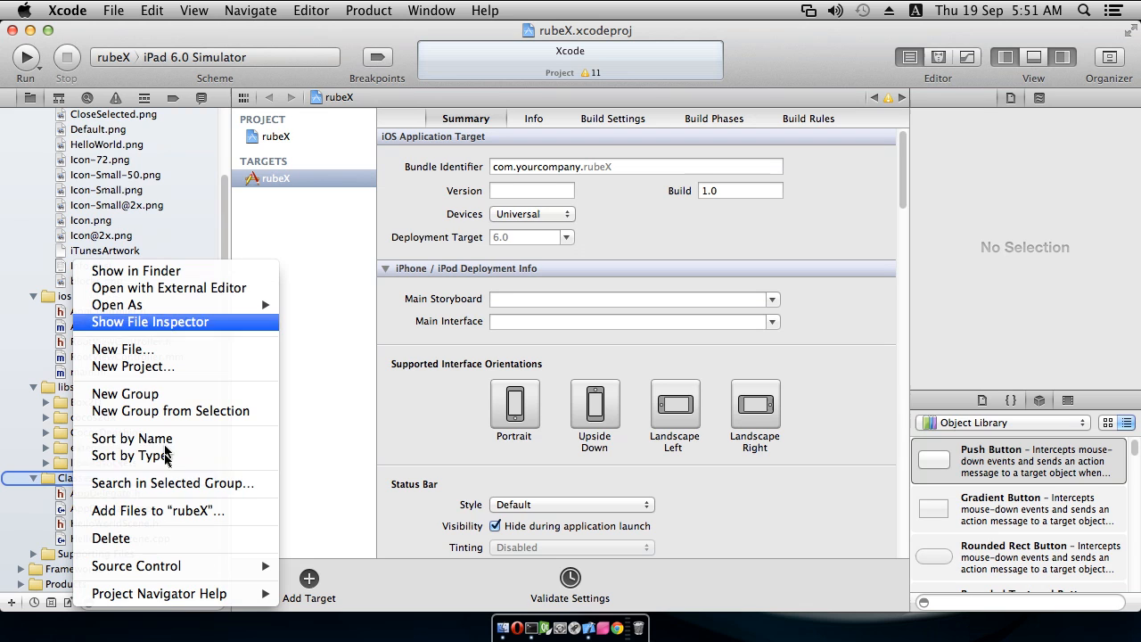
{"action": "mouse_move", "coordinate": [140, 515]}
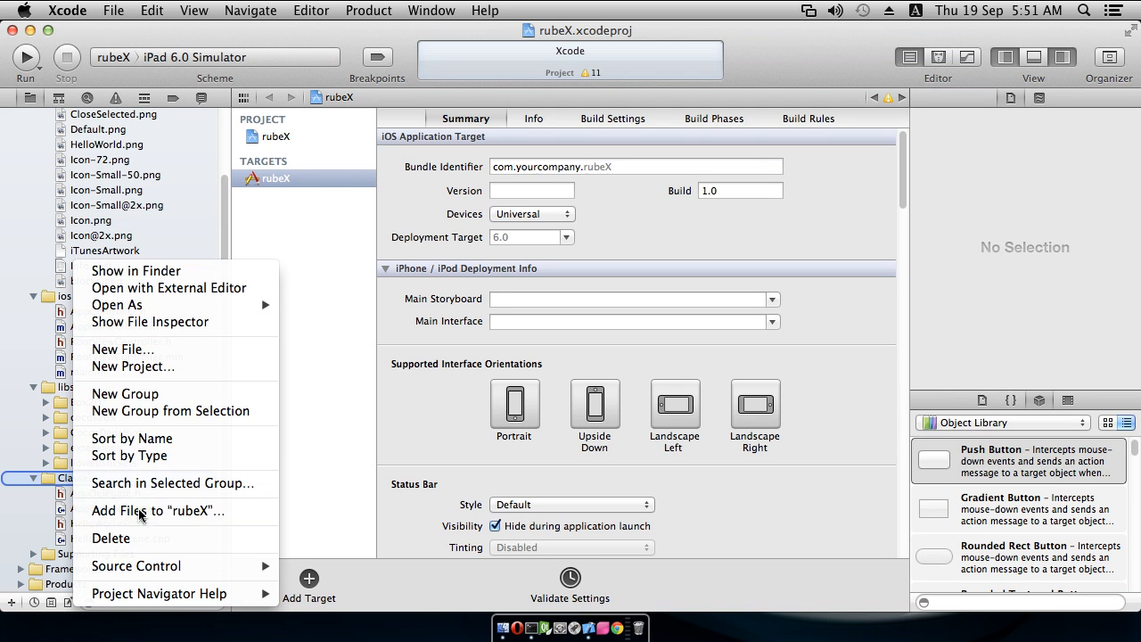
{"action": "left_click", "coordinate": [157, 509]}
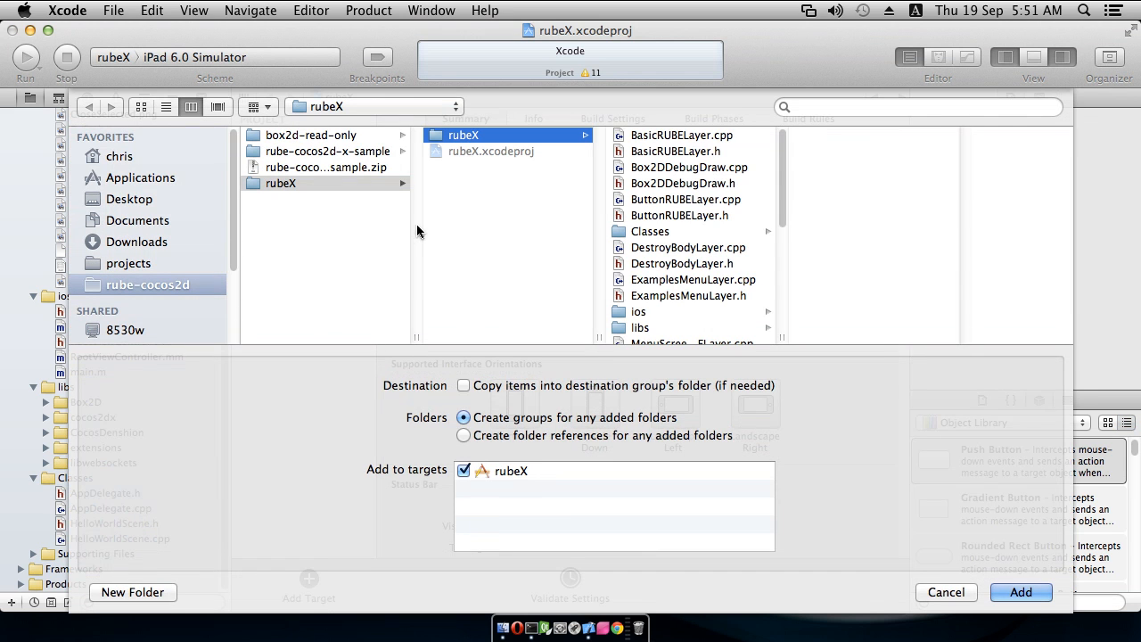
{"action": "mouse_move", "coordinate": [700, 143]}
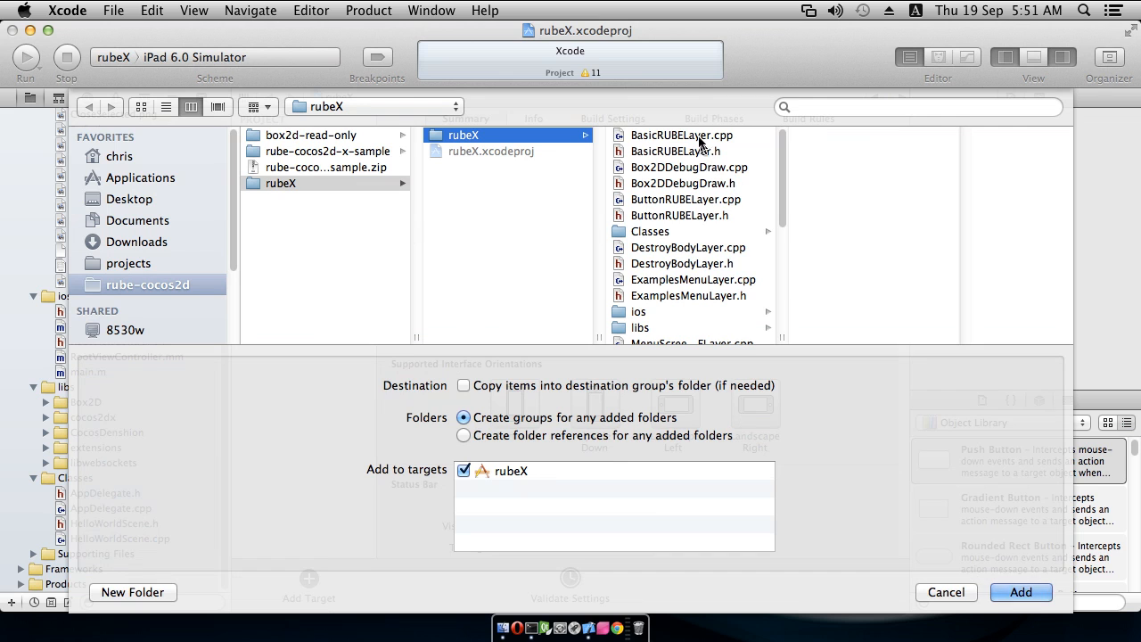
{"action": "scroll", "scroll_direction": "down", "scroll_amount": 3}
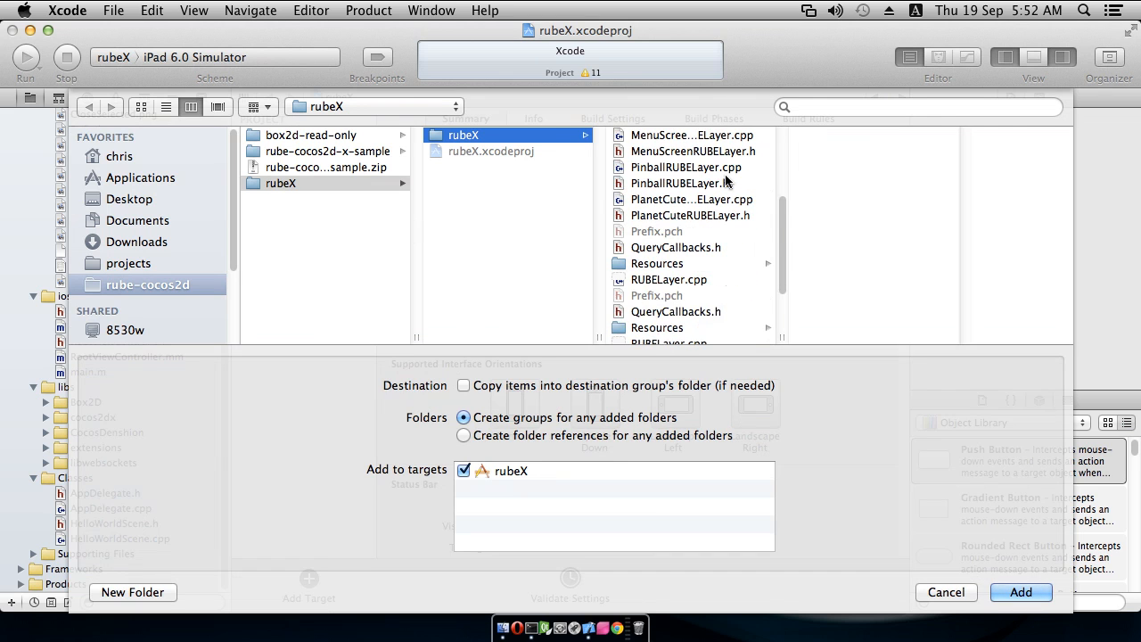
{"action": "scroll", "scroll_direction": "down", "scroll_amount": 3}
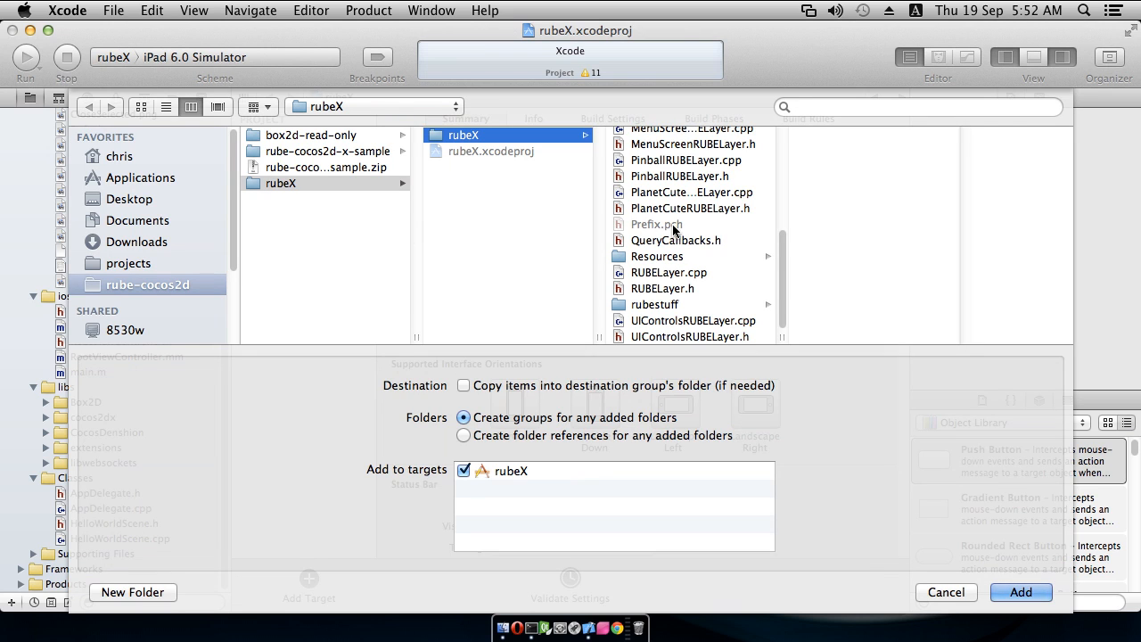
{"action": "mouse_move", "coordinate": [667, 212]}
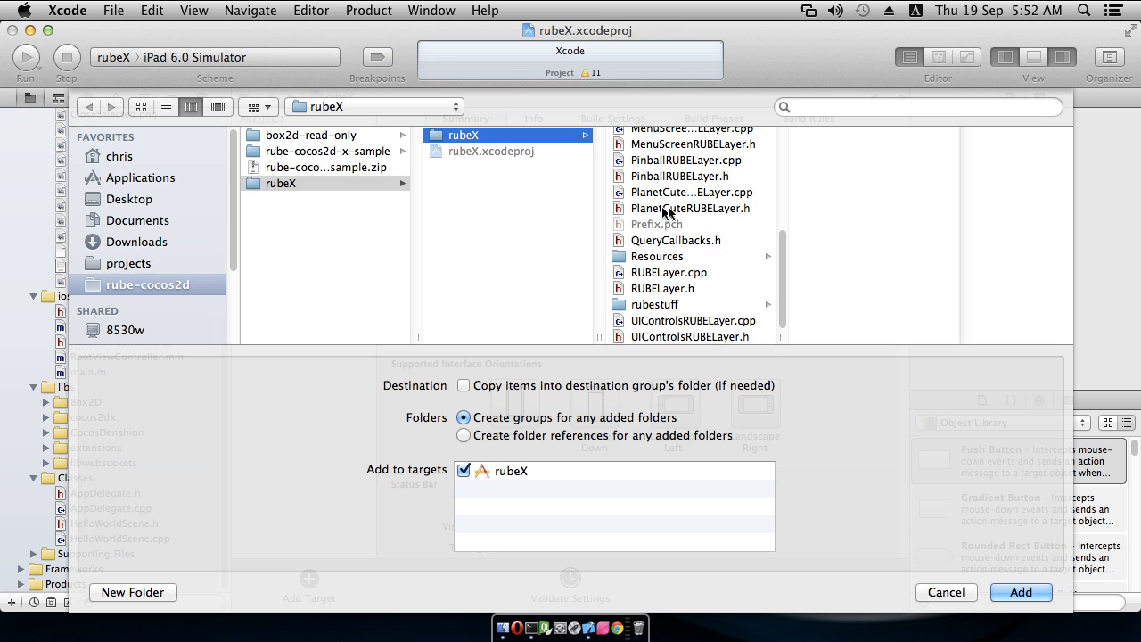
{"action": "scroll", "scroll_direction": "up", "scroll_amount": 3}
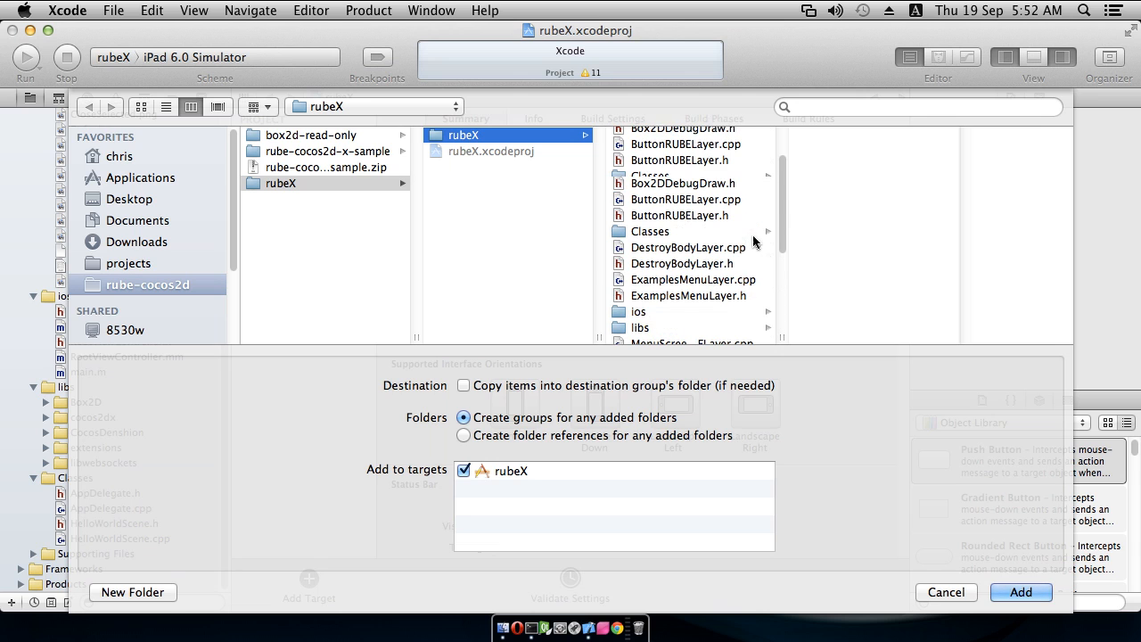
Select the RUBE class files, BasicRUBELayer through the UIControls layer files, and add them
{"action": "left_click", "coordinate": [682, 134]}
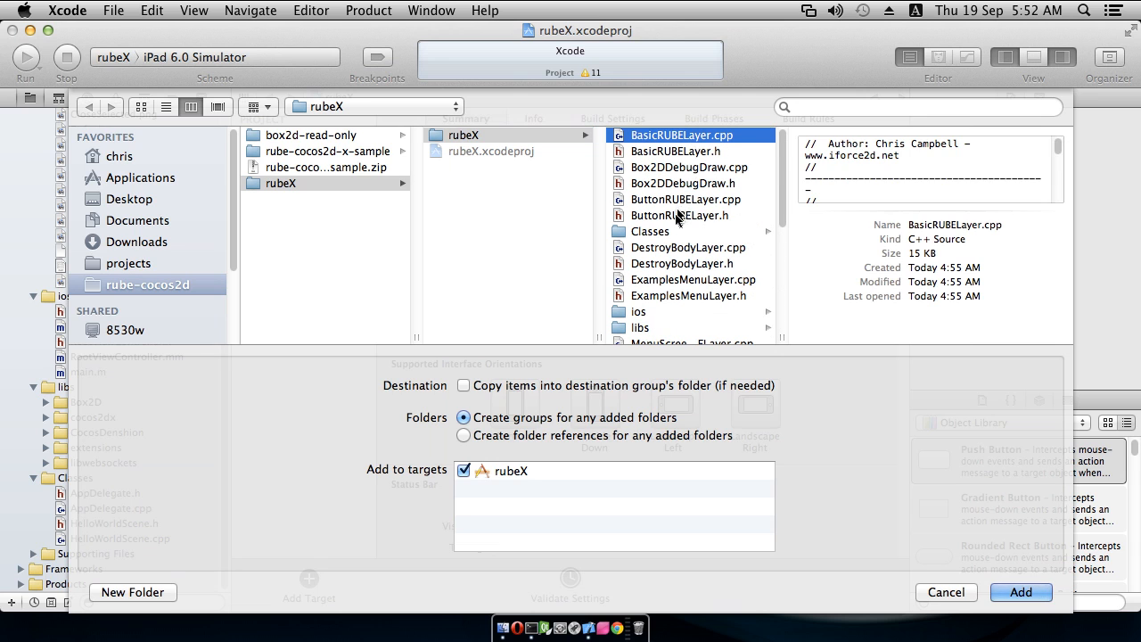
{"action": "left_click", "coordinate": [686, 247]}
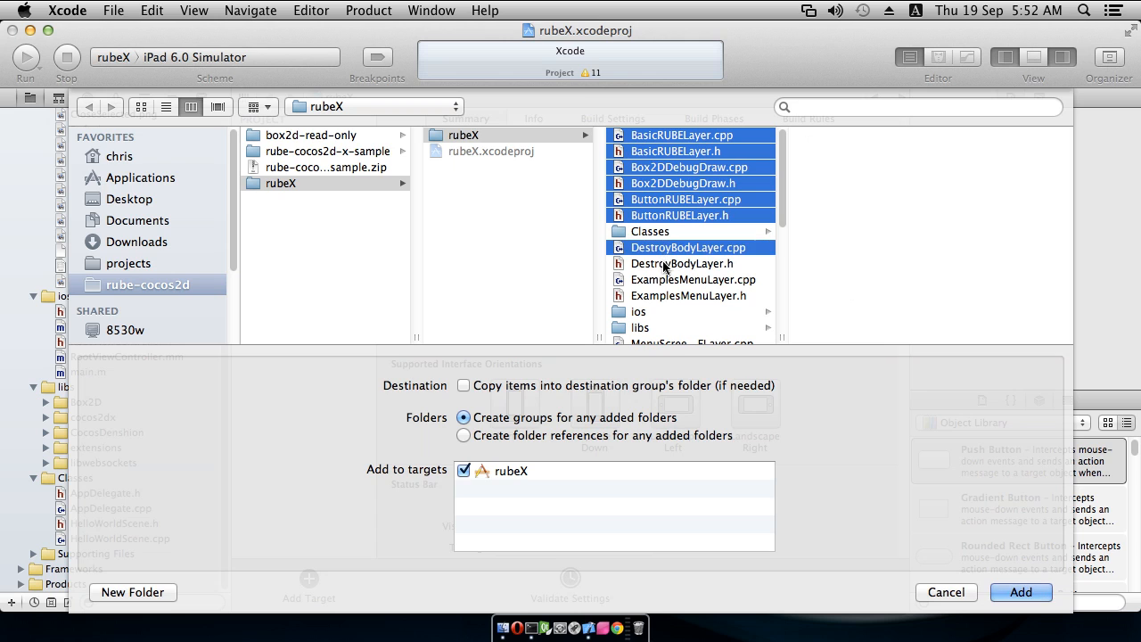
{"action": "left_click", "coordinate": [693, 279]}
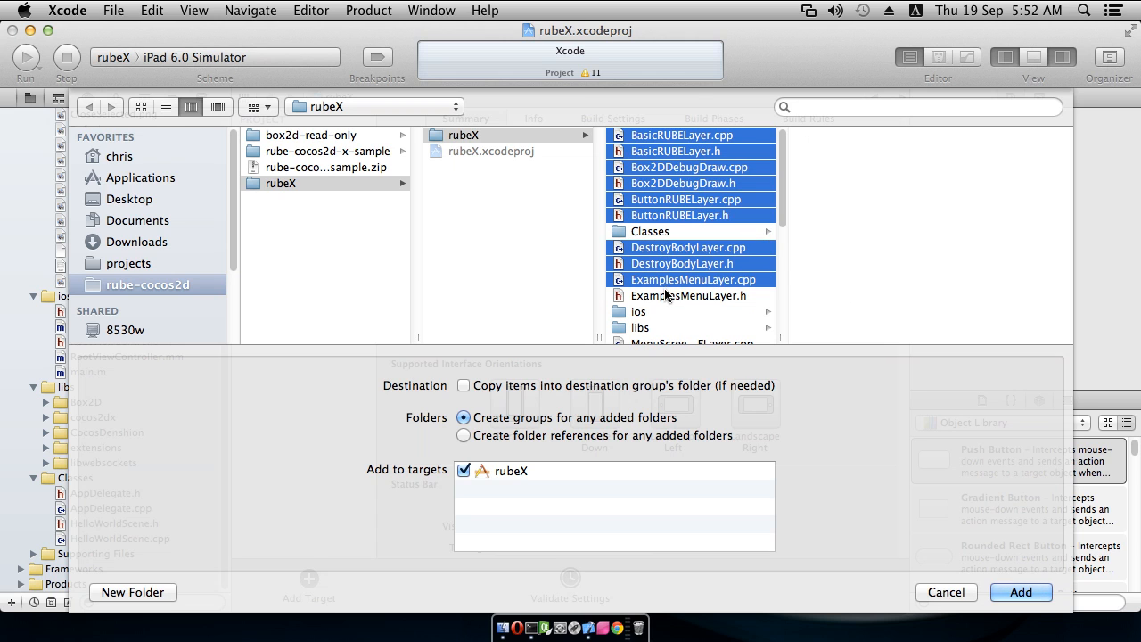
{"action": "scroll", "scroll_direction": "down", "scroll_amount": 3}
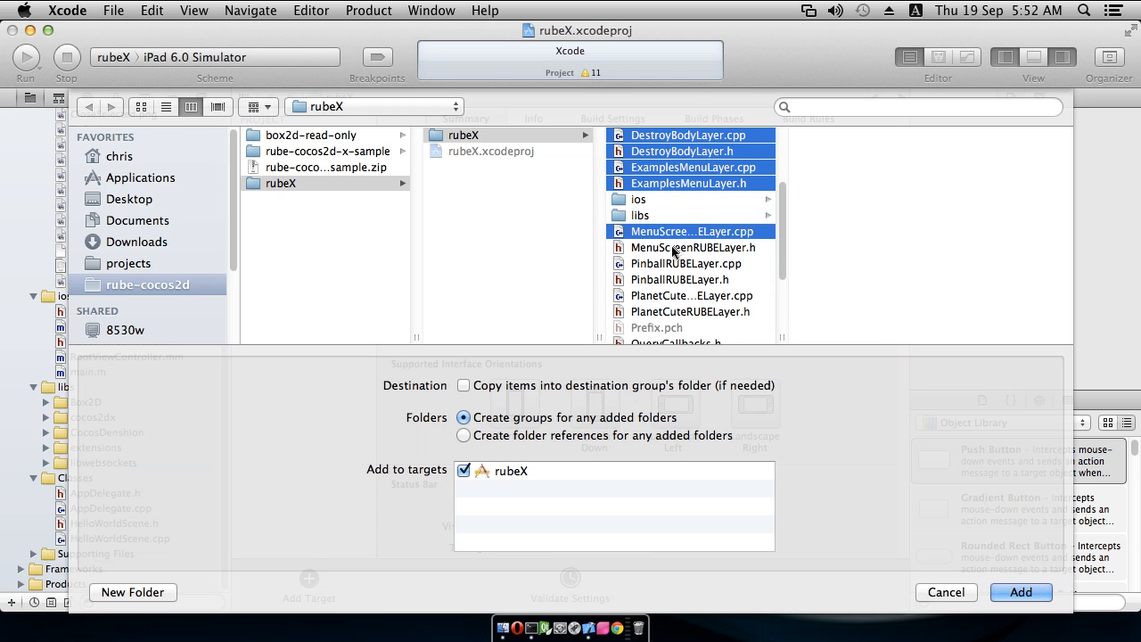
{"action": "left_click", "coordinate": [691, 295]}
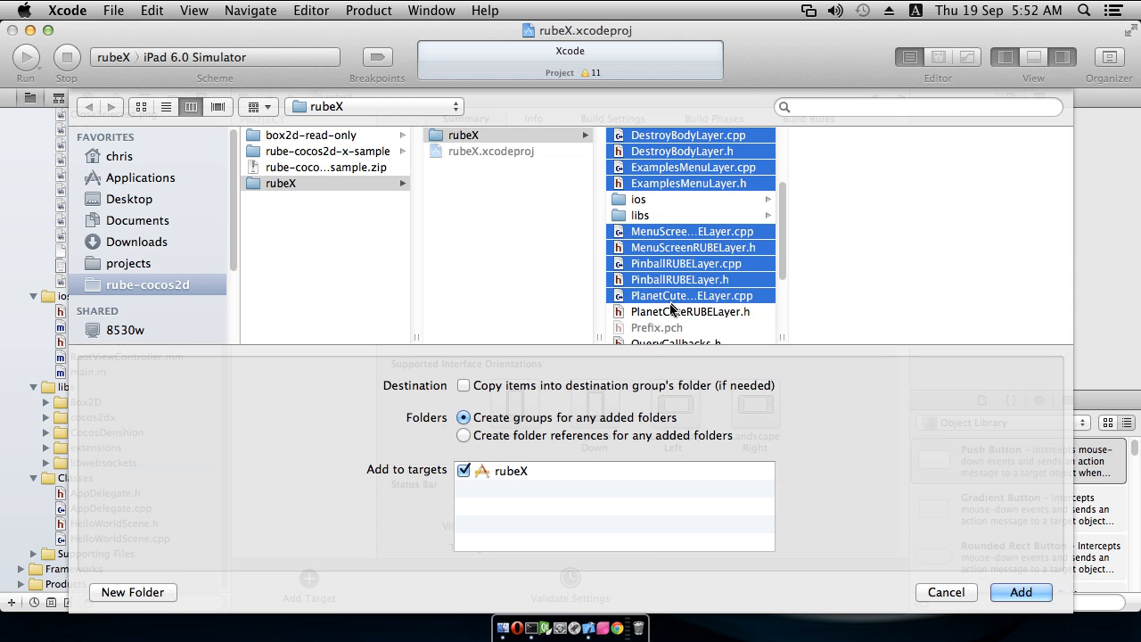
{"action": "scroll", "scroll_direction": "down", "scroll_amount": 3}
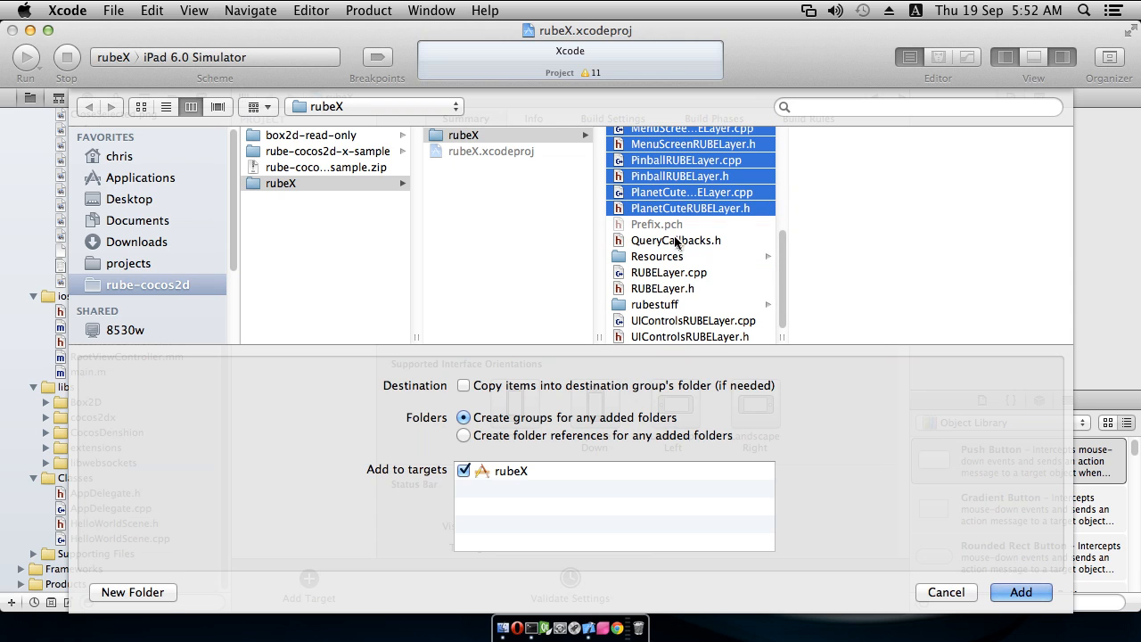
{"action": "left_click", "coordinate": [667, 272]}
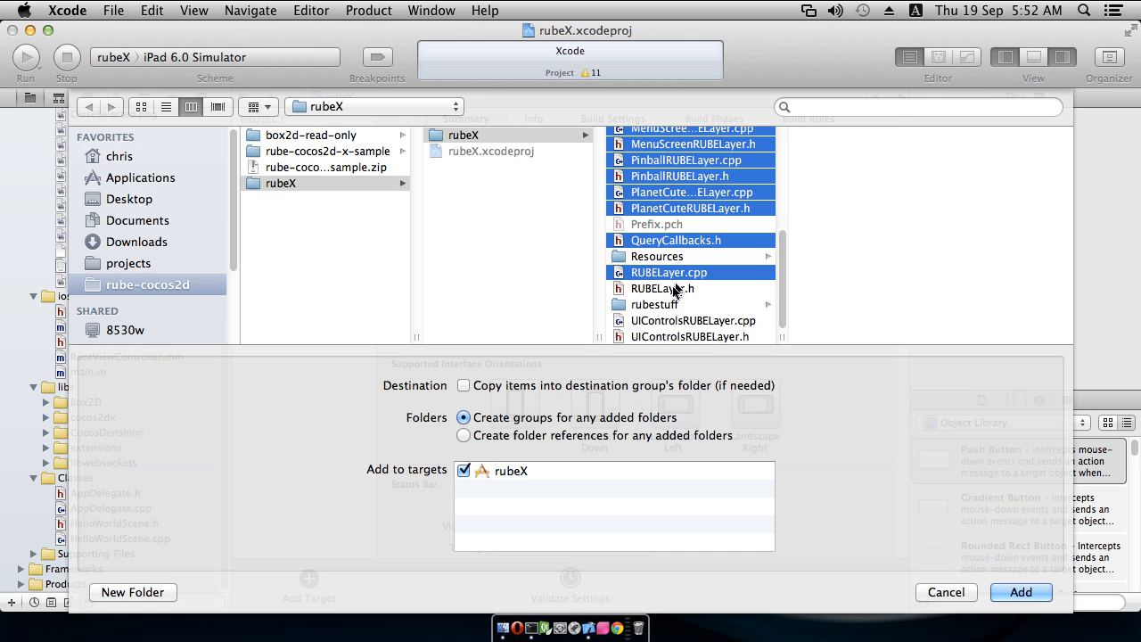
{"action": "left_click", "coordinate": [688, 336]}
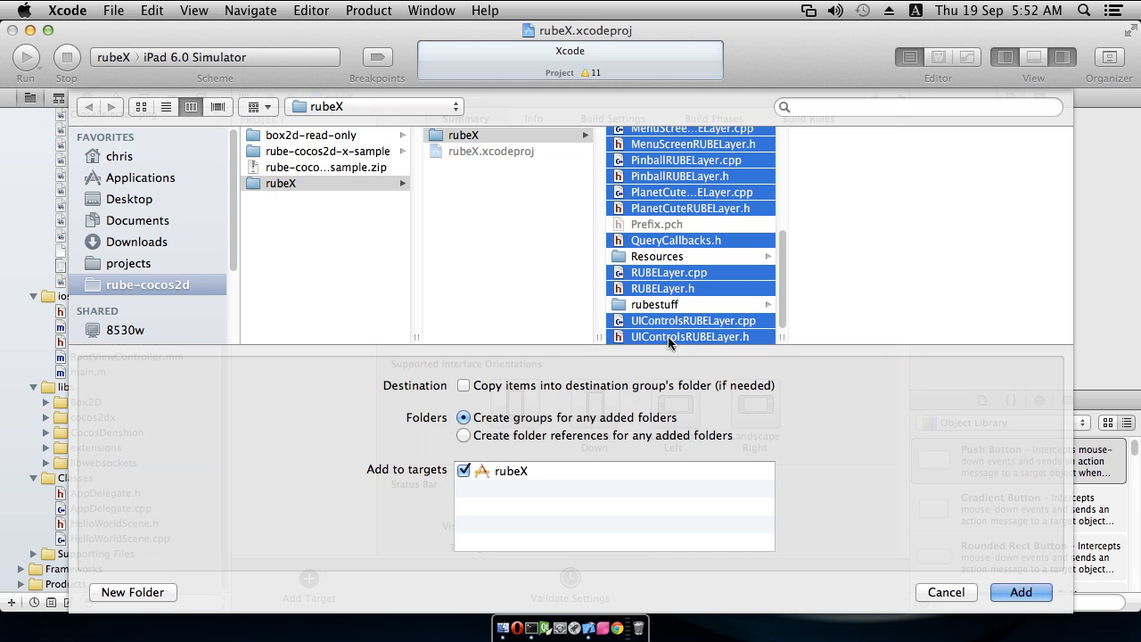
{"action": "mouse_move", "coordinate": [664, 308]}
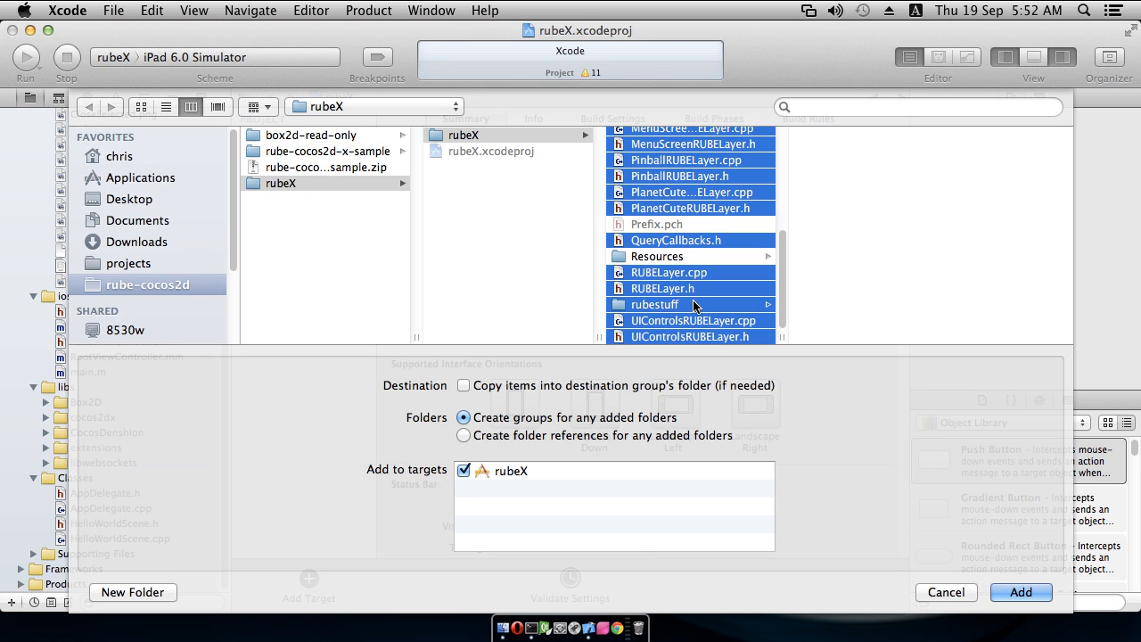
{"action": "mouse_move", "coordinate": [677, 319]}
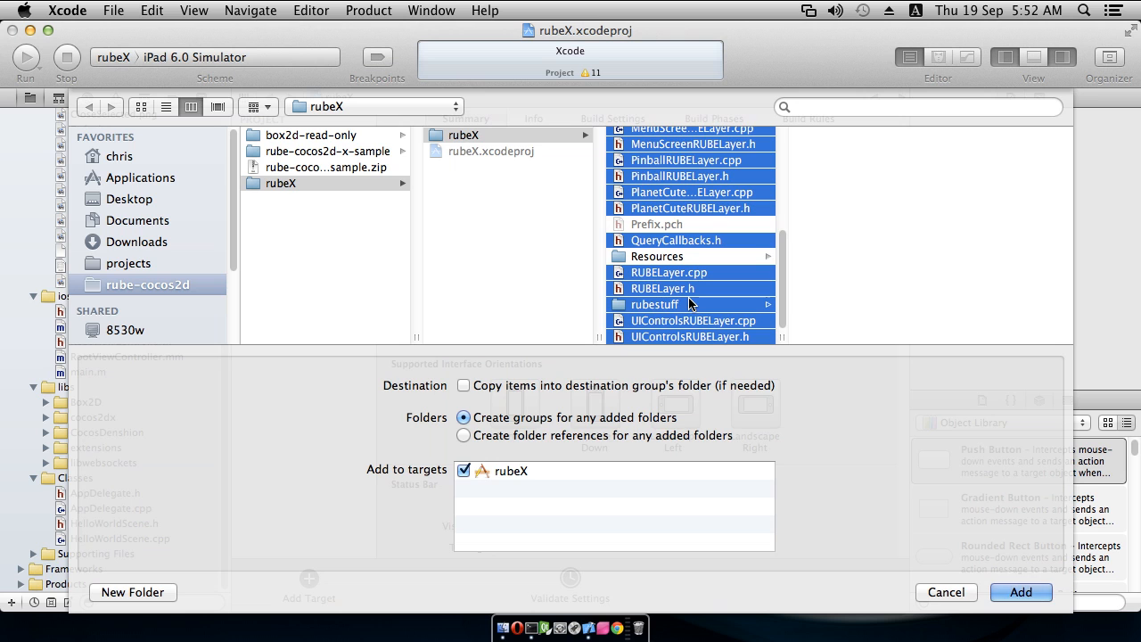
{"action": "mouse_move", "coordinate": [996, 599]}
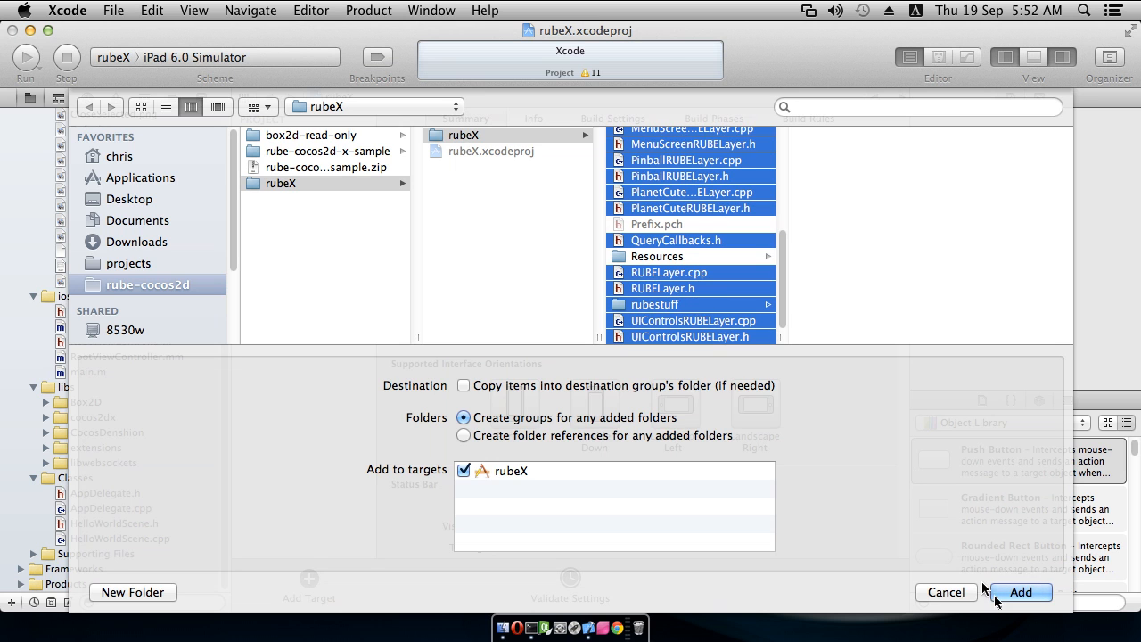
{"action": "left_click", "coordinate": [1020, 592]}
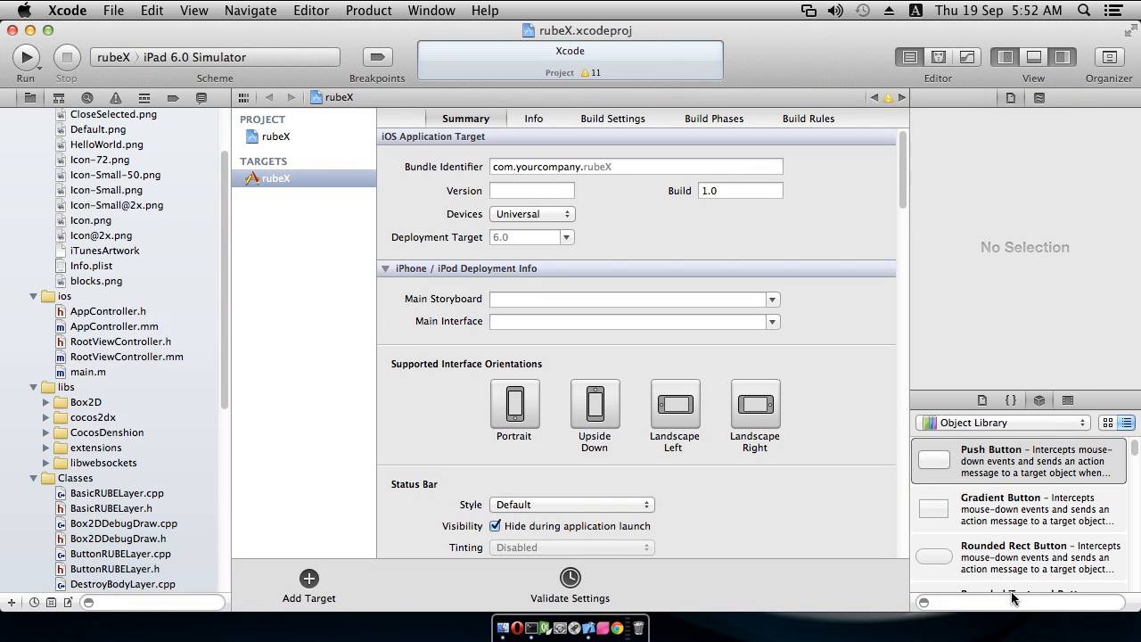
{"action": "mouse_move", "coordinate": [504, 629]}
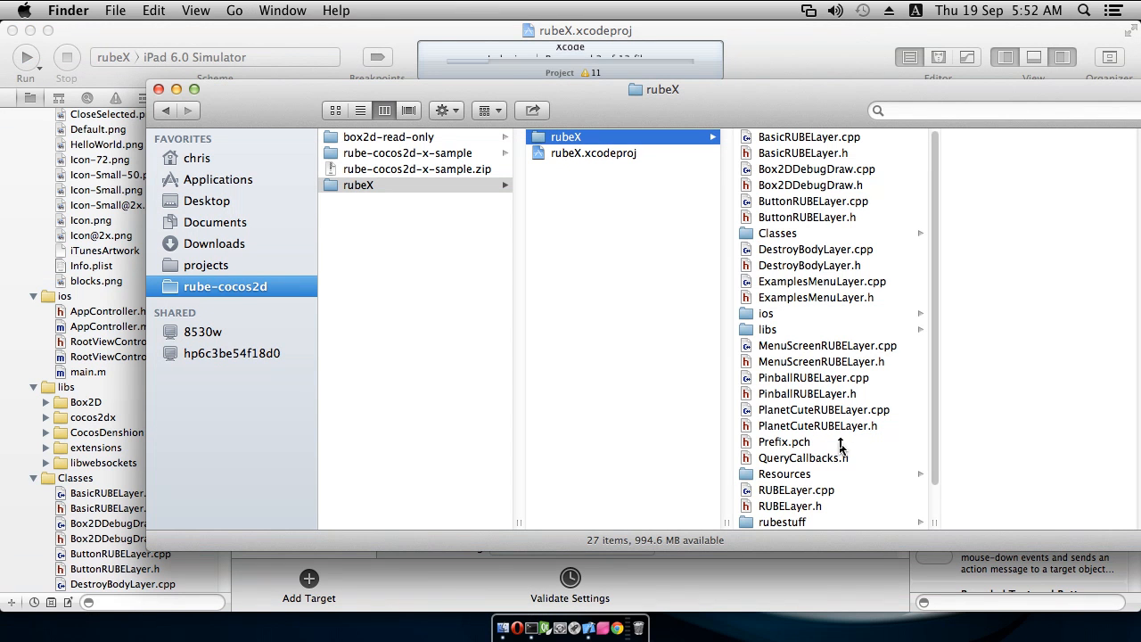
In the sample's Resources folder, select jointTypes.json, the other JSON scene files and sounds
{"action": "scroll", "scroll_direction": "down", "scroll_amount": 3}
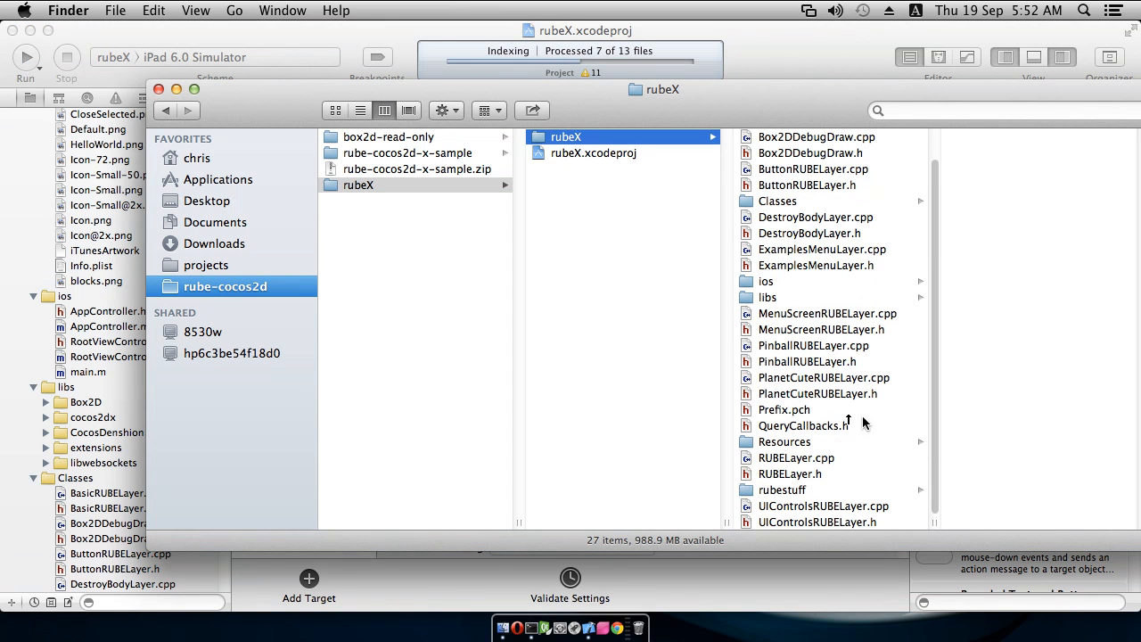
{"action": "left_click", "coordinate": [783, 441]}
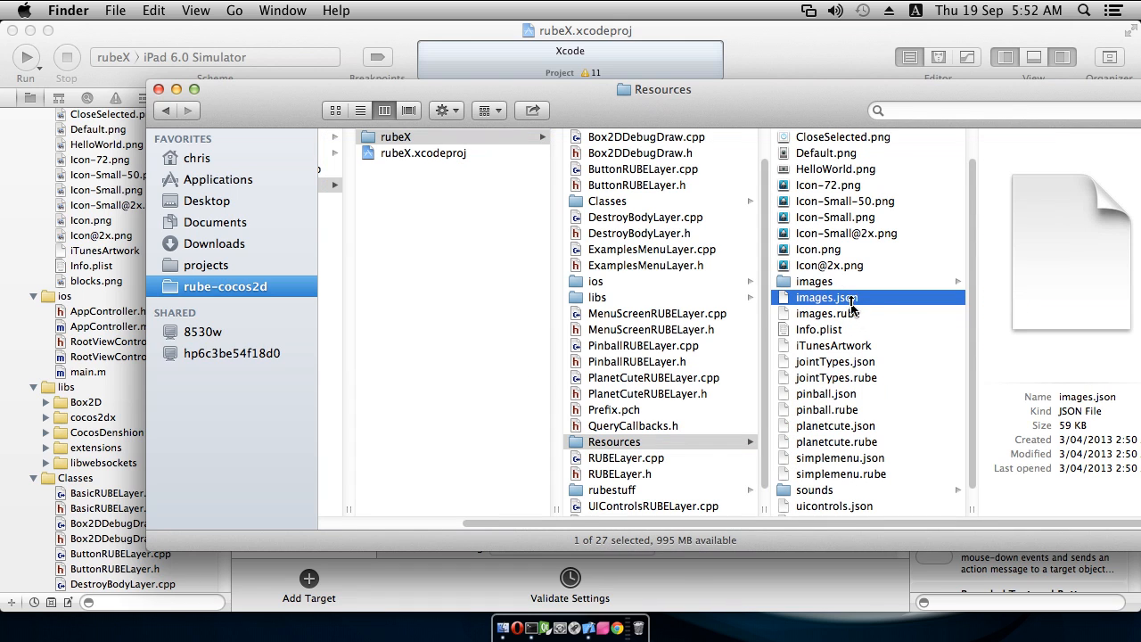
{"action": "mouse_move", "coordinate": [875, 366]}
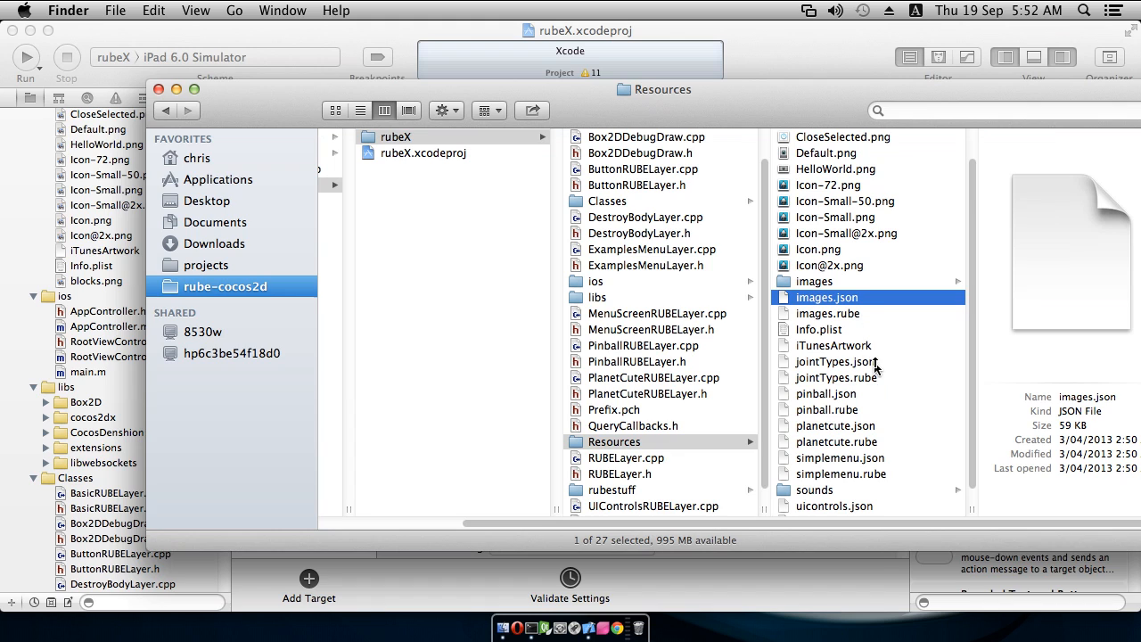
{"action": "left_click", "coordinate": [835, 361]}
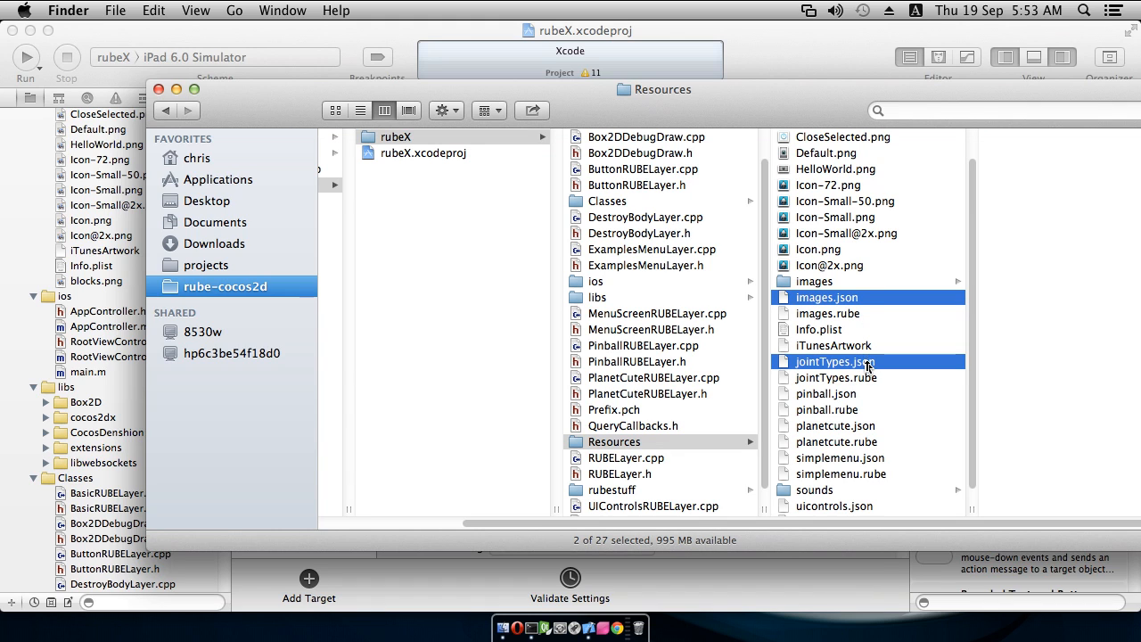
{"action": "left_click", "coordinate": [836, 425]}
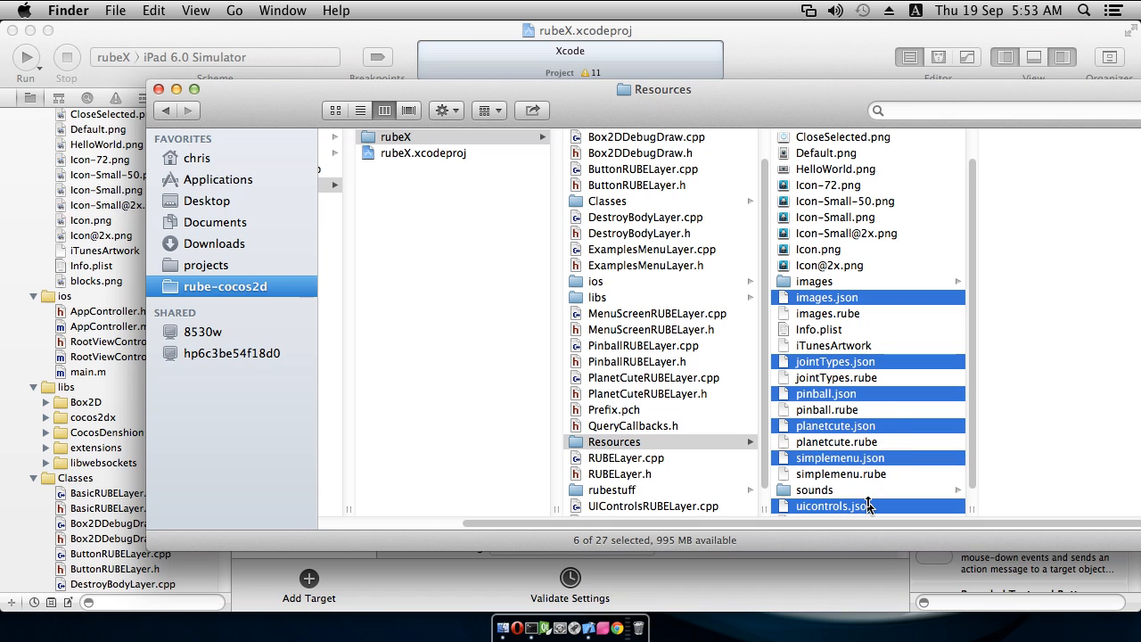
{"action": "scroll", "scroll_direction": "down", "scroll_amount": 3}
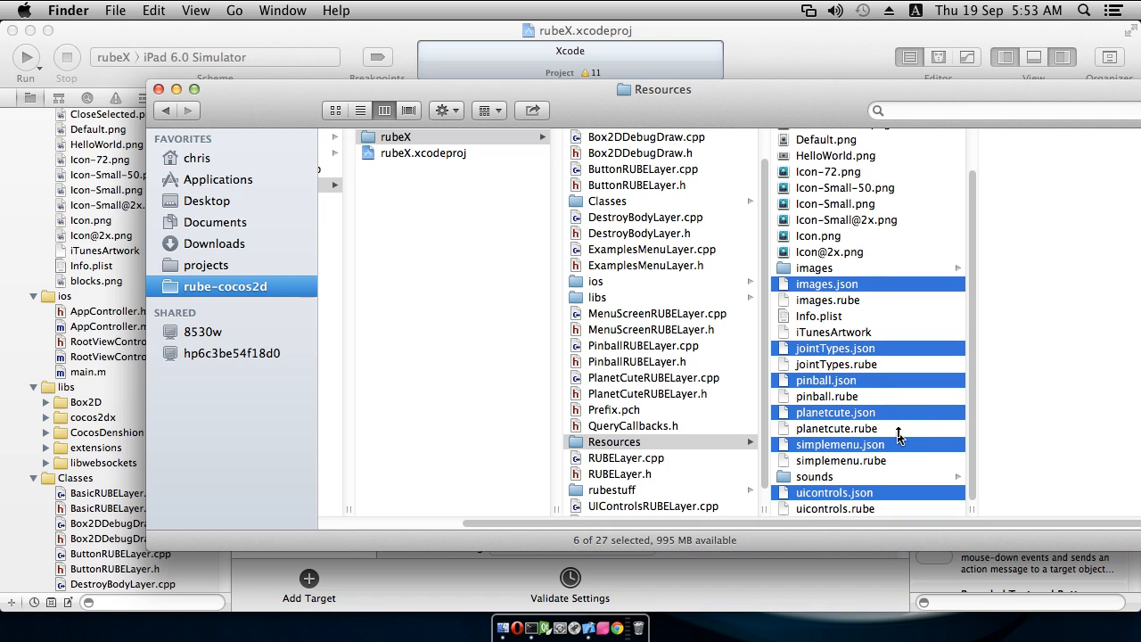
{"action": "mouse_move", "coordinate": [818, 480]}
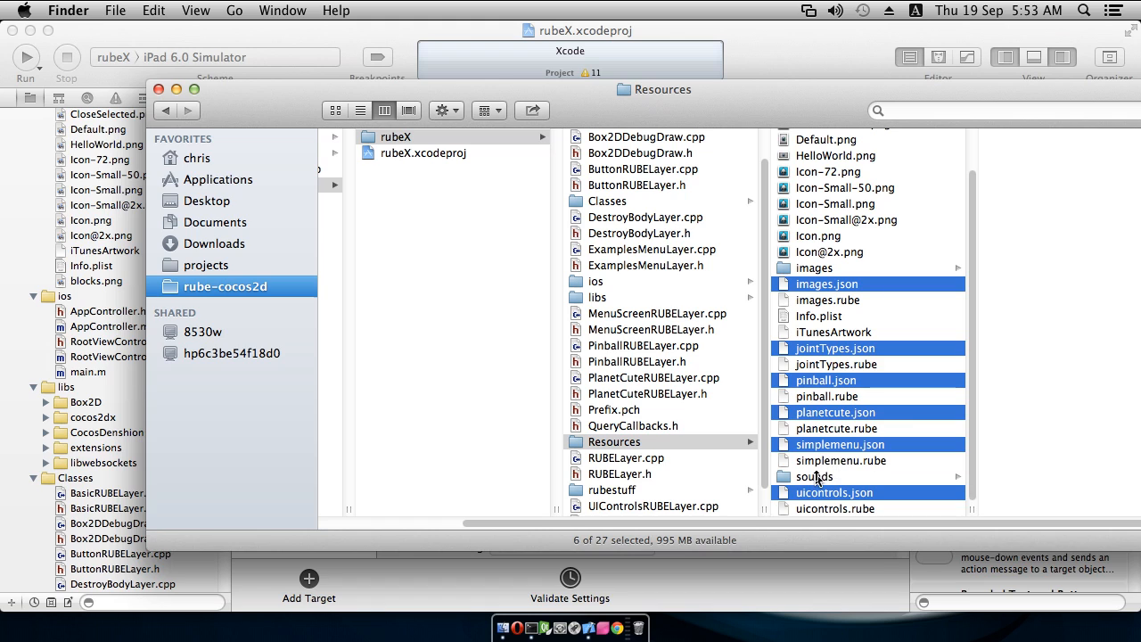
{"action": "left_click", "coordinate": [815, 476]}
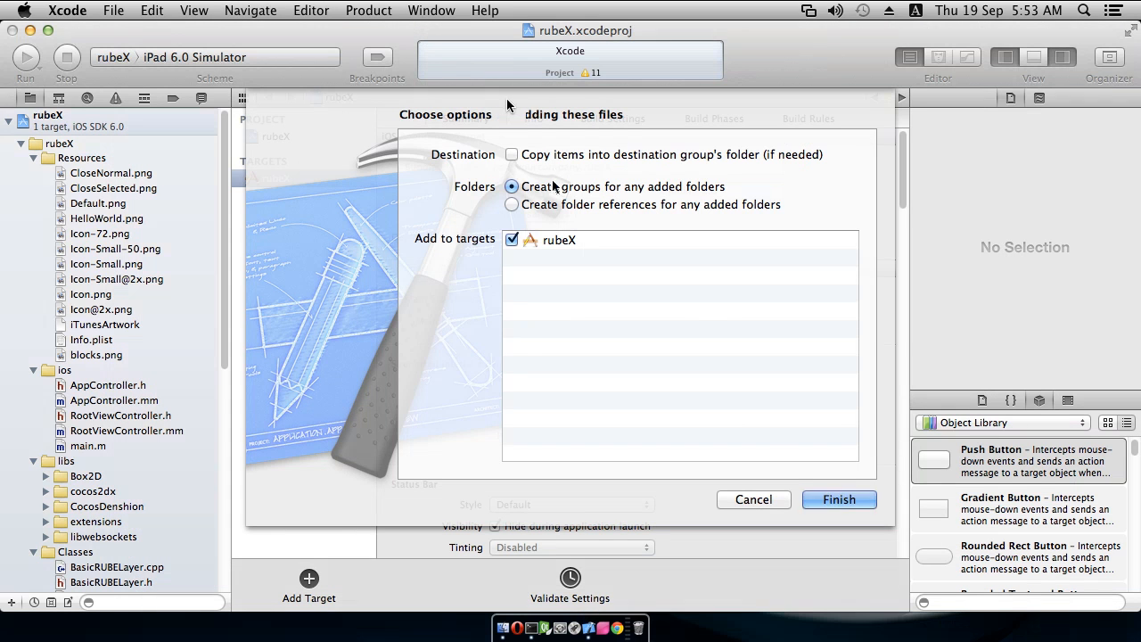
Add the selection to rubeX's Resources, then add images as a folder reference
{"action": "left_click", "coordinate": [838, 499]}
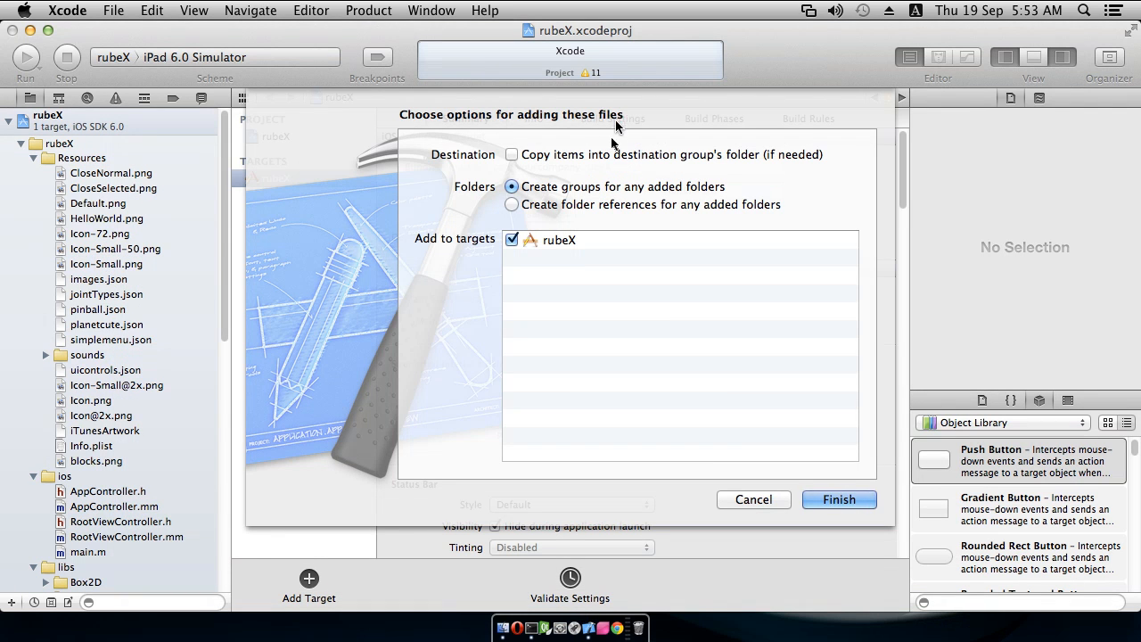
{"action": "mouse_move", "coordinate": [557, 219]}
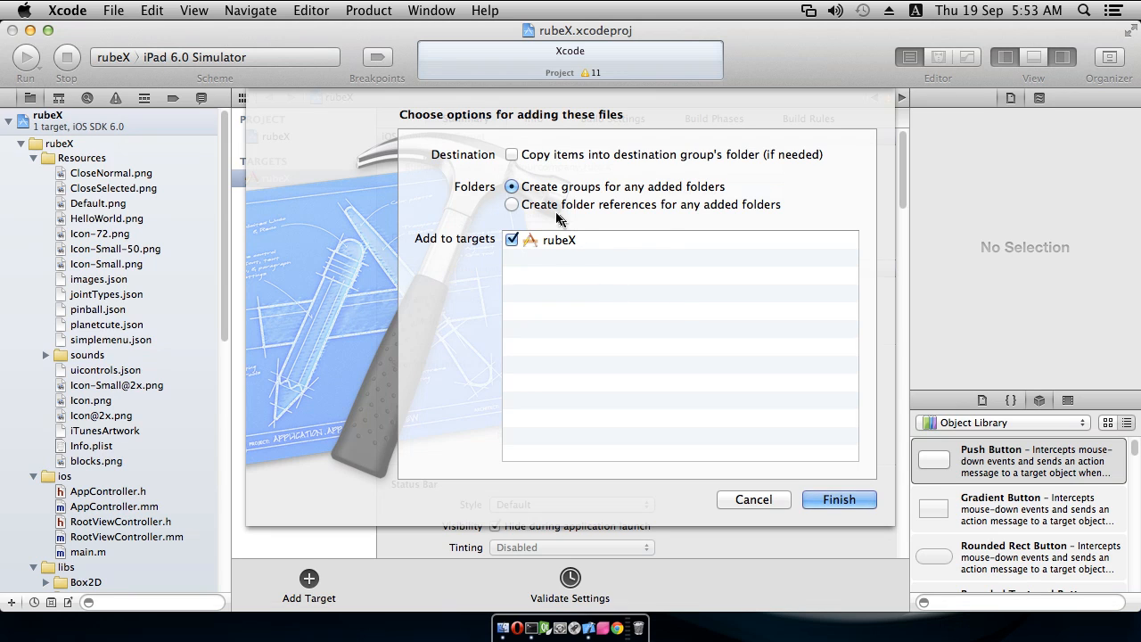
{"action": "left_click", "coordinate": [512, 204]}
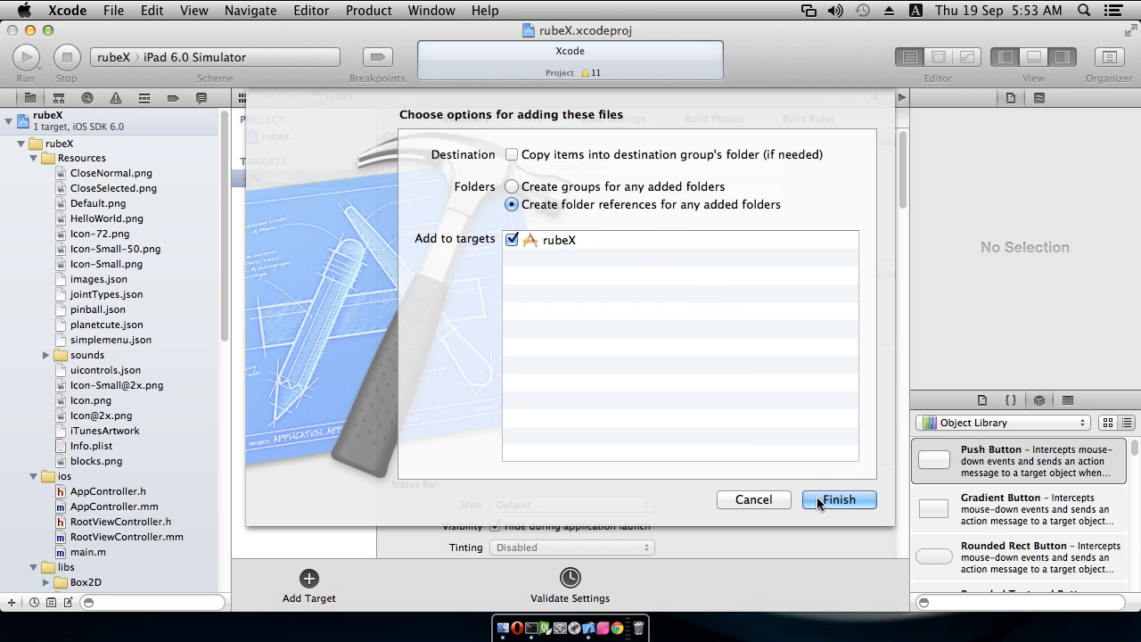
{"action": "left_click", "coordinate": [837, 499]}
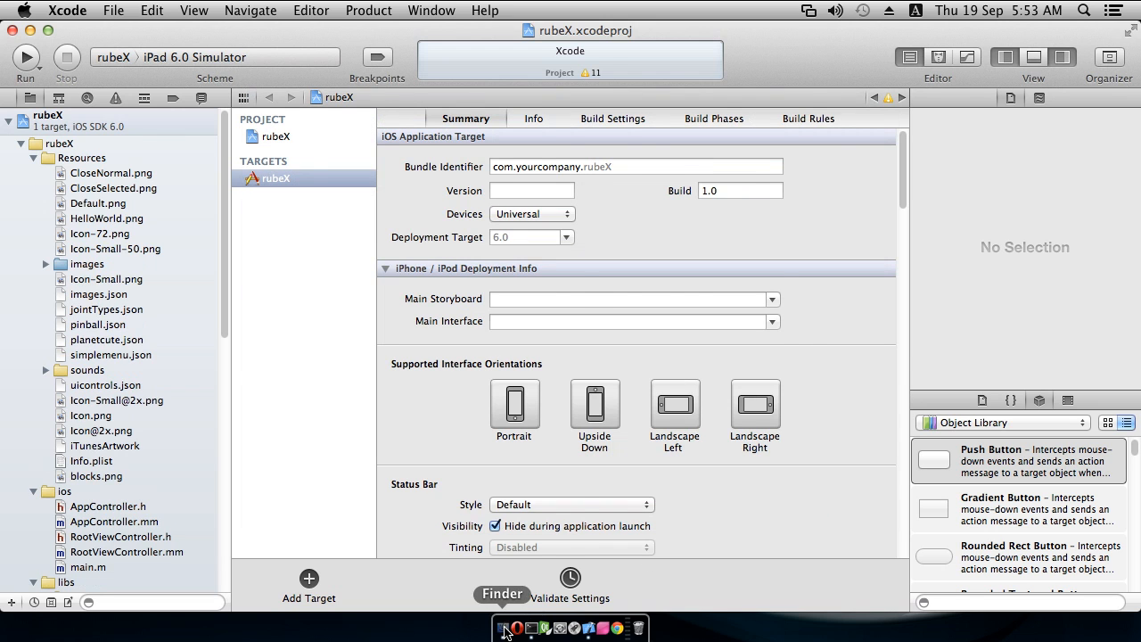
{"action": "left_click", "coordinate": [503, 628]}
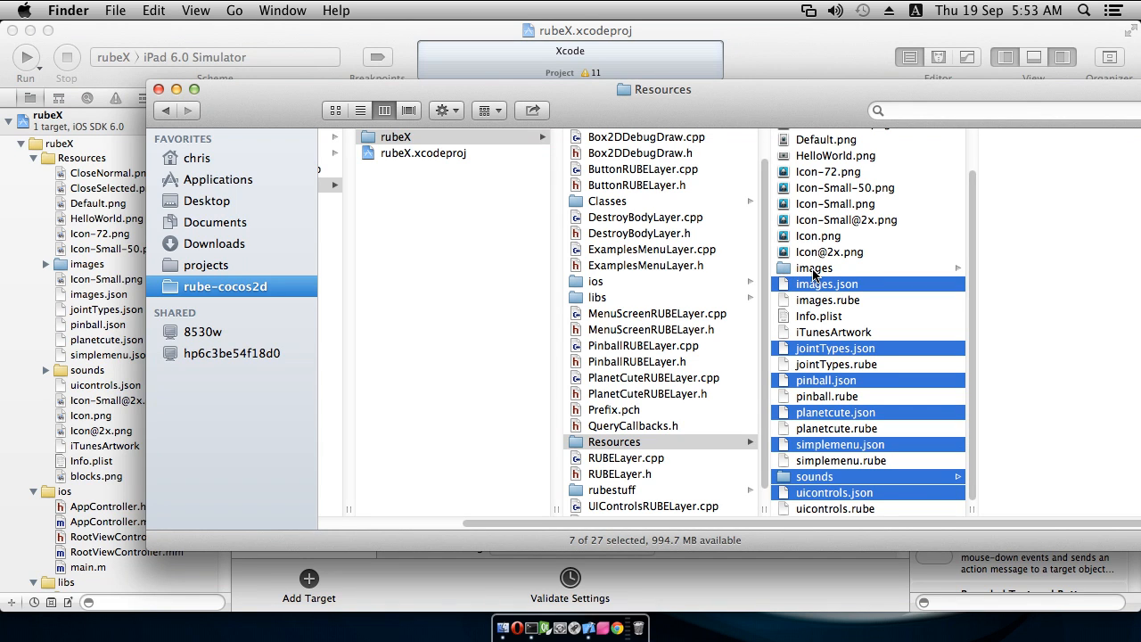
{"action": "mouse_move", "coordinate": [820, 276]}
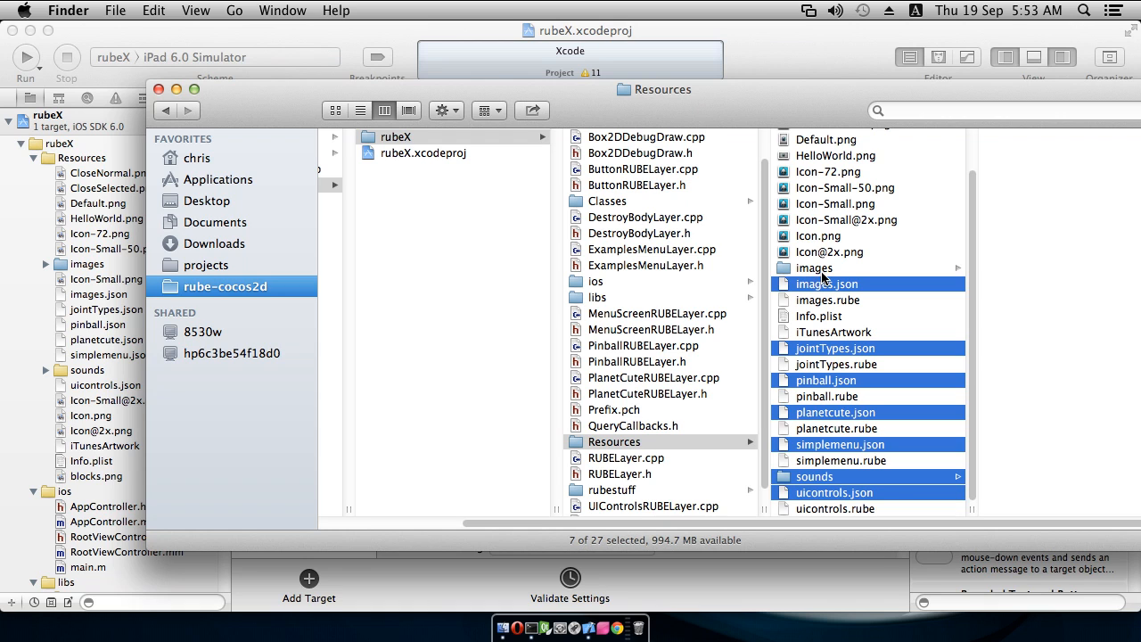
{"action": "mouse_move", "coordinate": [836, 274]}
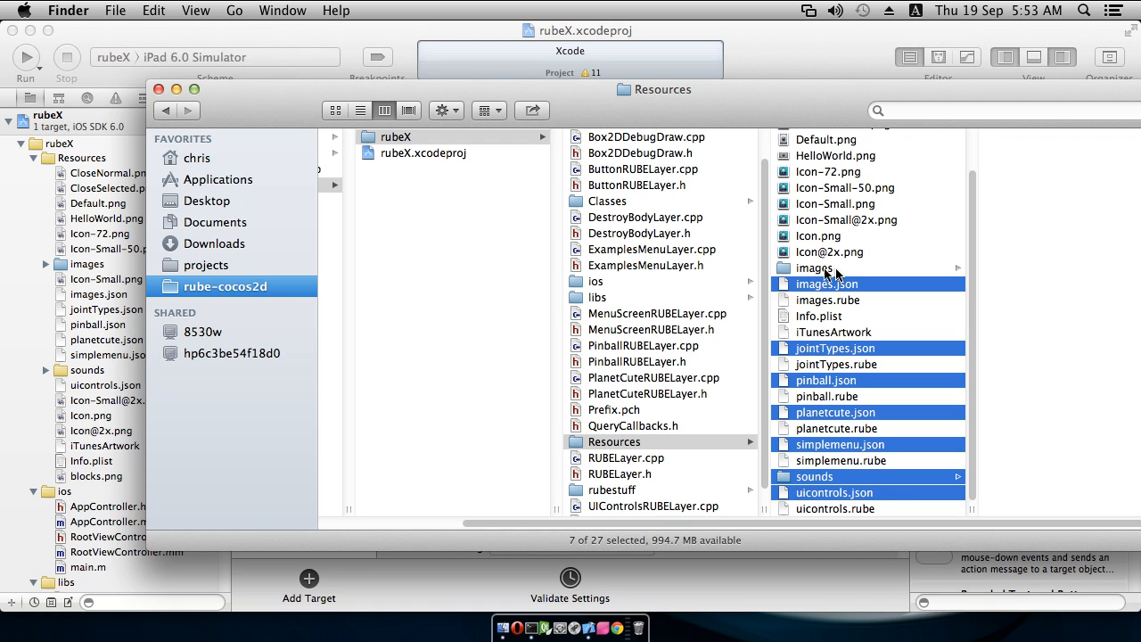
{"action": "left_click", "coordinate": [815, 267]}
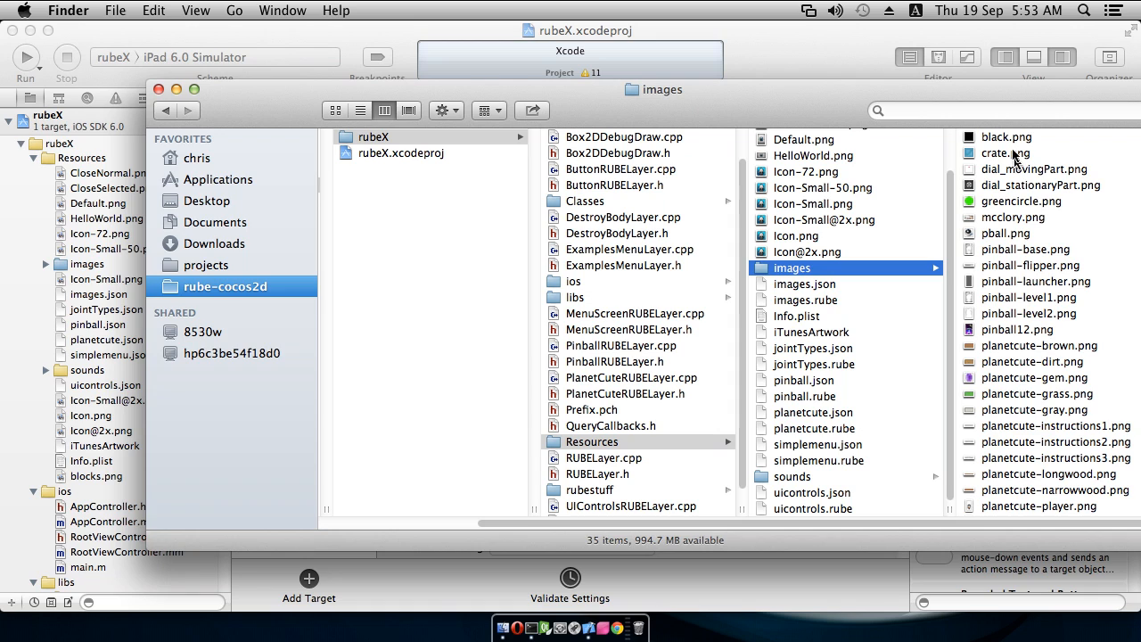
{"action": "mouse_move", "coordinate": [976, 388]}
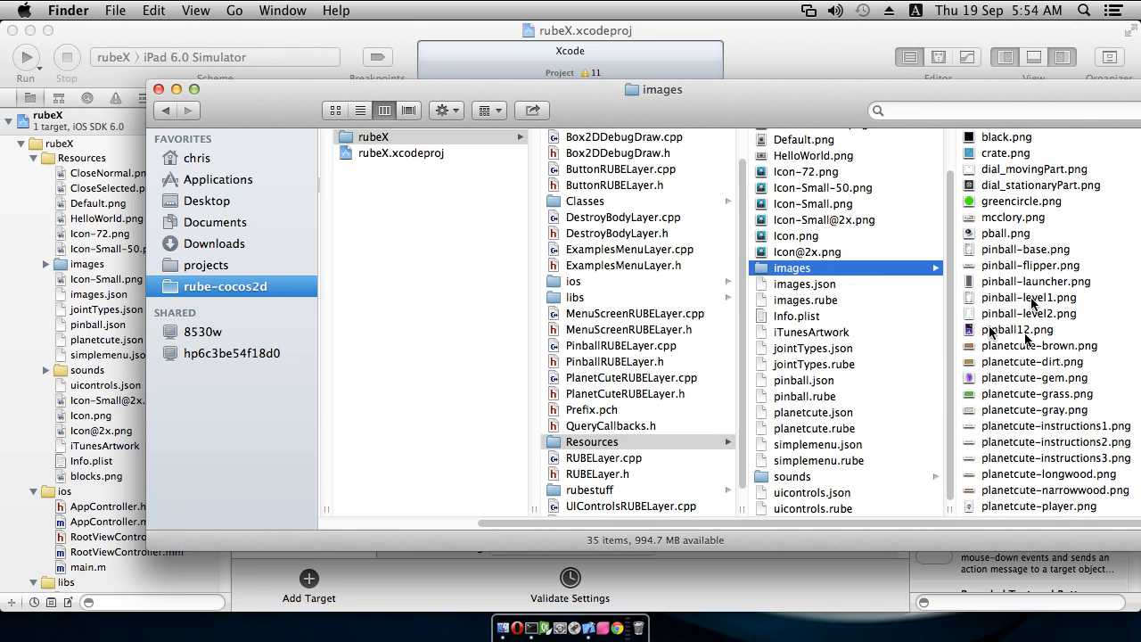
{"action": "mouse_move", "coordinate": [1026, 397]}
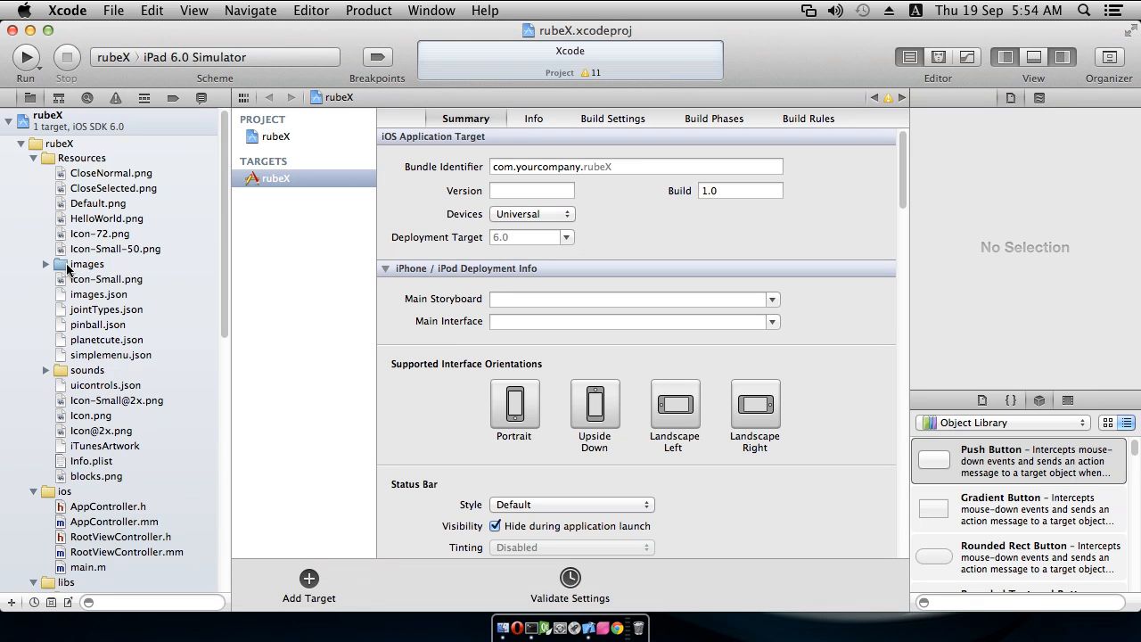
{"action": "mouse_move", "coordinate": [76, 299]}
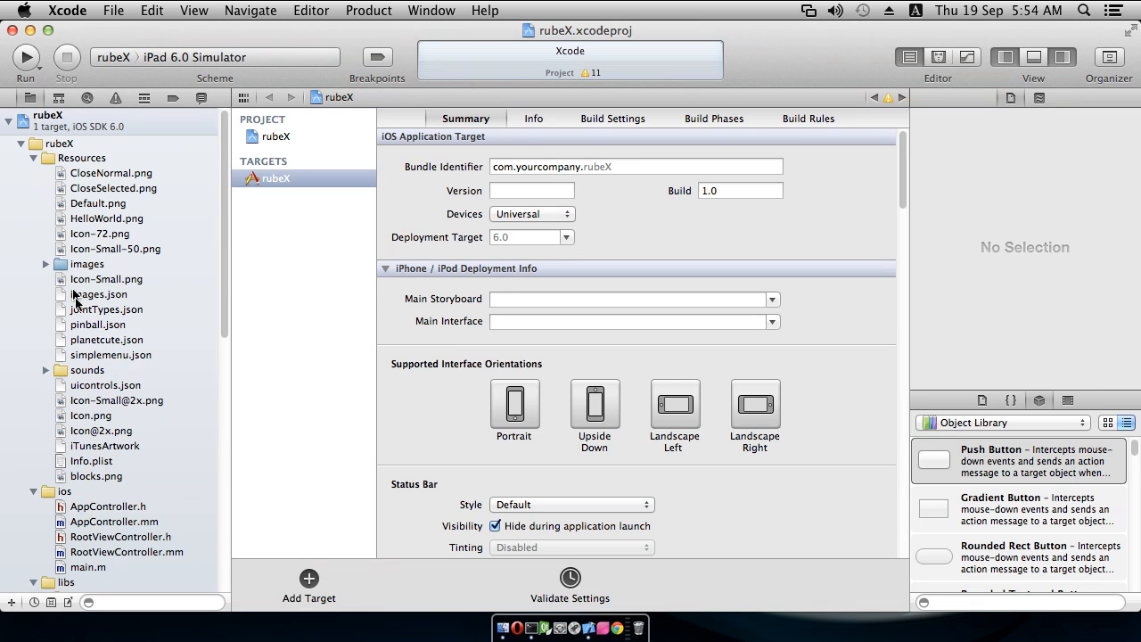
{"action": "mouse_move", "coordinate": [207, 180]}
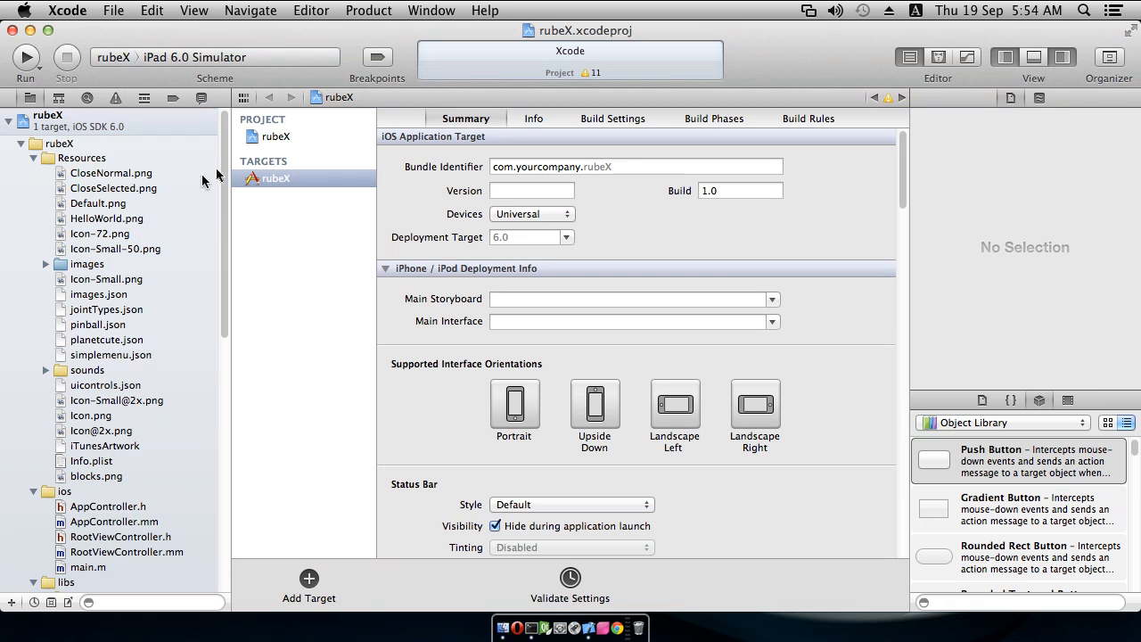
Select HelloWorldScene.cpp and HelloWorldScene.h in rubeX's Classes group
{"action": "scroll", "scroll_direction": "down", "scroll_amount": 3}
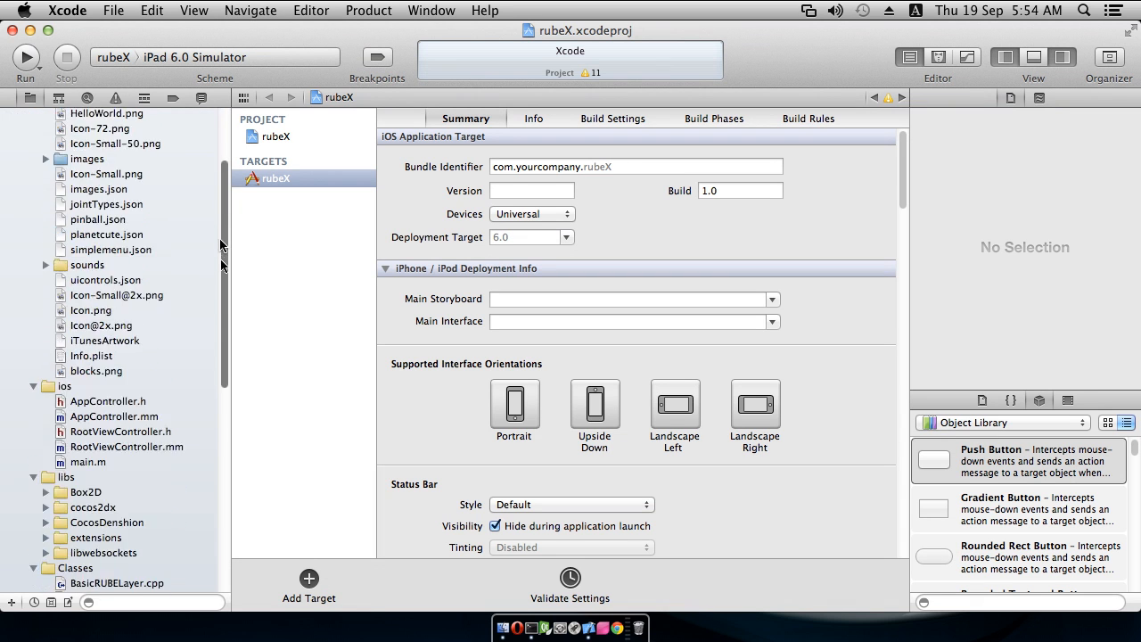
{"action": "scroll", "scroll_direction": "down", "scroll_amount": 3}
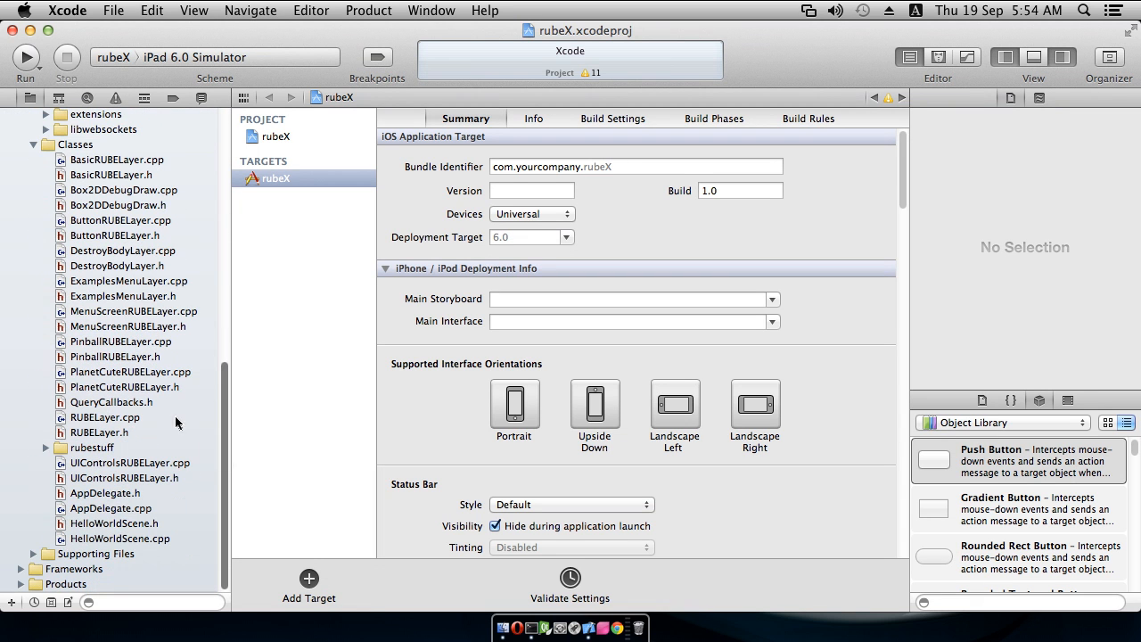
{"action": "mouse_move", "coordinate": [156, 535]}
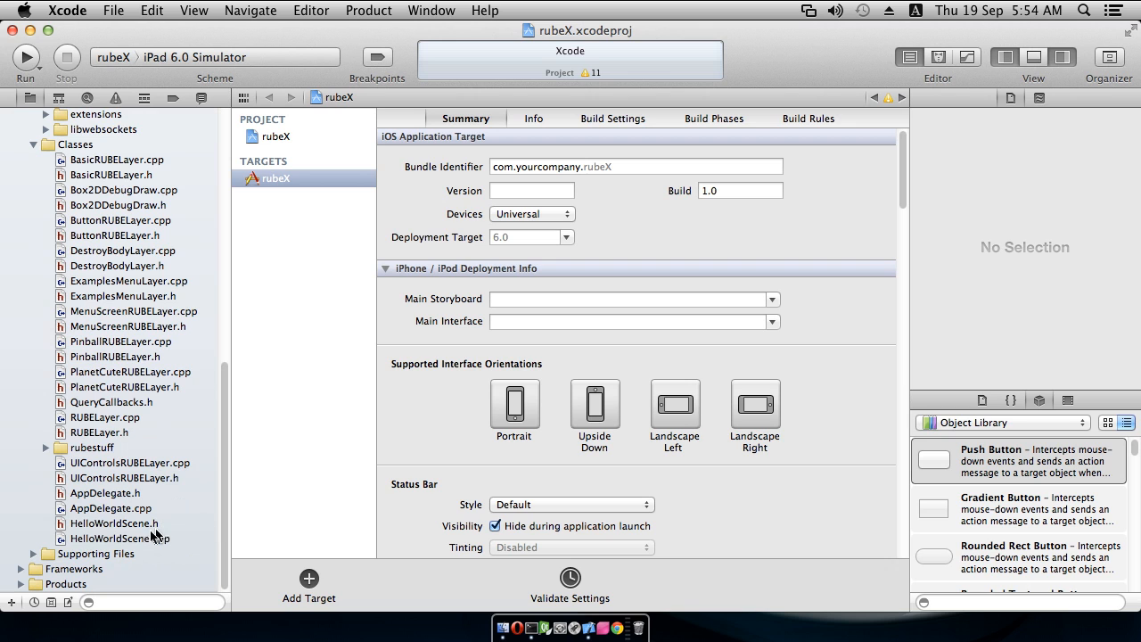
{"action": "left_click", "coordinate": [118, 538]}
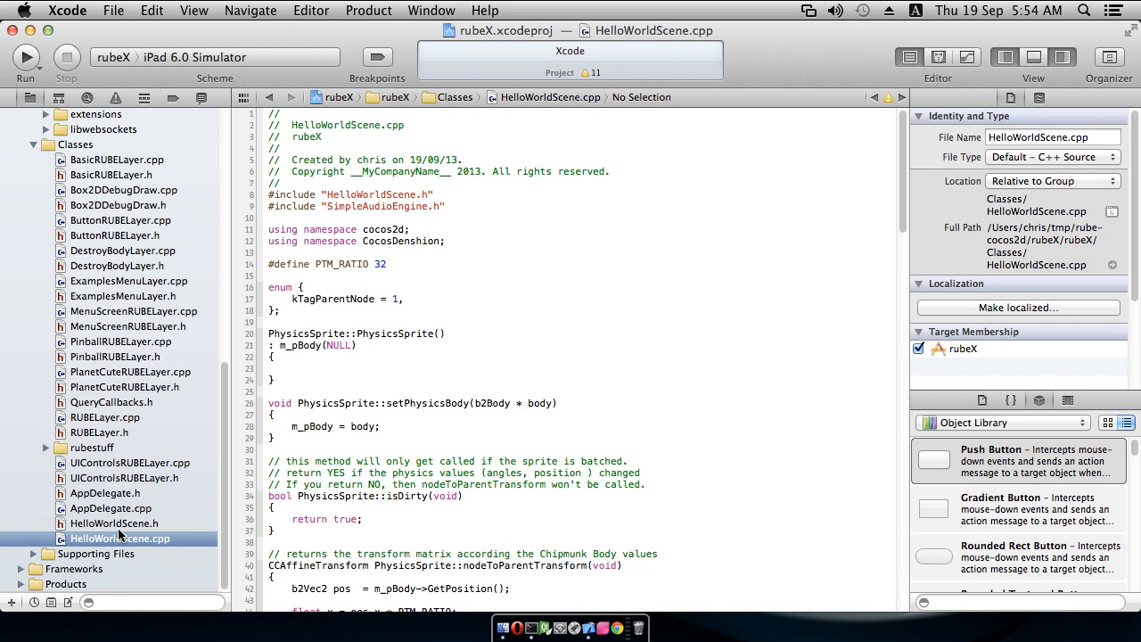
{"action": "left_click", "coordinate": [114, 524]}
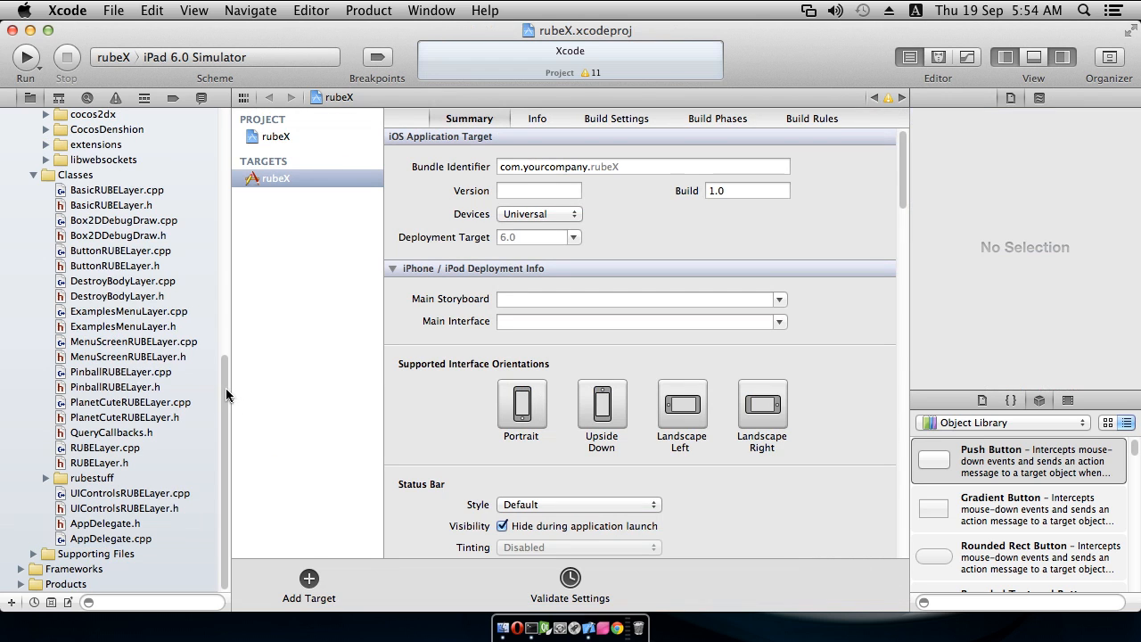
{"action": "mouse_move", "coordinate": [103, 316]}
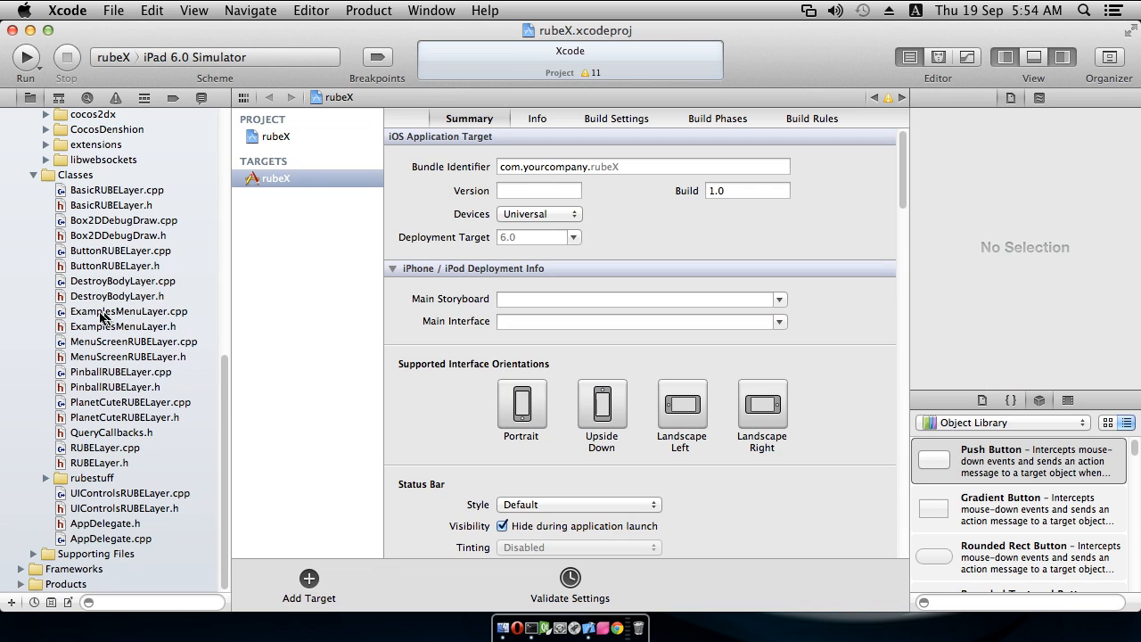
{"action": "mouse_move", "coordinate": [162, 318]}
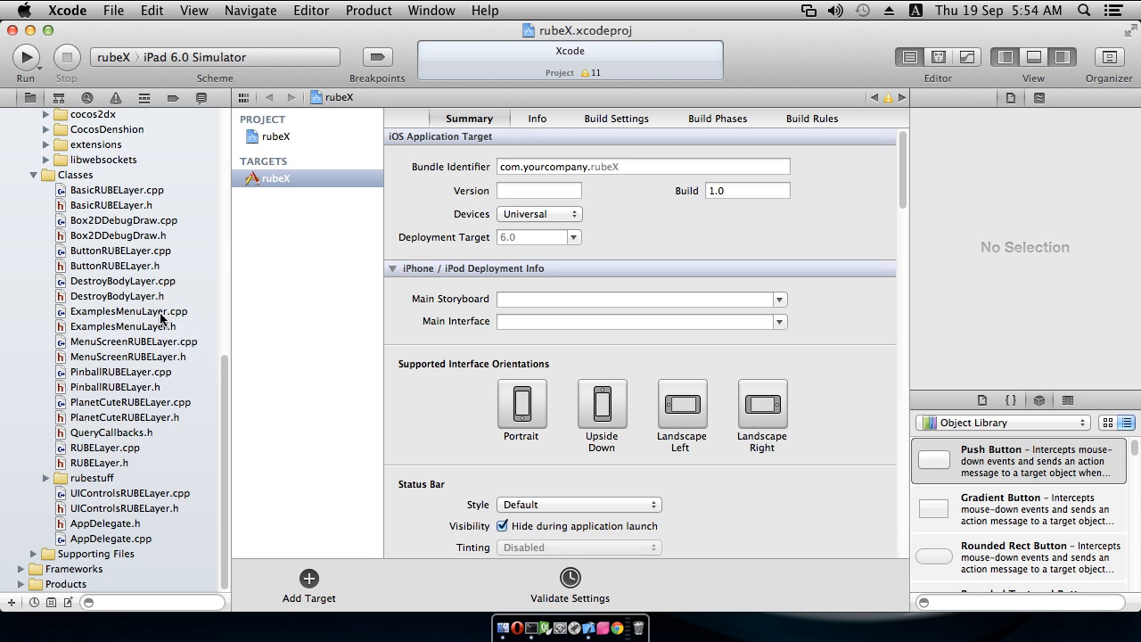
{"action": "mouse_move", "coordinate": [129, 518]}
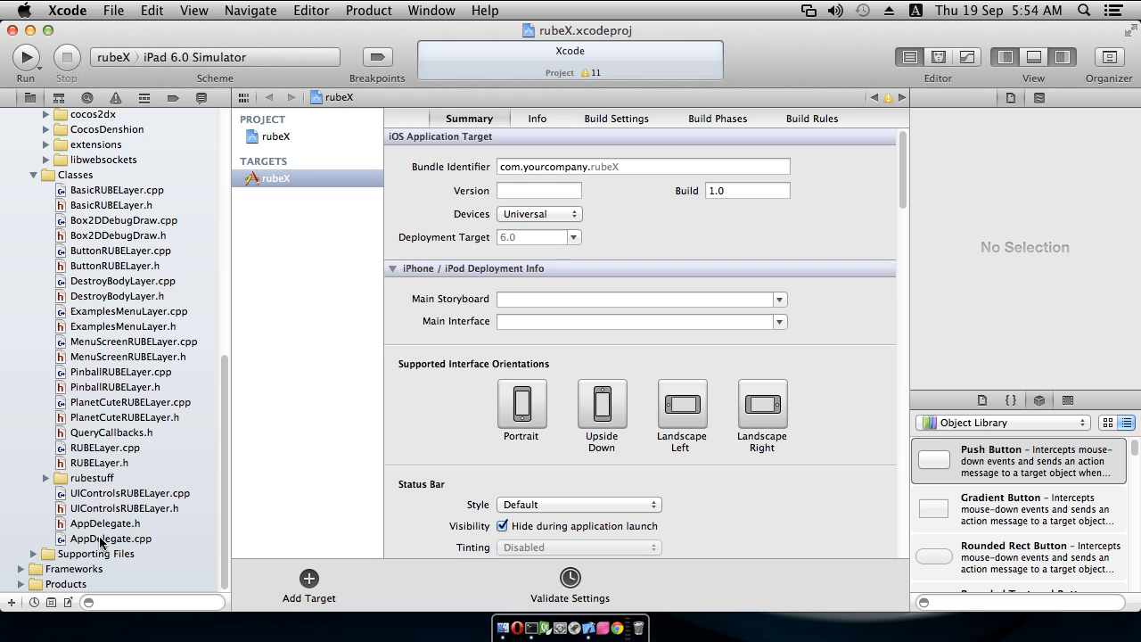
In AppDelegate.cpp, select HelloWorld in the scene line to replace it with ExamplesMenuLayer
{"action": "left_click", "coordinate": [110, 539]}
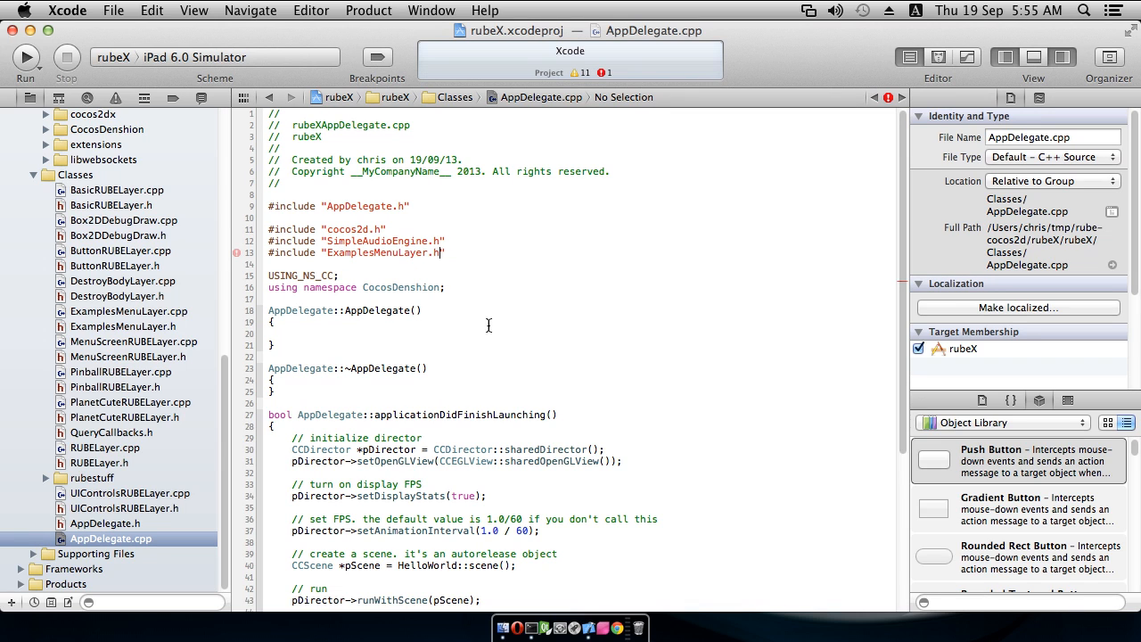
{"action": "scroll", "scroll_direction": "up", "scroll_amount": 3}
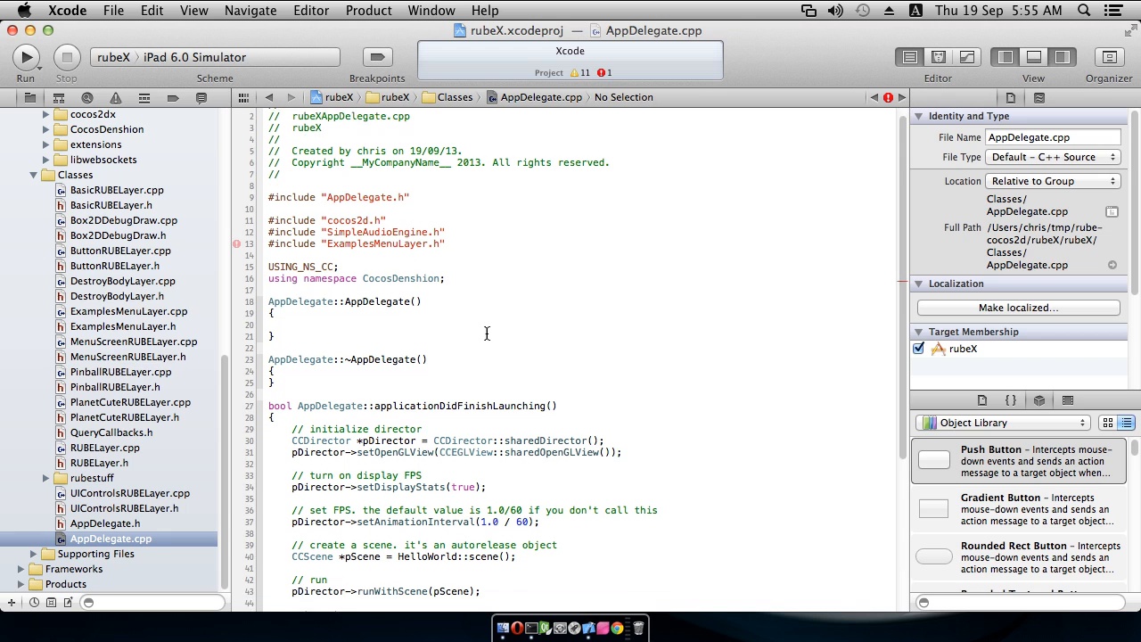
{"action": "scroll", "scroll_direction": "down", "scroll_amount": 3}
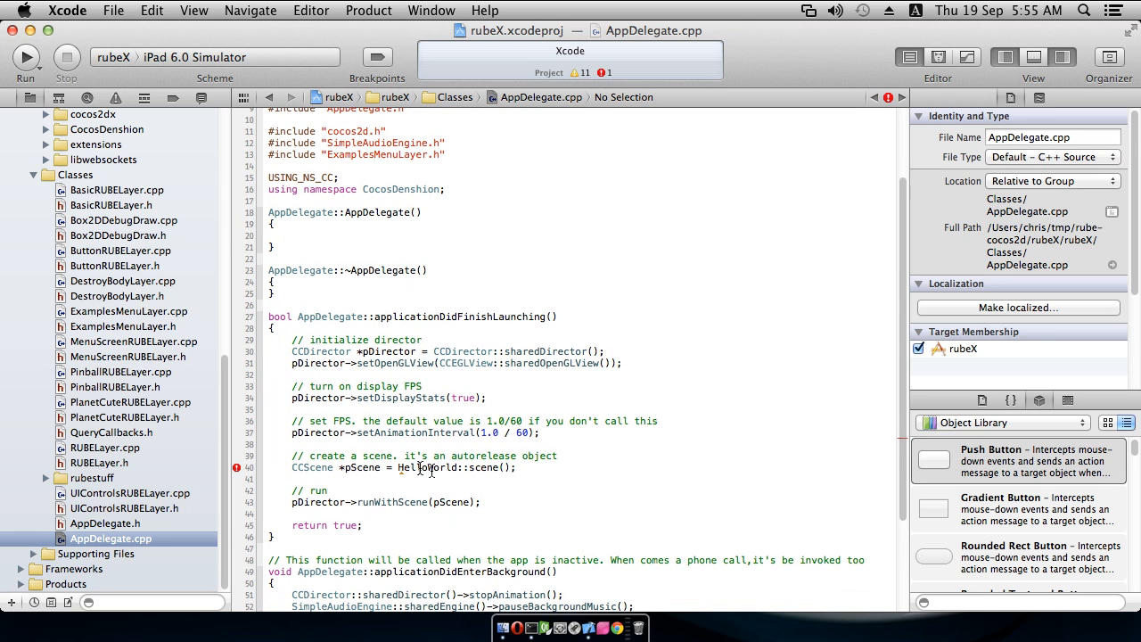
{"action": "double_click", "coordinate": [427, 467]}
{"action": "type", "text": "ExamplesMenuLaye"}
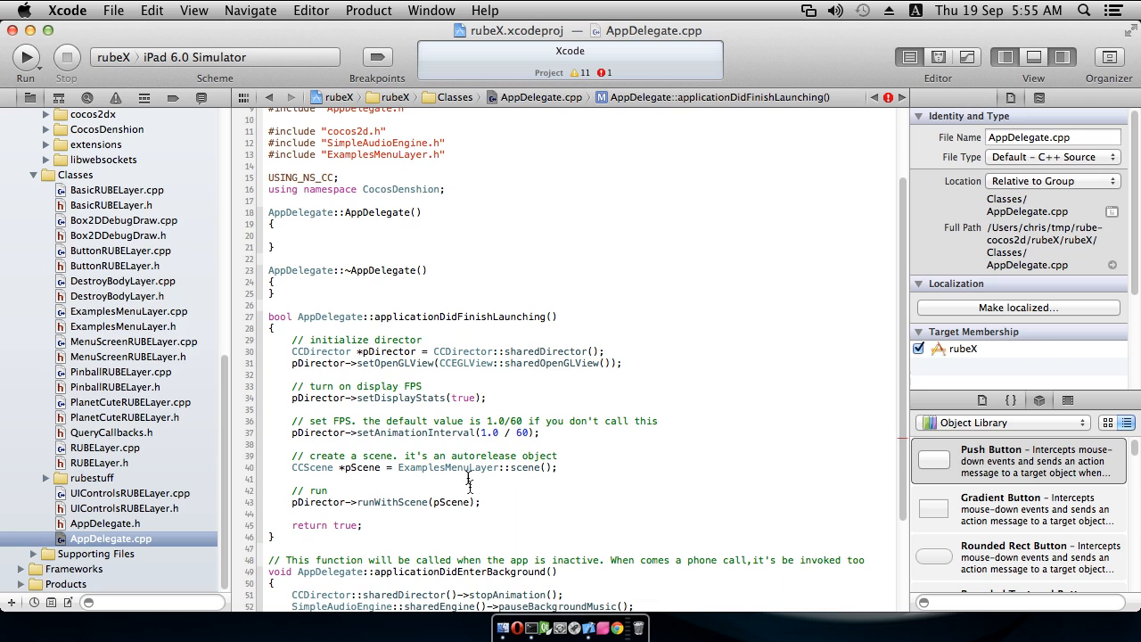
{"action": "mouse_move", "coordinate": [612, 440]}
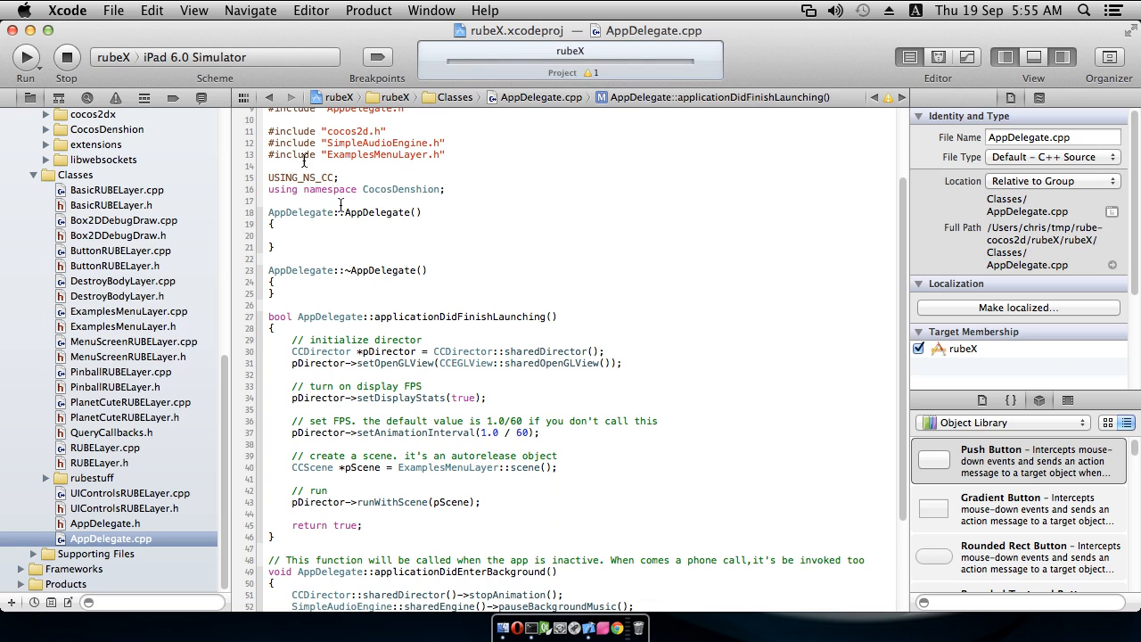
Stop the current build, target iPhone 6.0 Simulator, run rubeX and watch the build log
{"action": "left_click", "coordinate": [66, 57]}
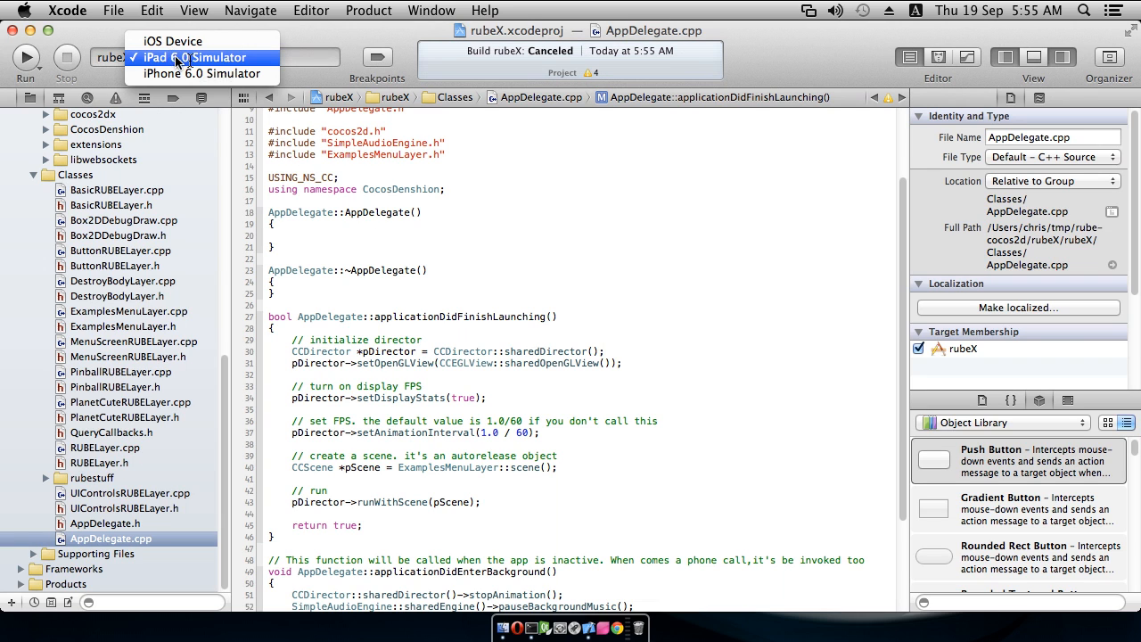
{"action": "left_click", "coordinate": [200, 73]}
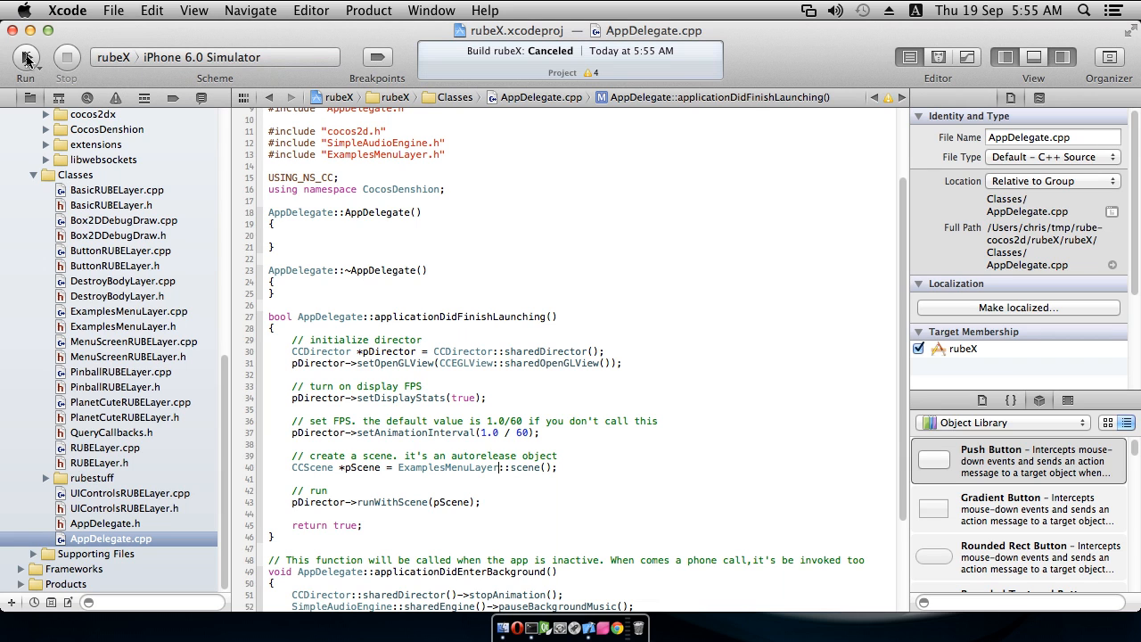
{"action": "left_click", "coordinate": [26, 57]}
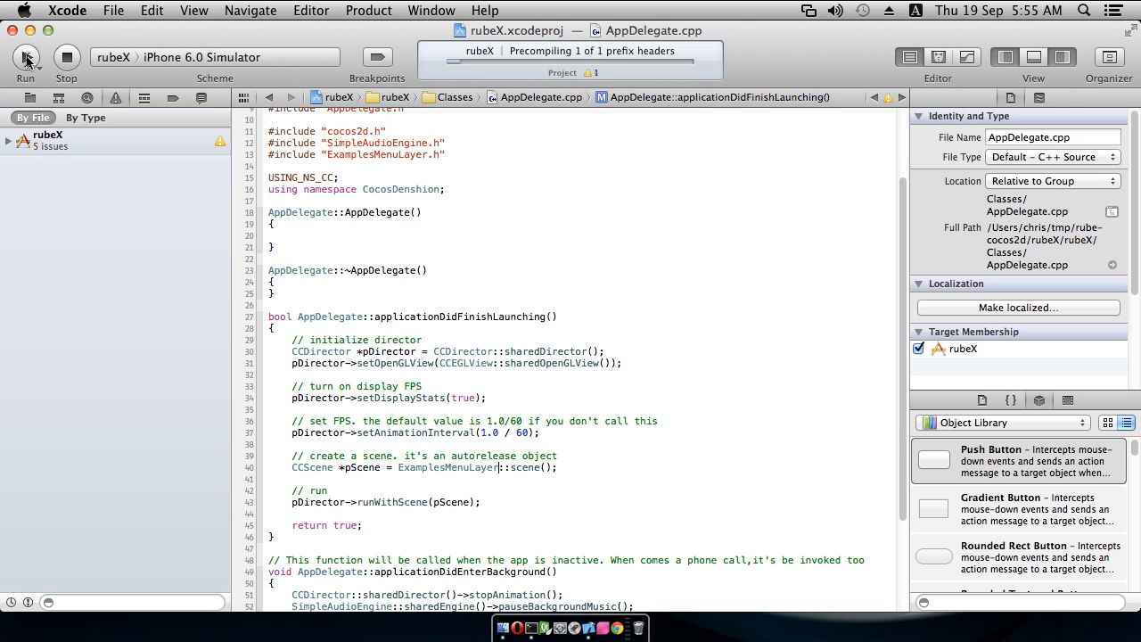
{"action": "left_click", "coordinate": [143, 98]}
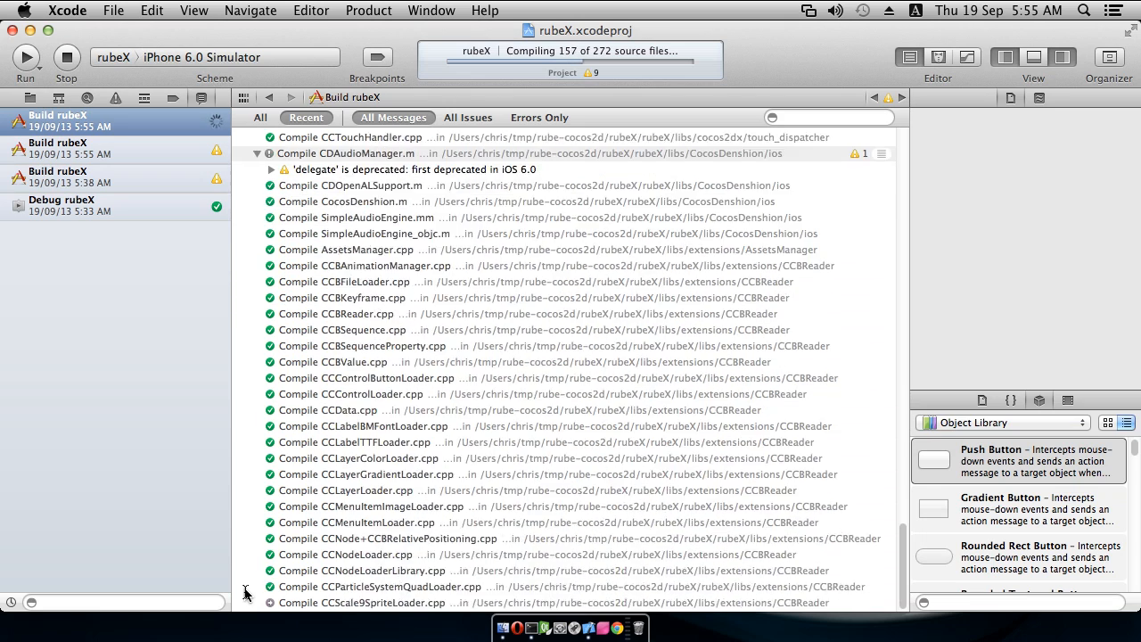
{"action": "scroll", "scroll_direction": "down", "scroll_amount": 3}
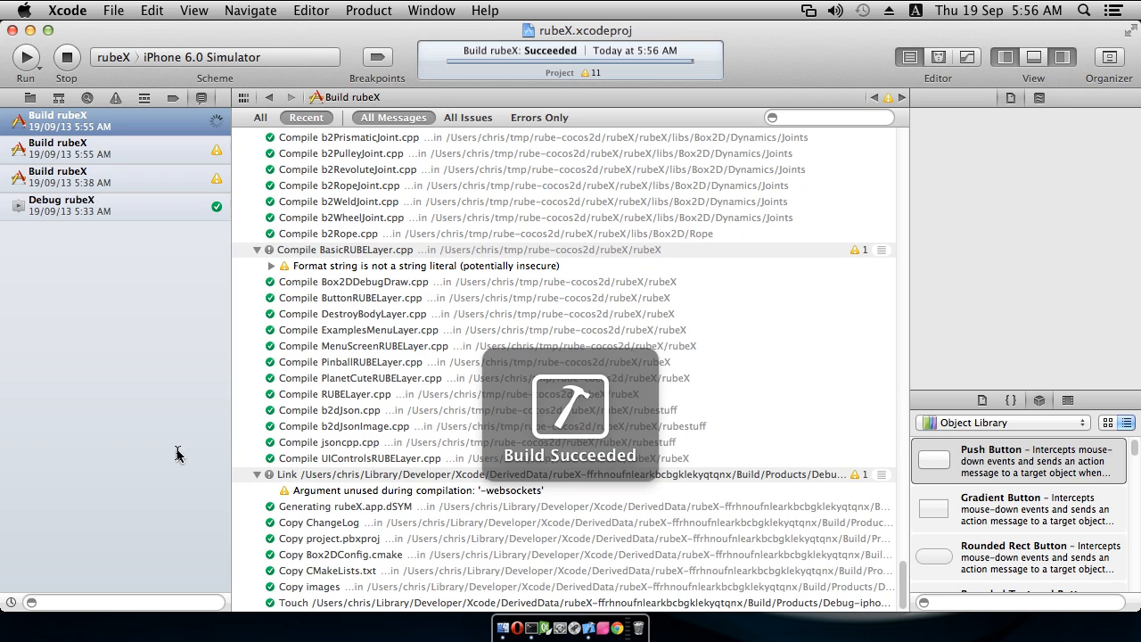
Run rubeX to launch its examples menu in the iPhone 6.0 Simulator
{"action": "left_click", "coordinate": [26, 57]}
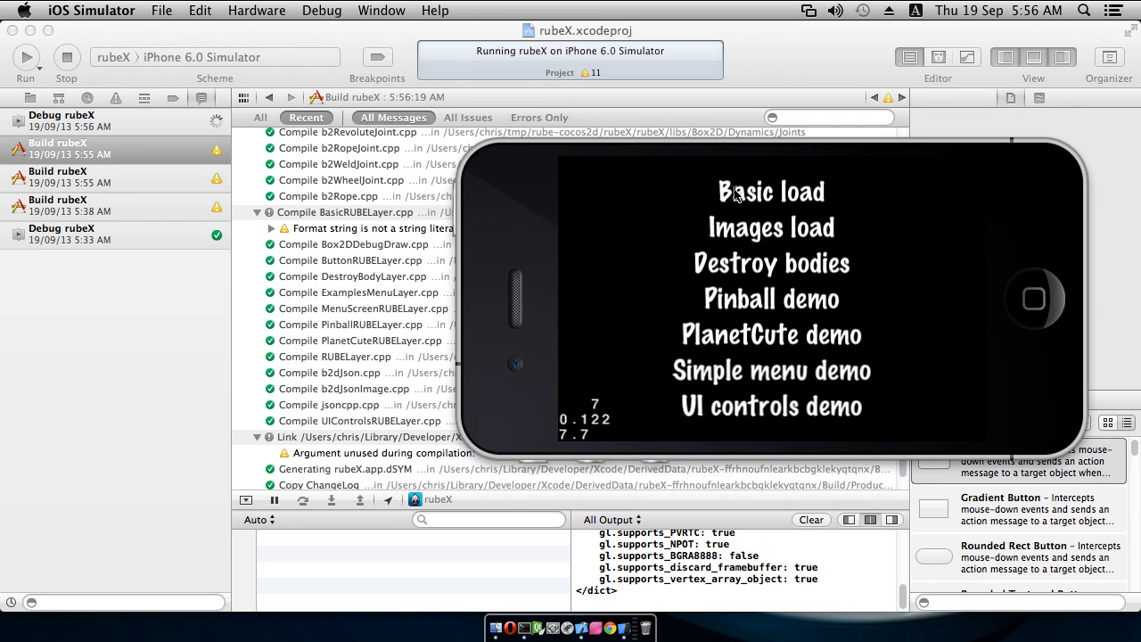
{"action": "left_click", "coordinate": [770, 190]}
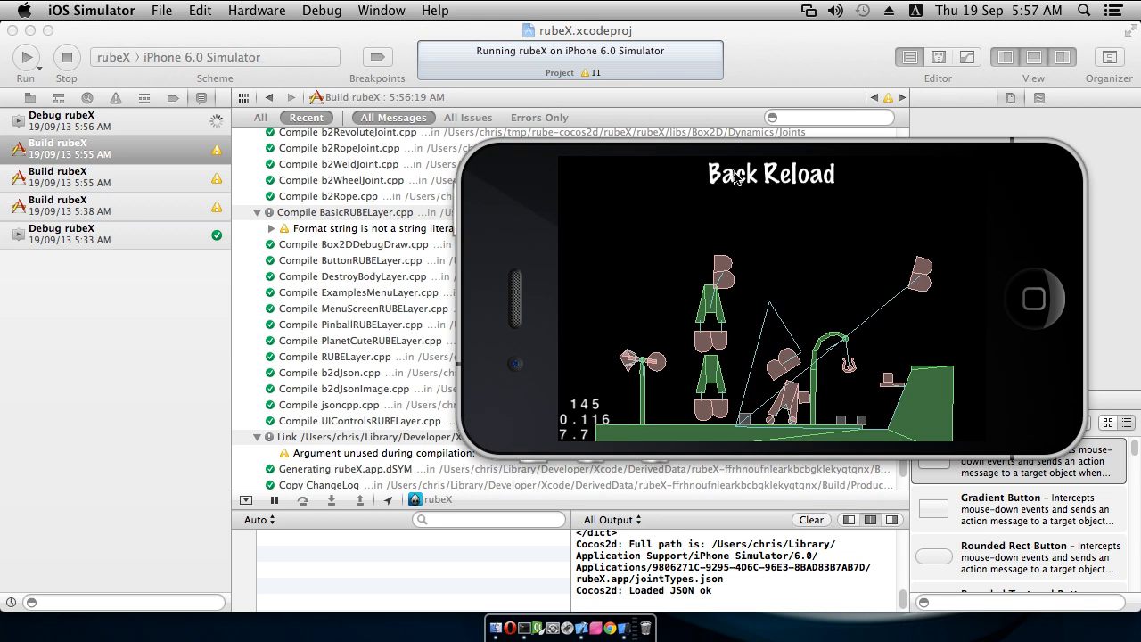
{"action": "left_click", "coordinate": [728, 174]}
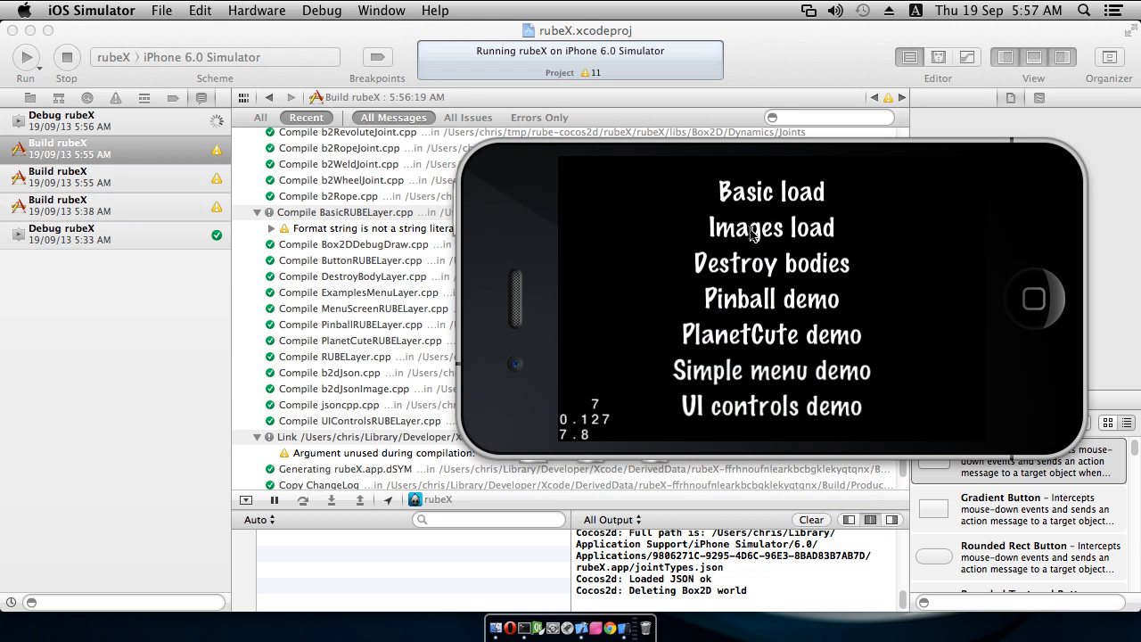
{"action": "left_click", "coordinate": [770, 227]}
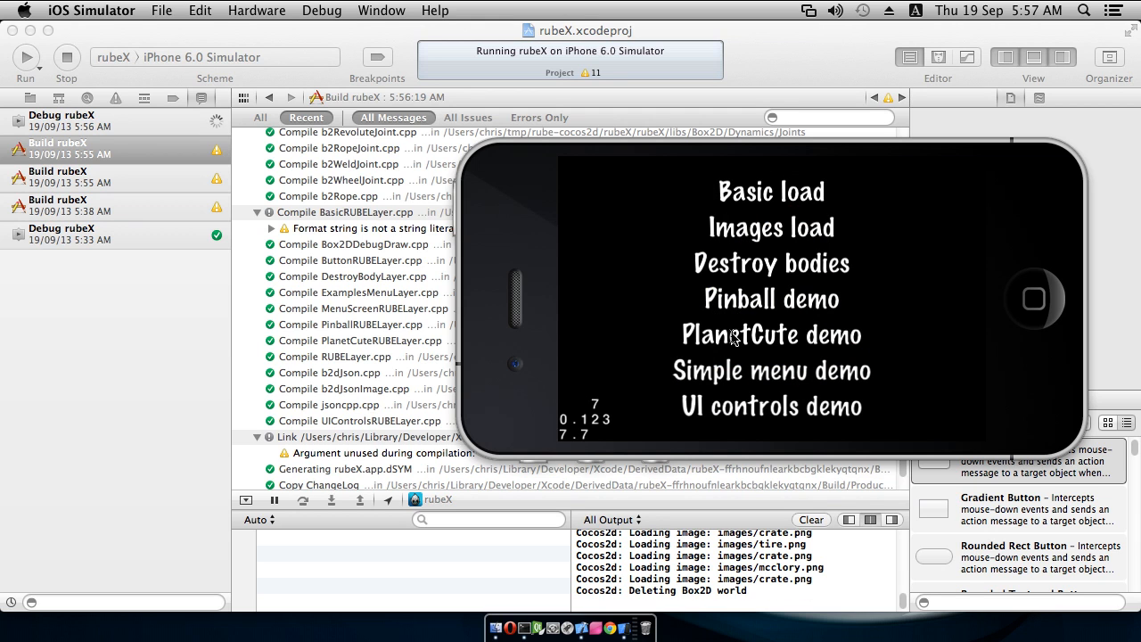
{"action": "left_click", "coordinate": [770, 334]}
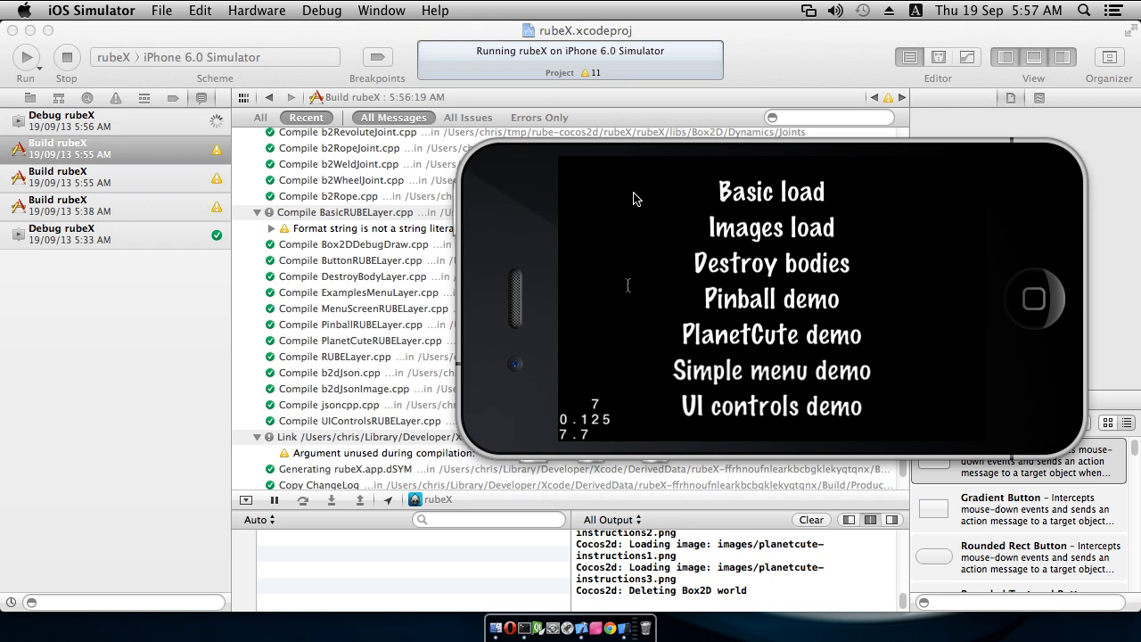
{"action": "mouse_move", "coordinate": [912, 267]}
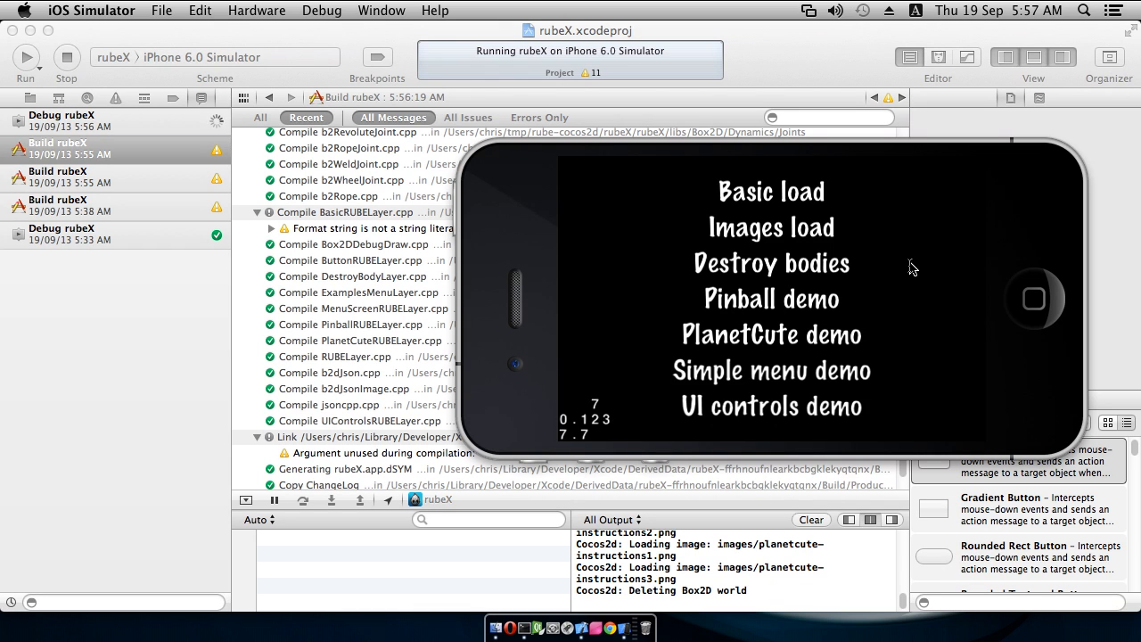
{"action": "mouse_move", "coordinate": [895, 321]}
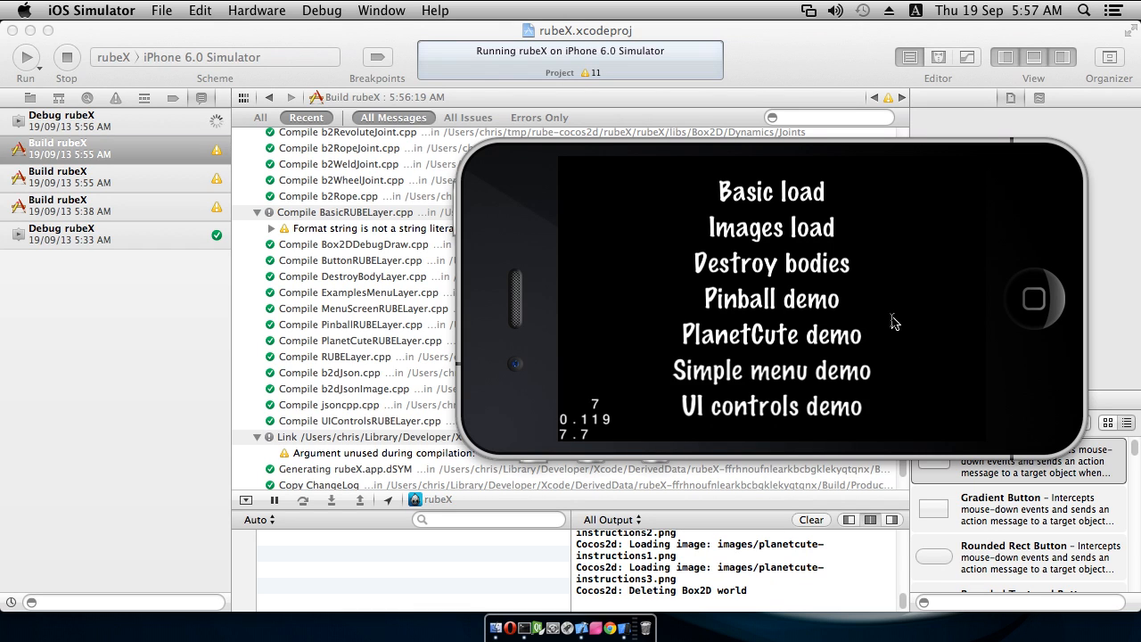
{"action": "mouse_move", "coordinate": [885, 372]}
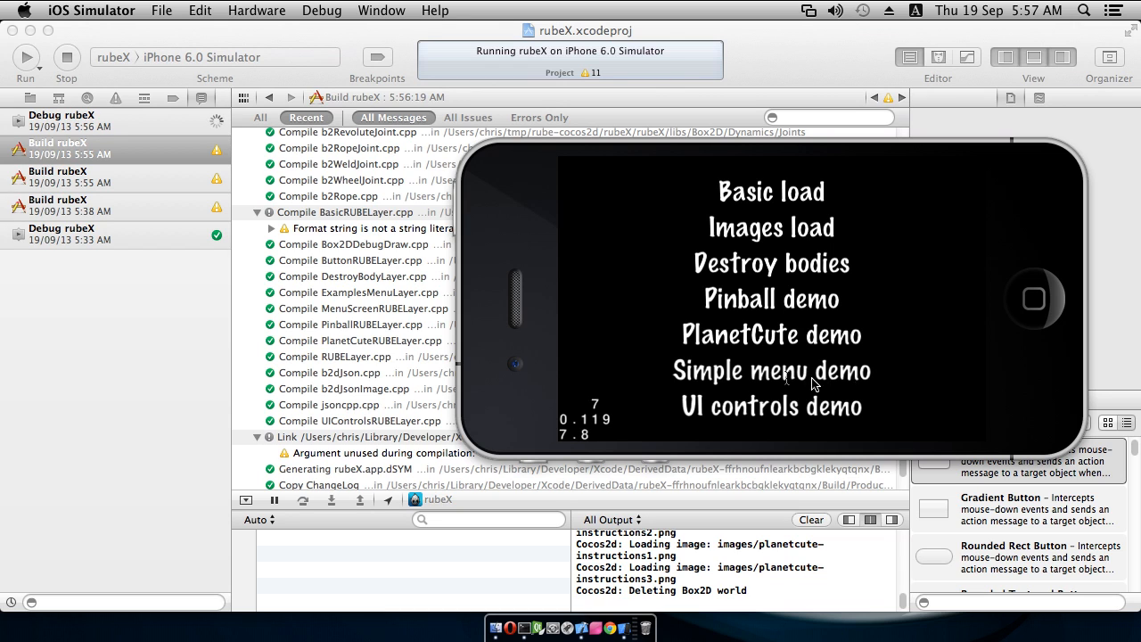
{"action": "mouse_move", "coordinate": [704, 374]}
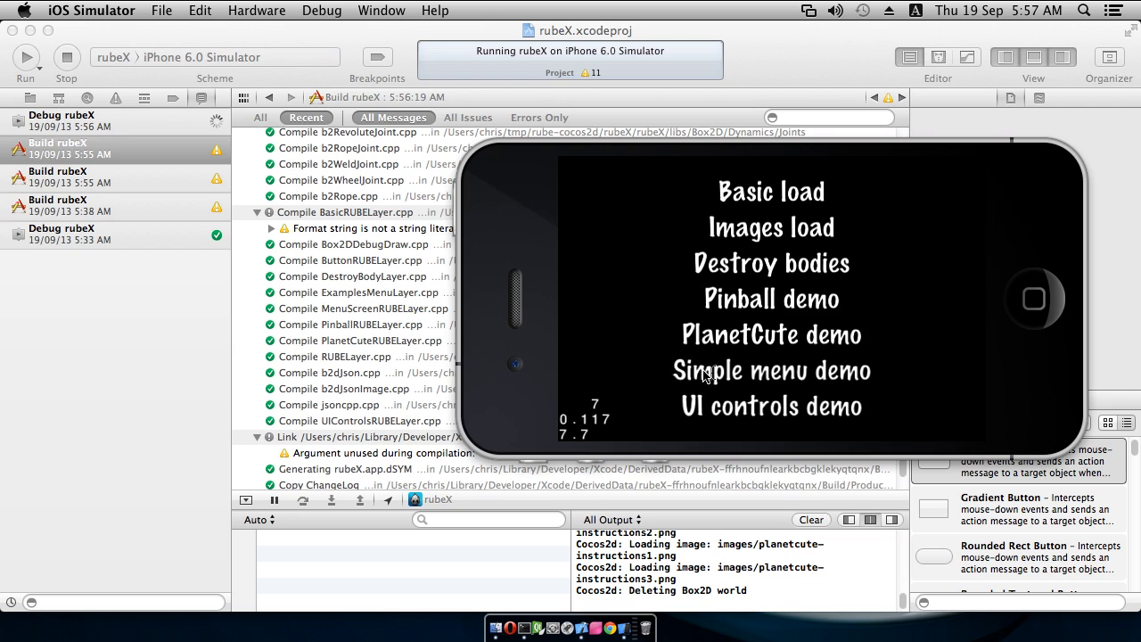
{"action": "mouse_move", "coordinate": [881, 373]}
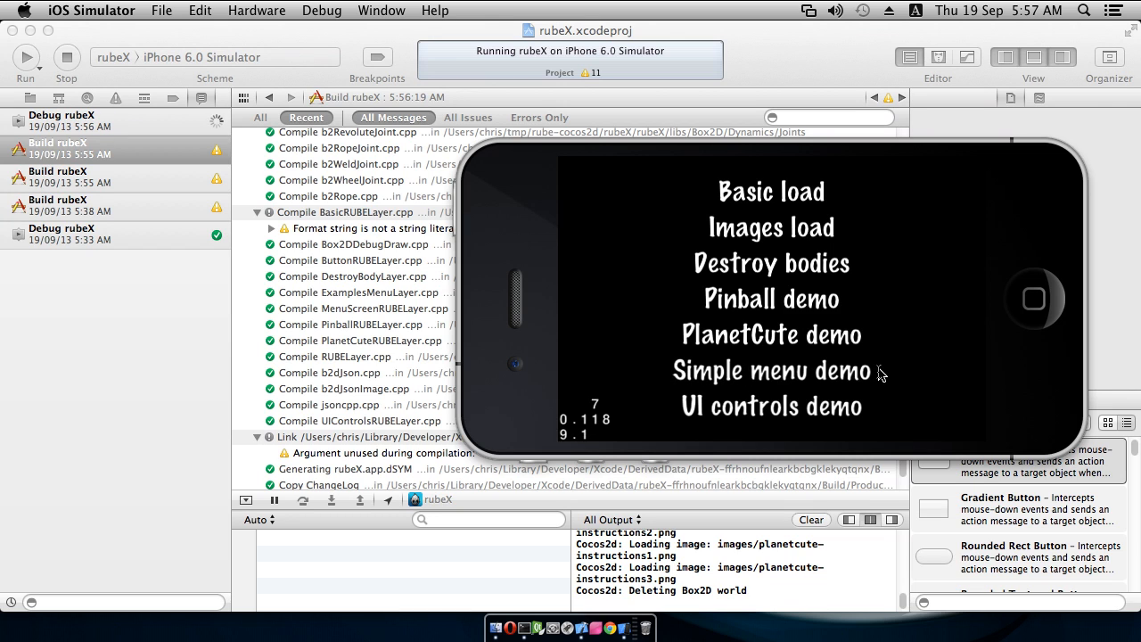
{"action": "mouse_move", "coordinate": [859, 403]}
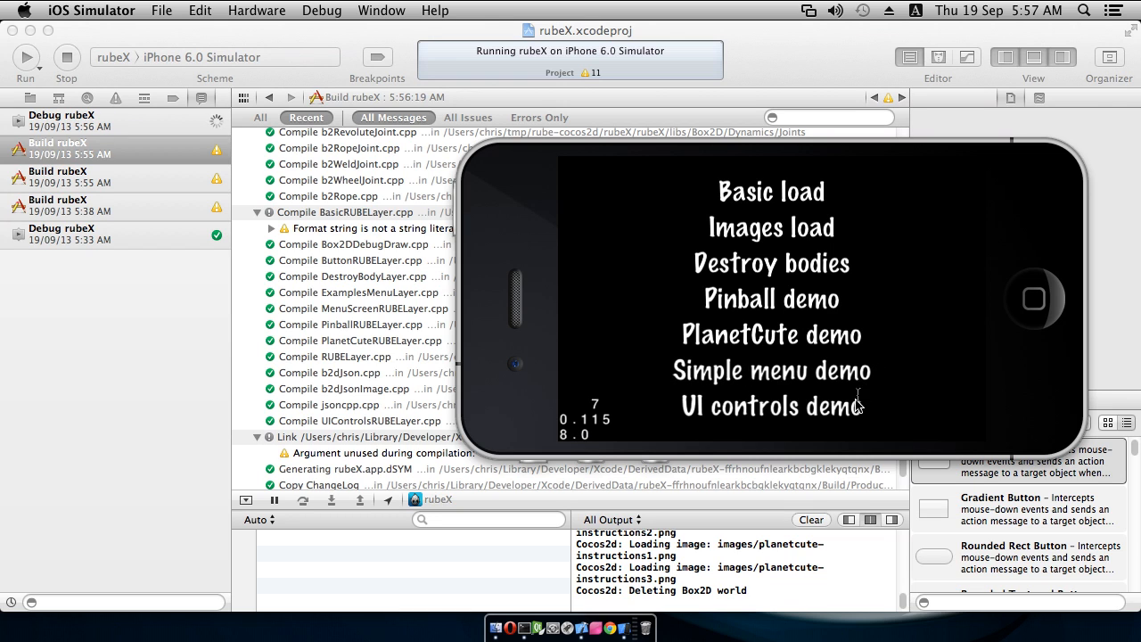
{"action": "mouse_move", "coordinate": [829, 419]}
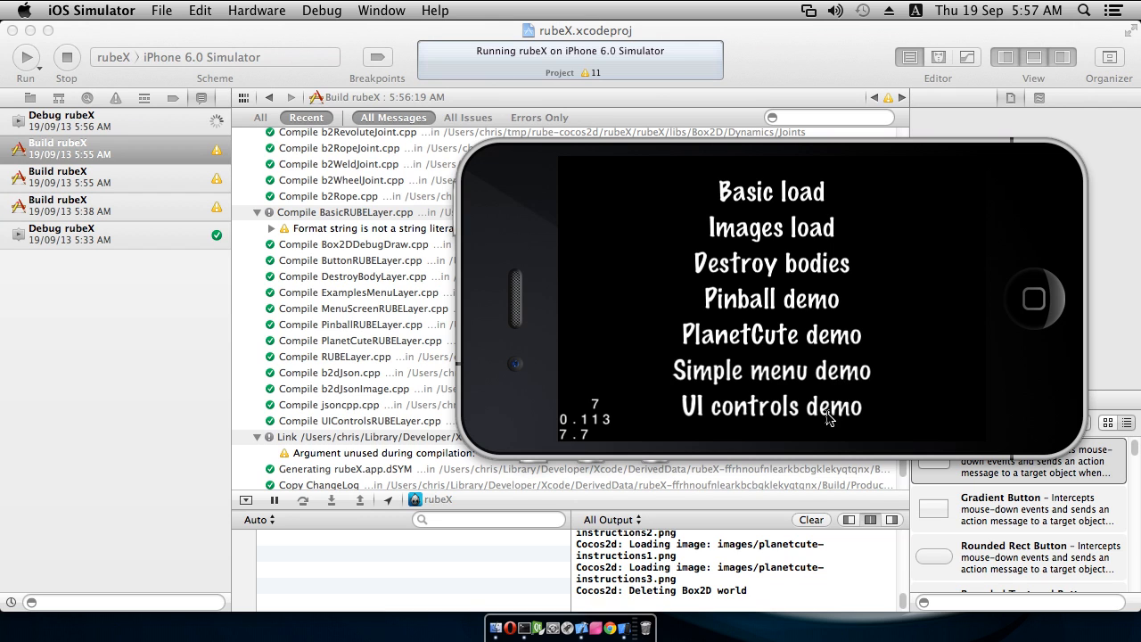
{"action": "left_click", "coordinate": [771, 406]}
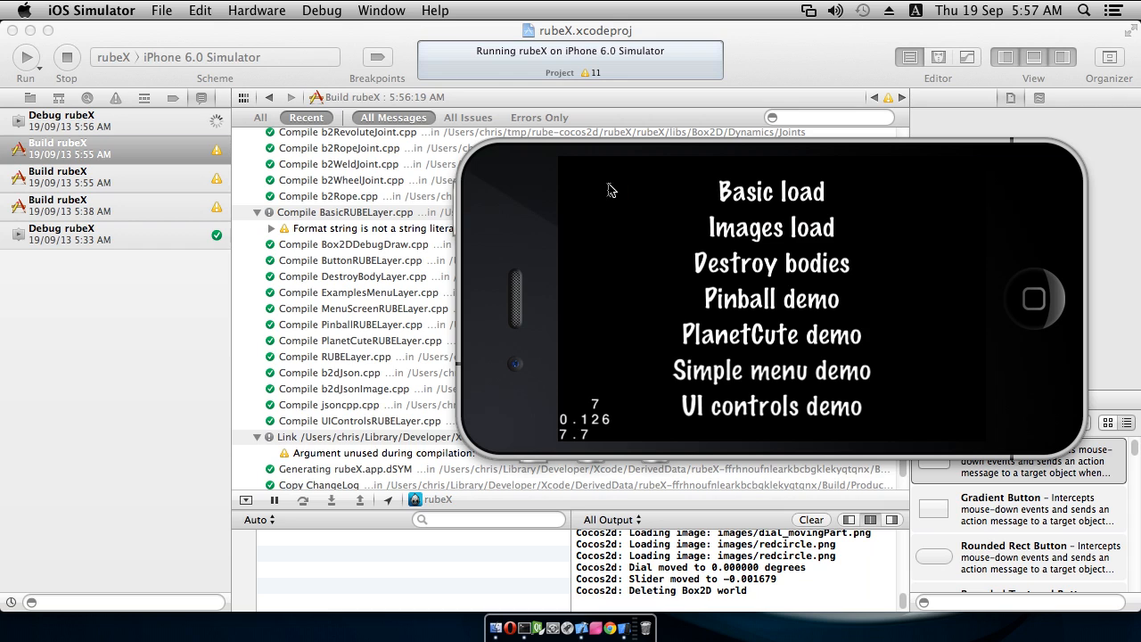
{"action": "mouse_move", "coordinate": [785, 371]}
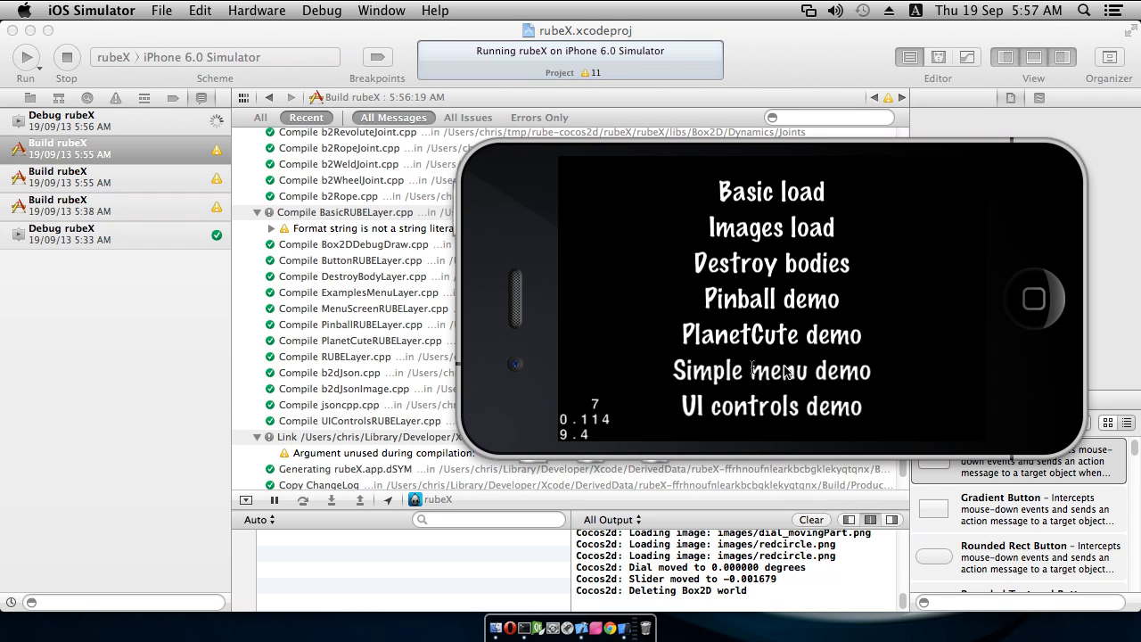